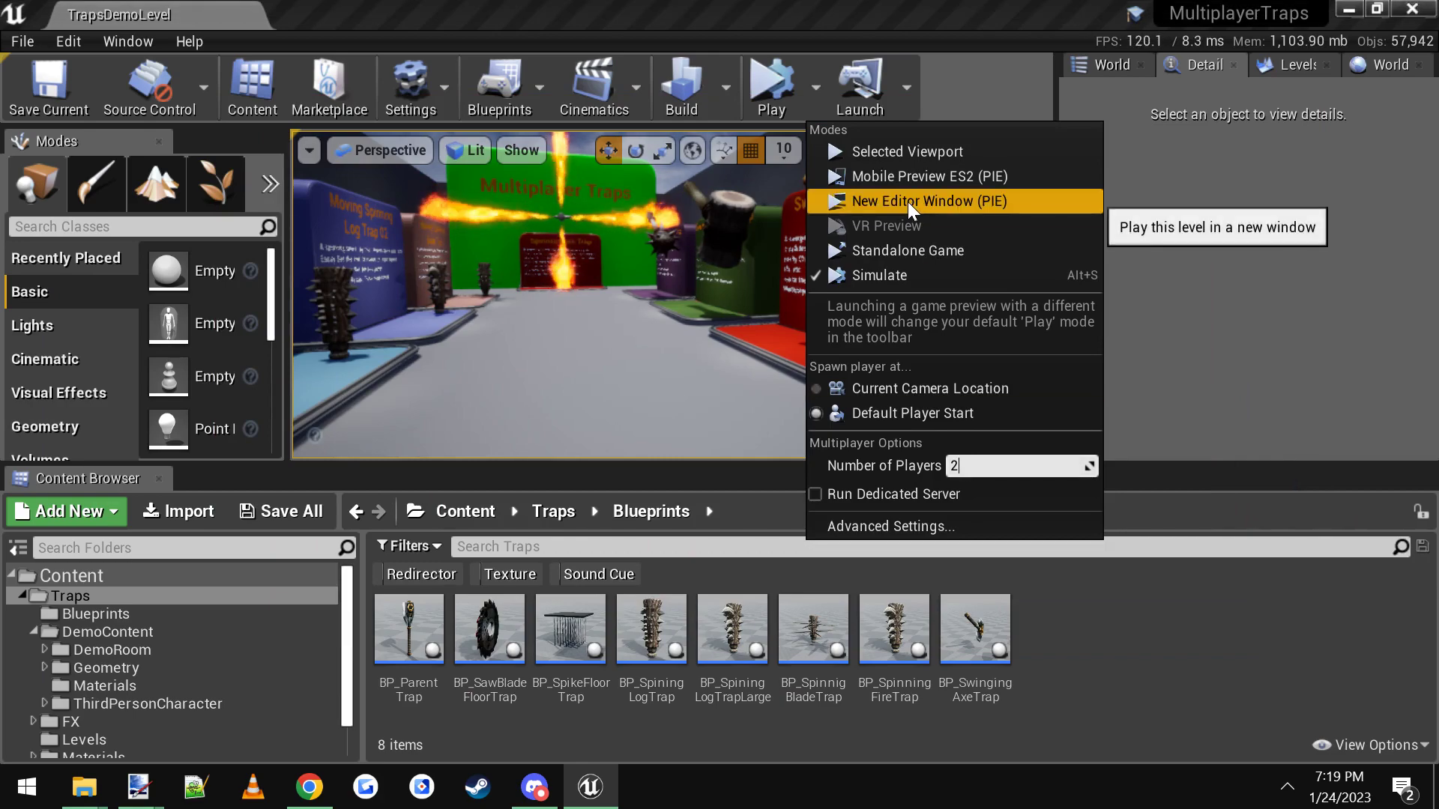
# Step: Launch a two-player play-test of the trap level in separate editor windows
pyautogui.click(938, 201)
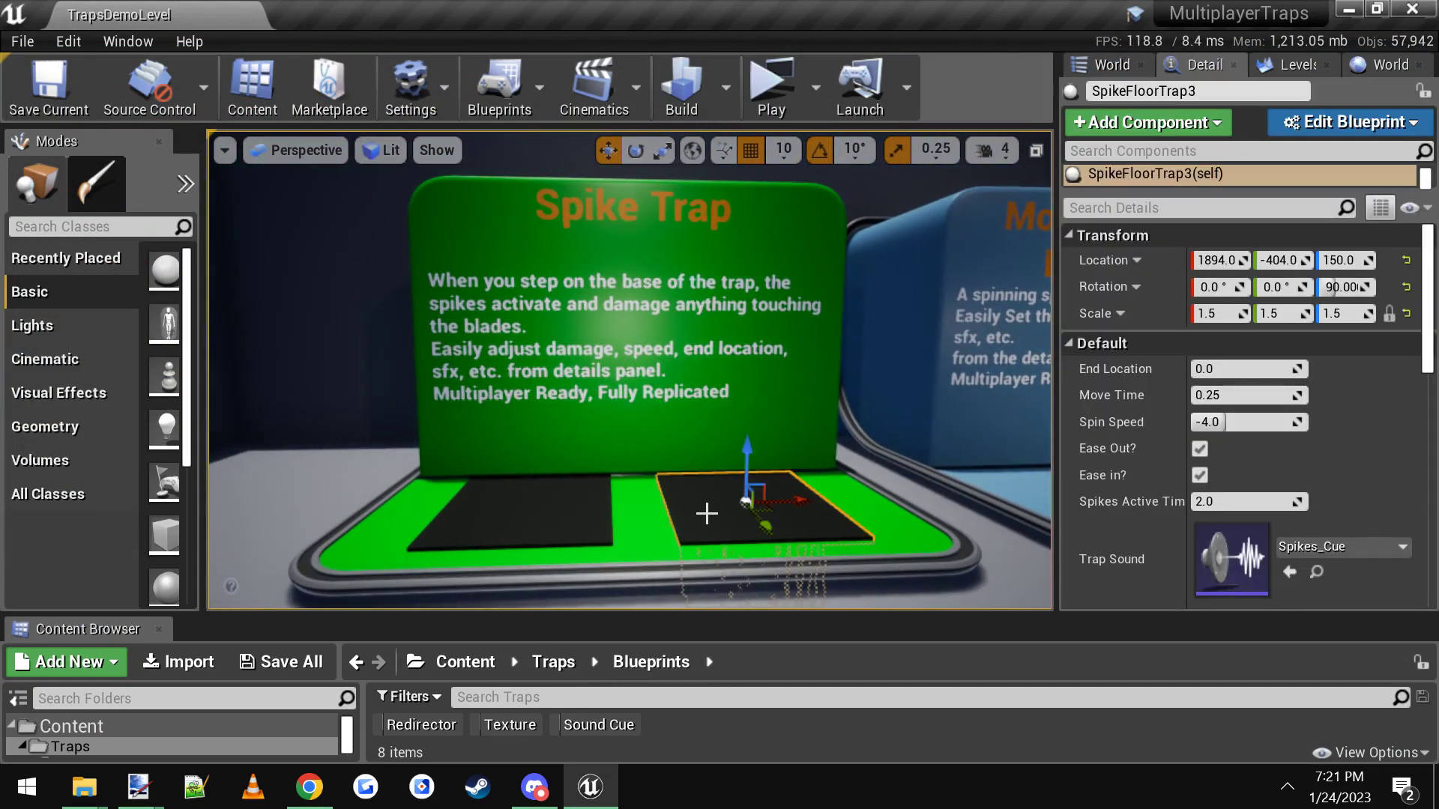
# Step: Set the spike floor trap's End Location to 25.0, play-test in a new window, then reselect SpikeFloorTrap3
pyautogui.scroll(-3)
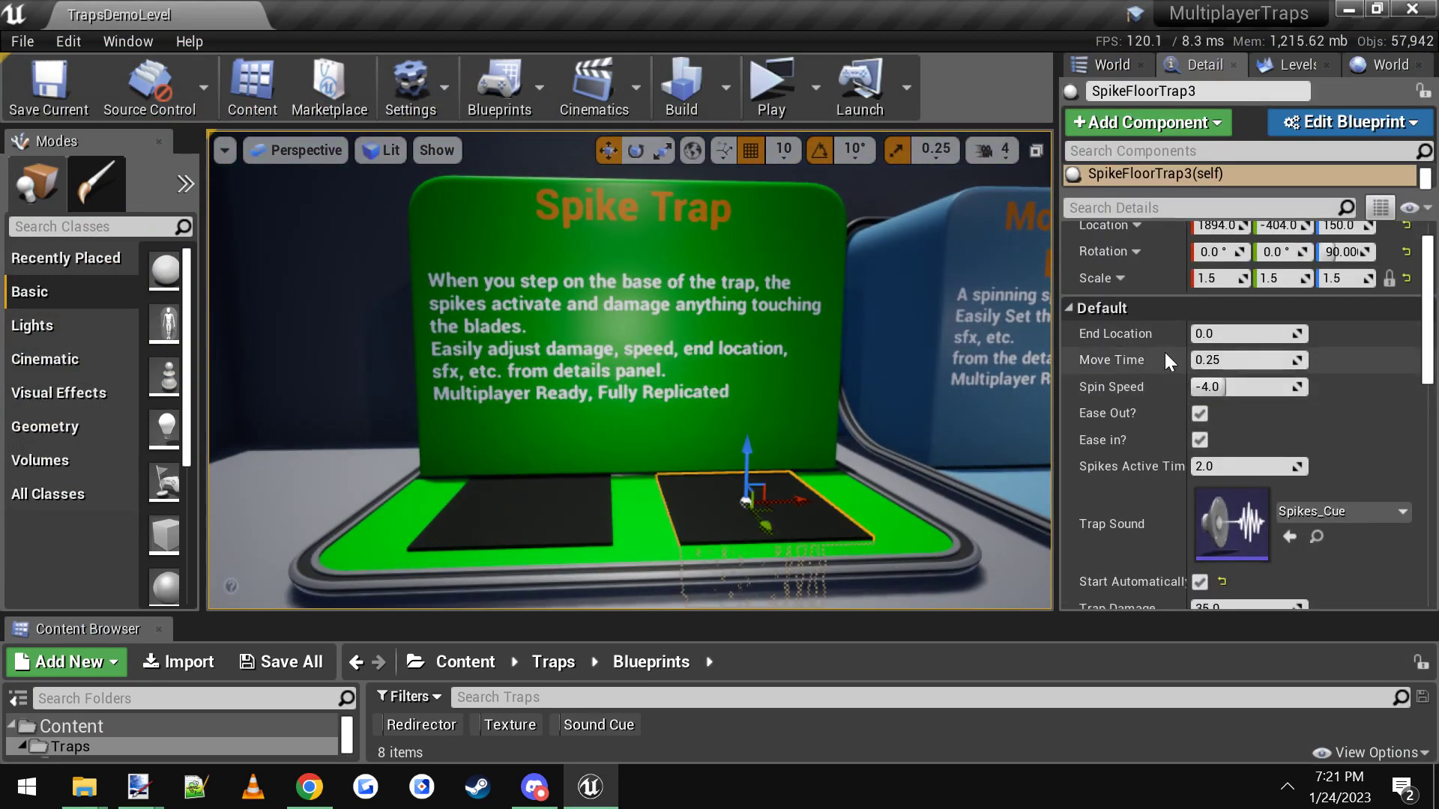
pyautogui.scroll(-3)
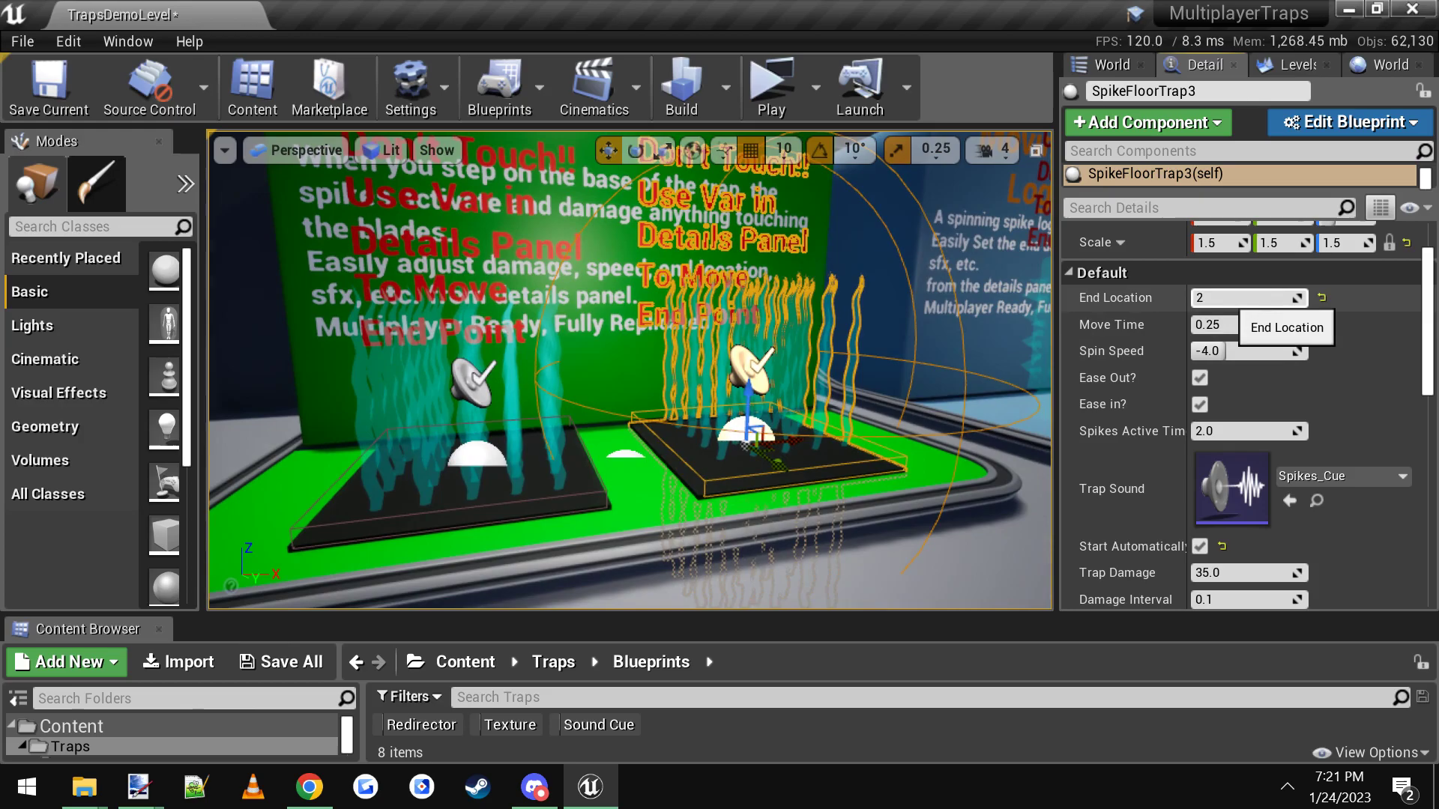
pyautogui.write('25.0')
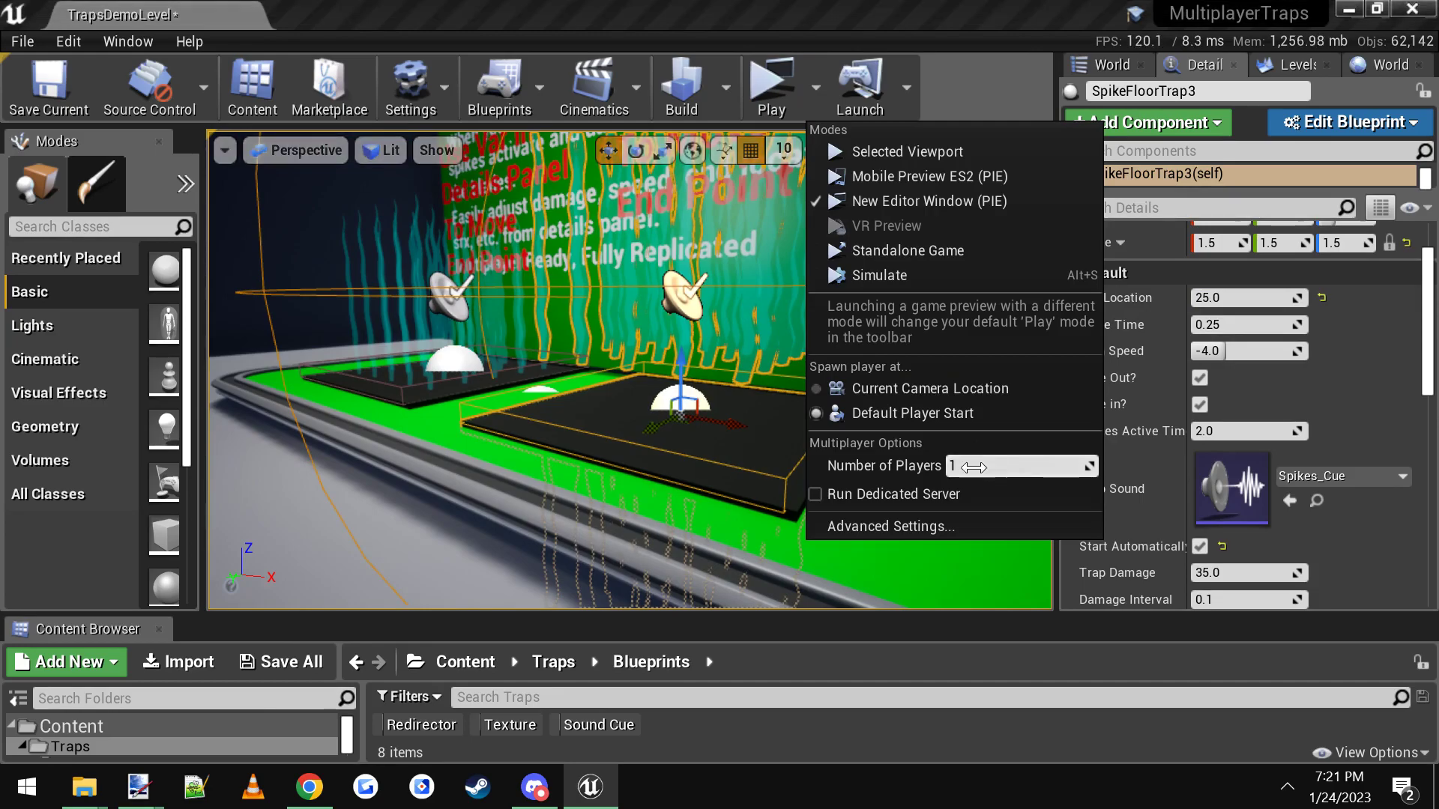
pyautogui.click(913, 251)
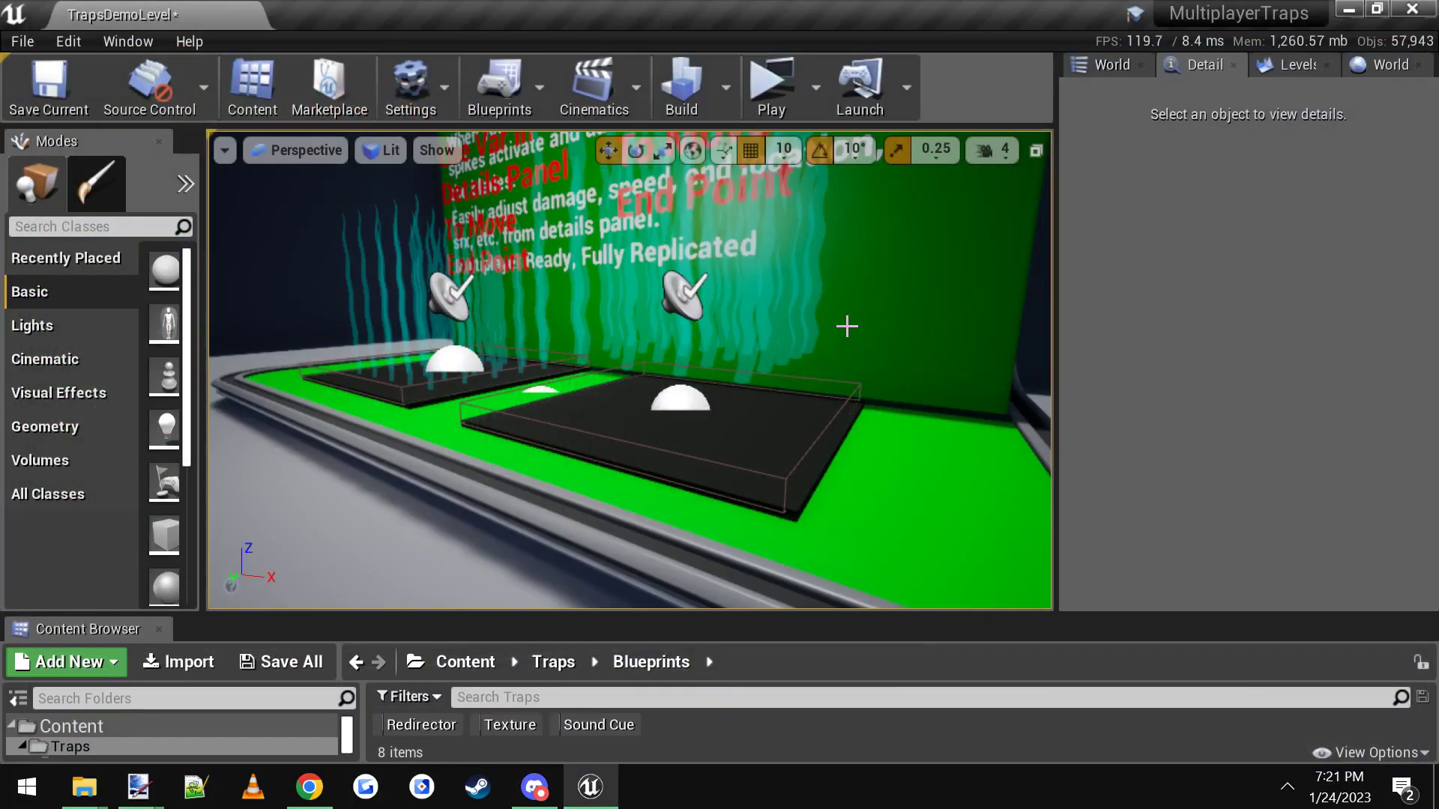
pyautogui.click(679, 403)
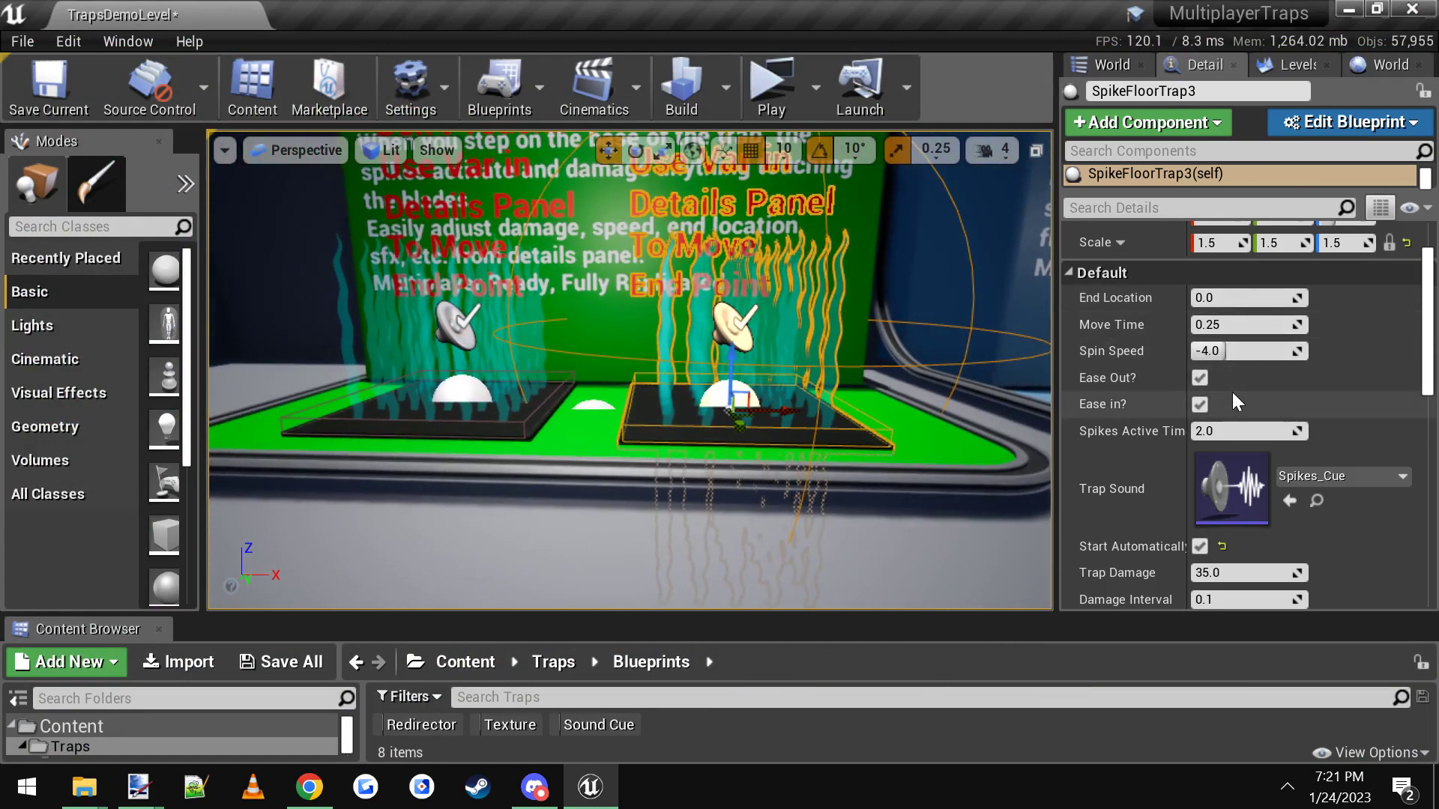
pyautogui.moveTo(1137, 337)
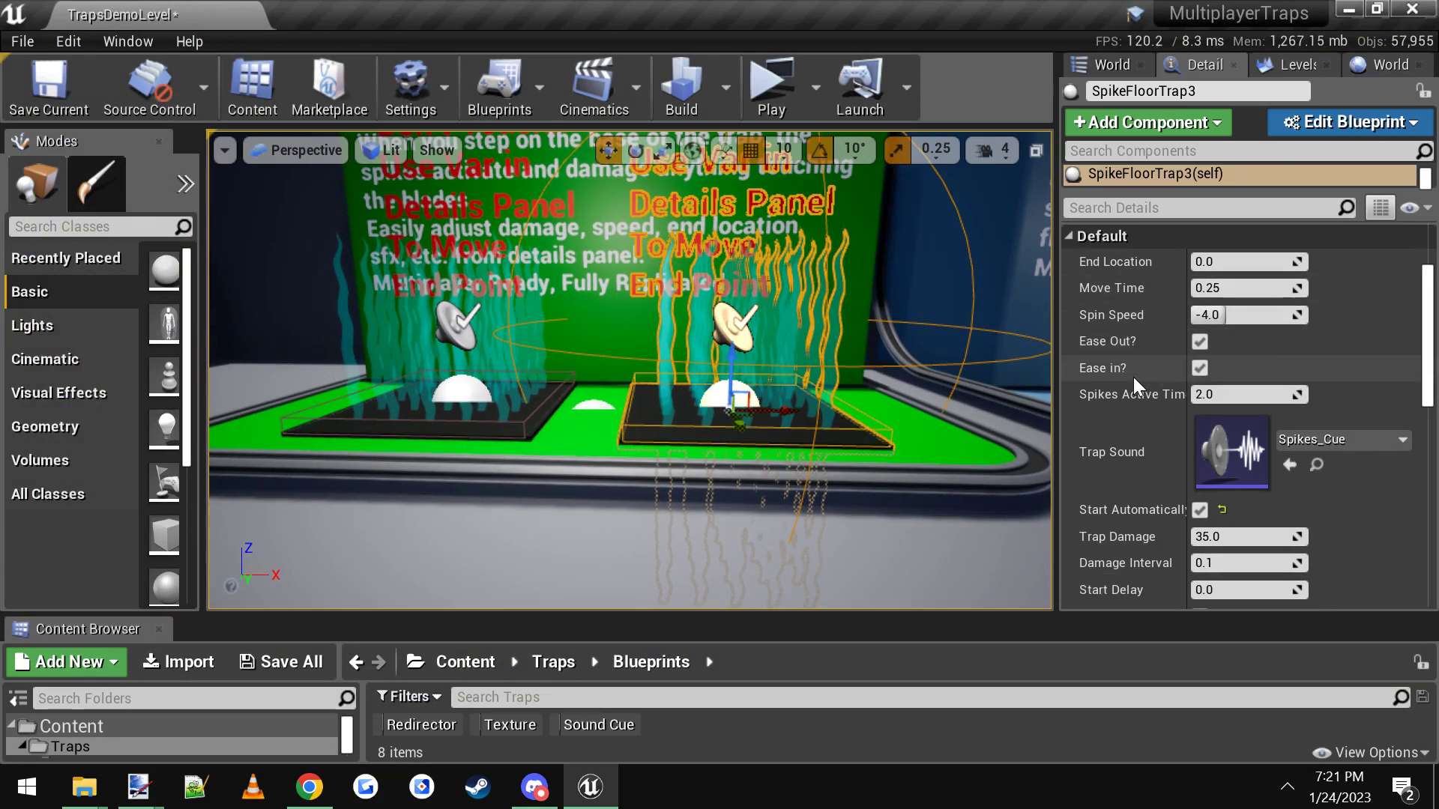
pyautogui.scroll(-3)
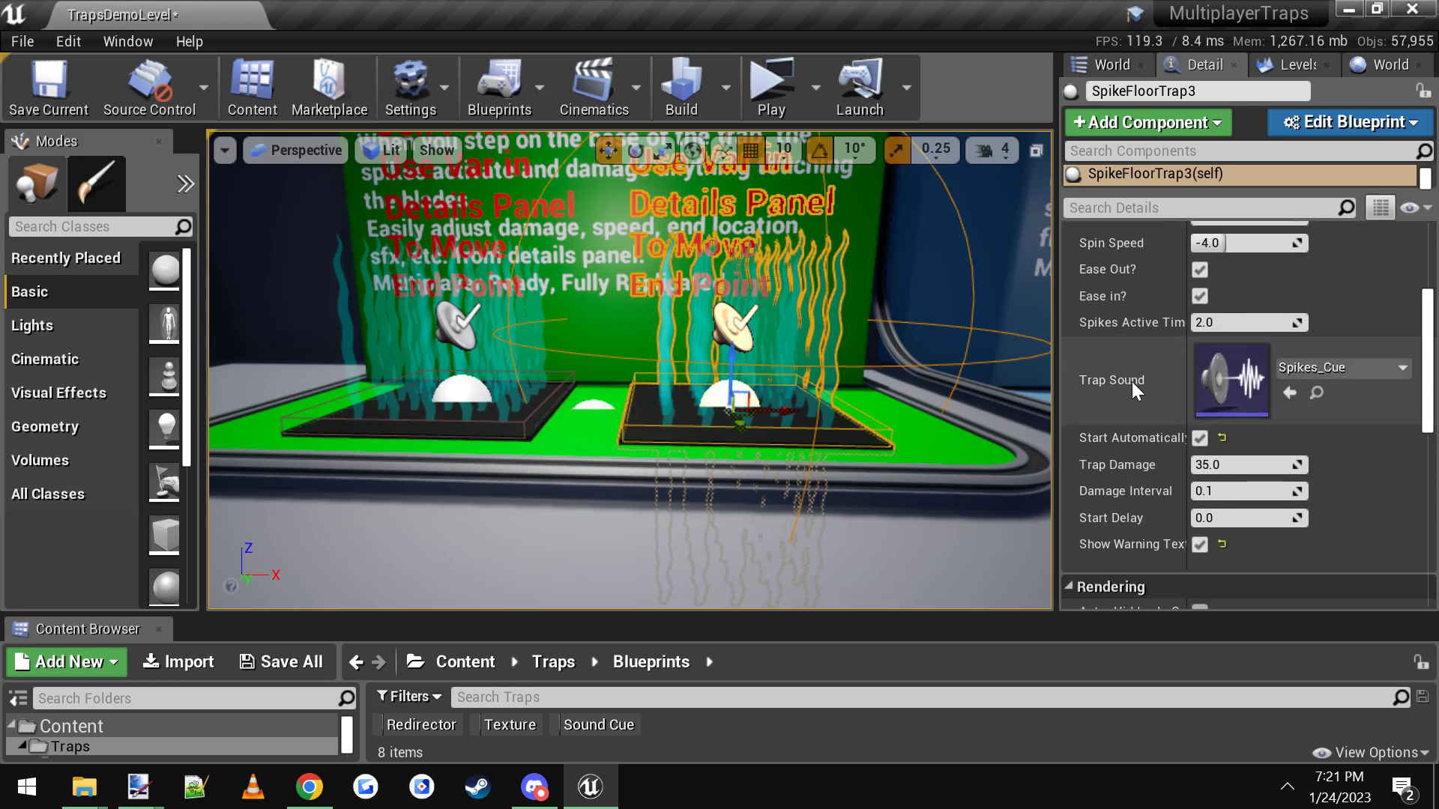
pyautogui.scroll(-3)
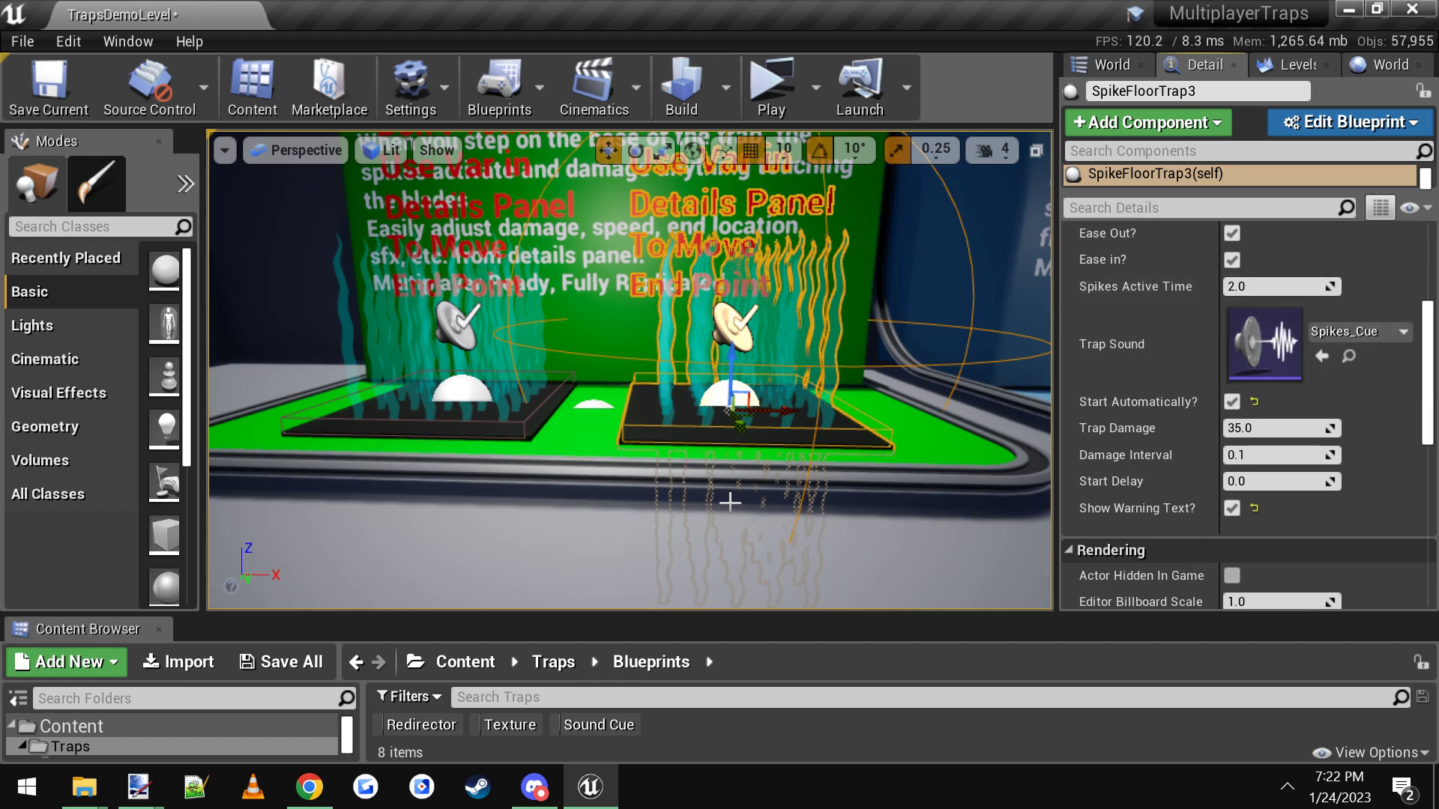
pyautogui.moveTo(1265, 345)
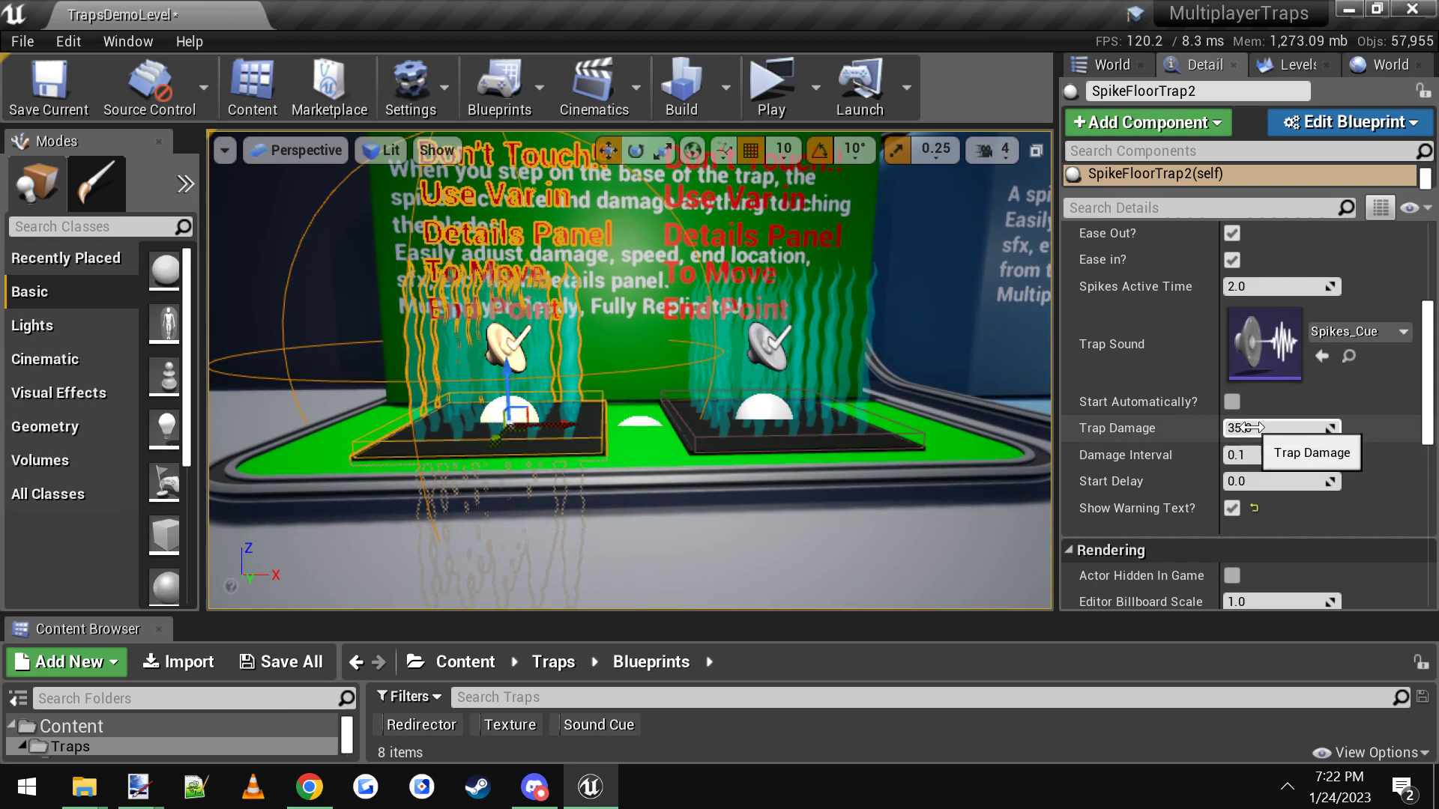
pyautogui.moveTo(1279, 454)
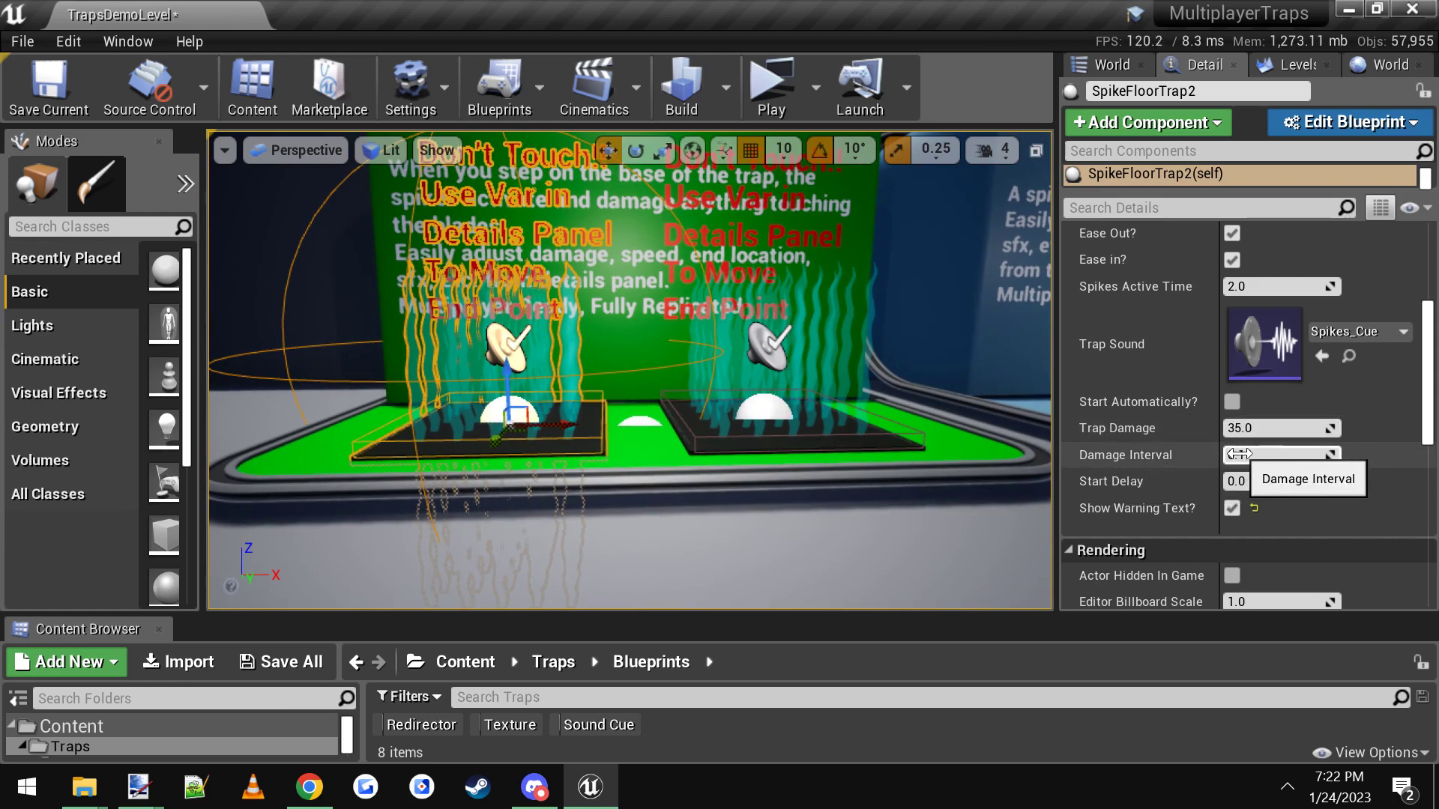
pyautogui.moveTo(1267, 456); pyautogui.dragTo(1271, 456)
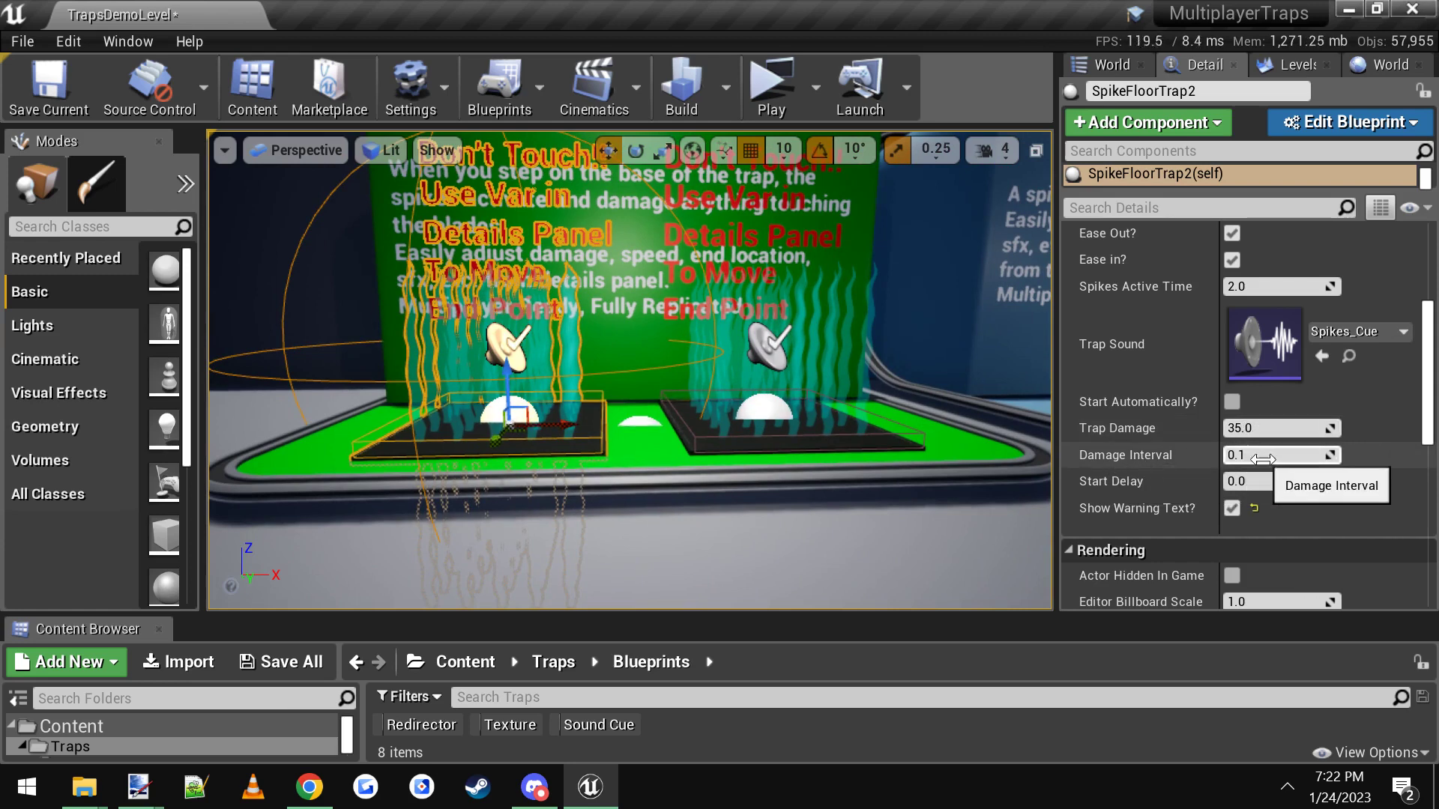
pyautogui.moveTo(943, 452)
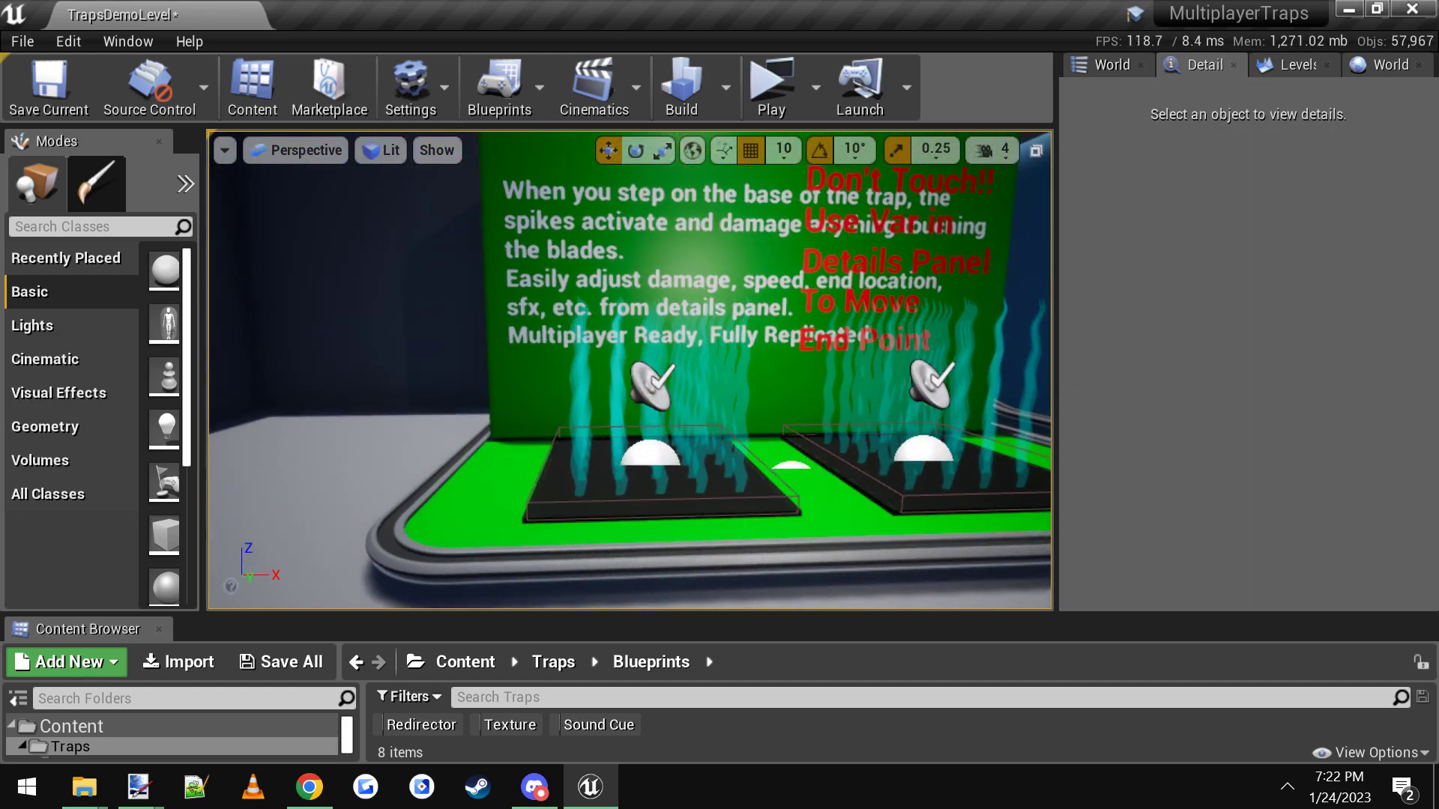
# Step: Fly the viewport camera from the spike traps over to the Saw Blade Trap exhibit
pyautogui.click(652, 459)
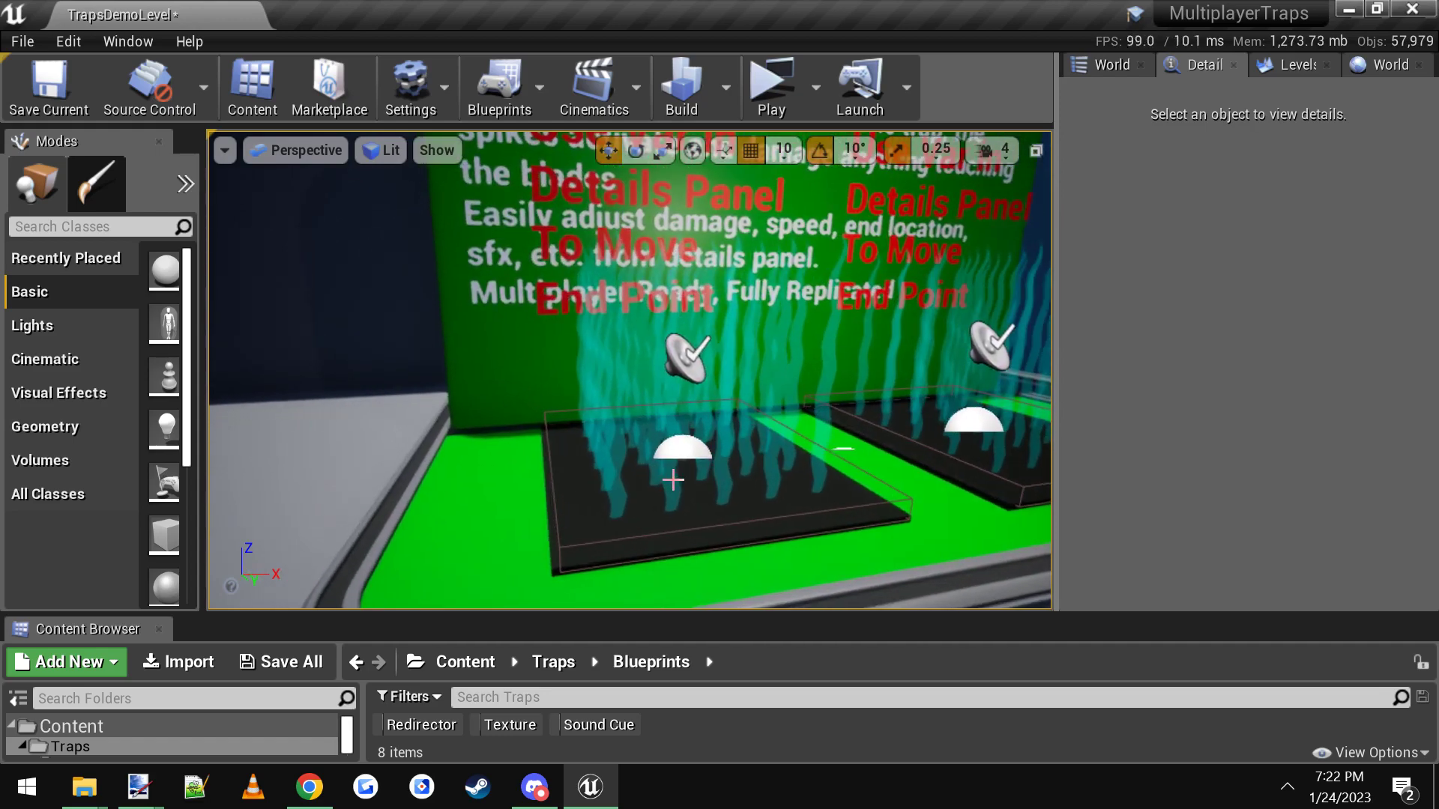
pyautogui.click(680, 441)
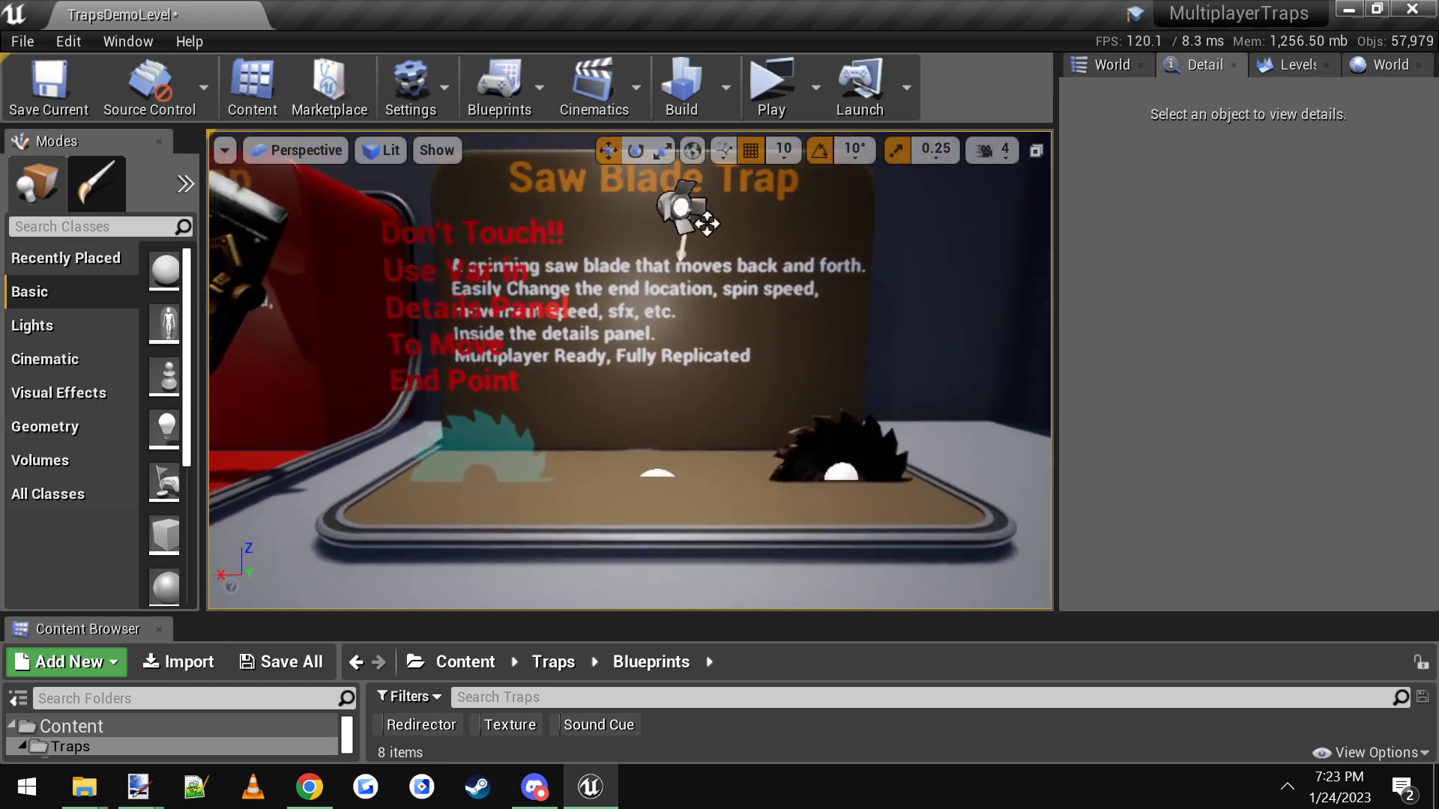
# Step: Select SawBladeFloorTrap2 and set its End Location to 266.768768
pyautogui.click(683, 215)
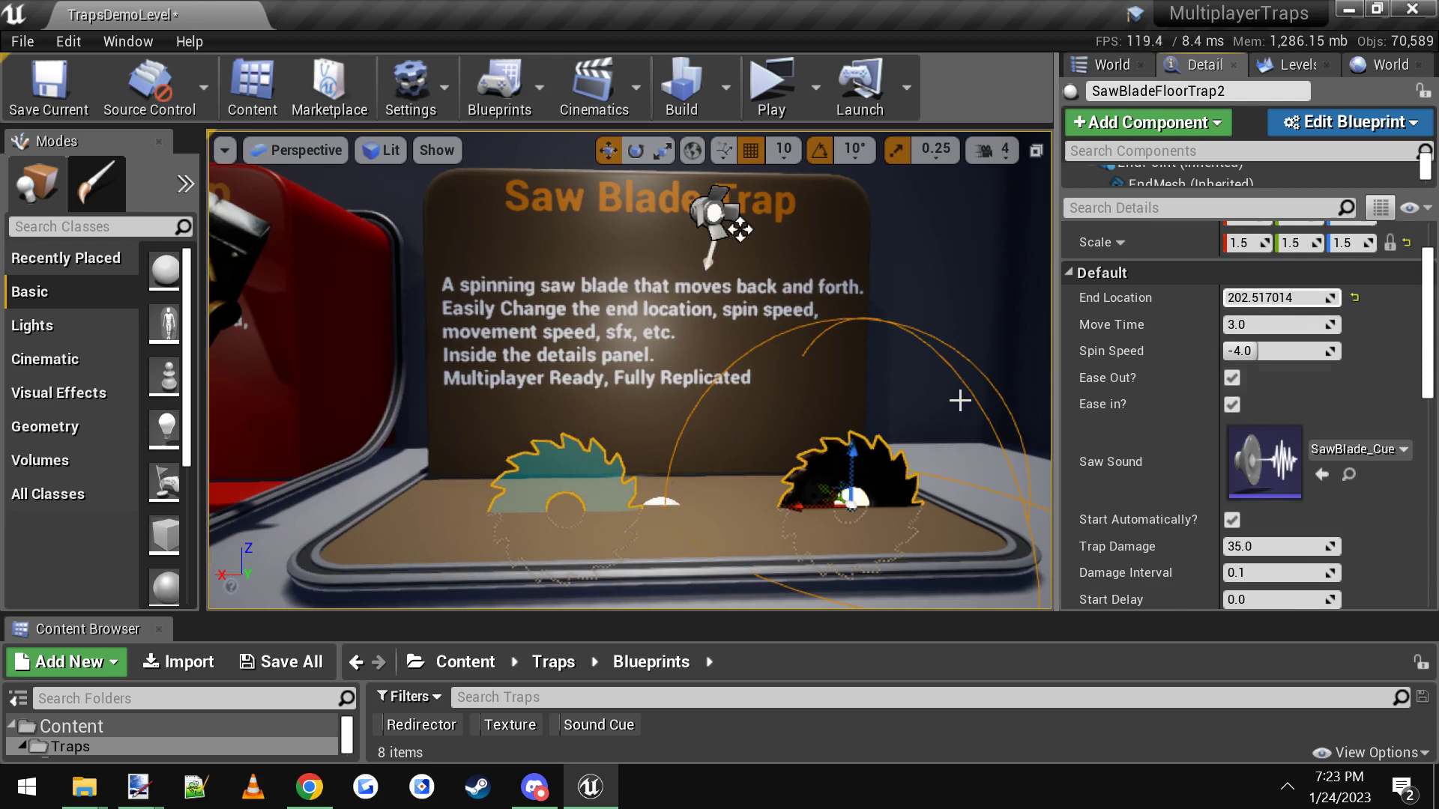
pyautogui.write('266.768768')
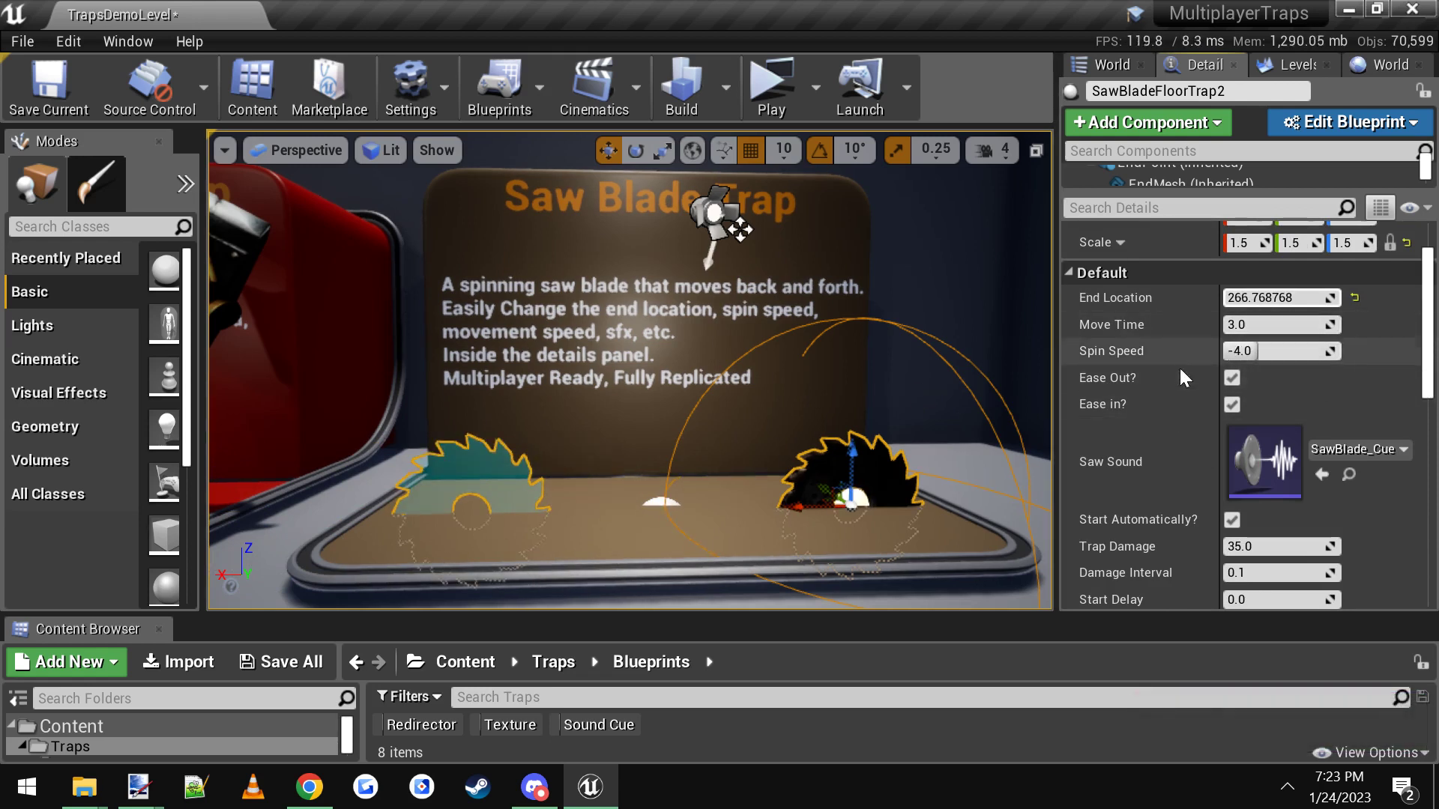
pyautogui.scroll(-3)
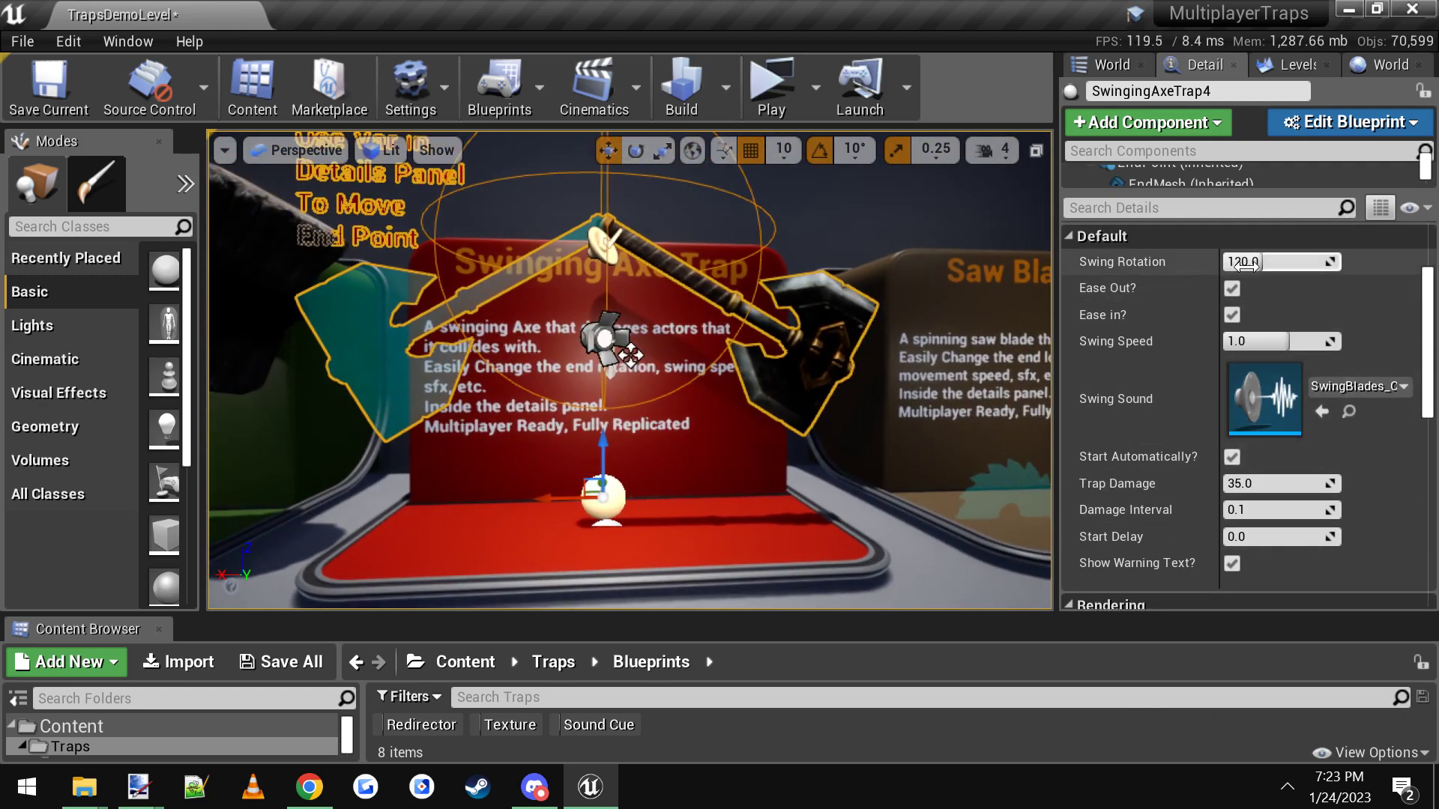
# Step: Drag the swinging hammer trap's Swing Speed to -0.320635
pyautogui.moveTo(1280, 261); pyautogui.dragTo(1284, 261)
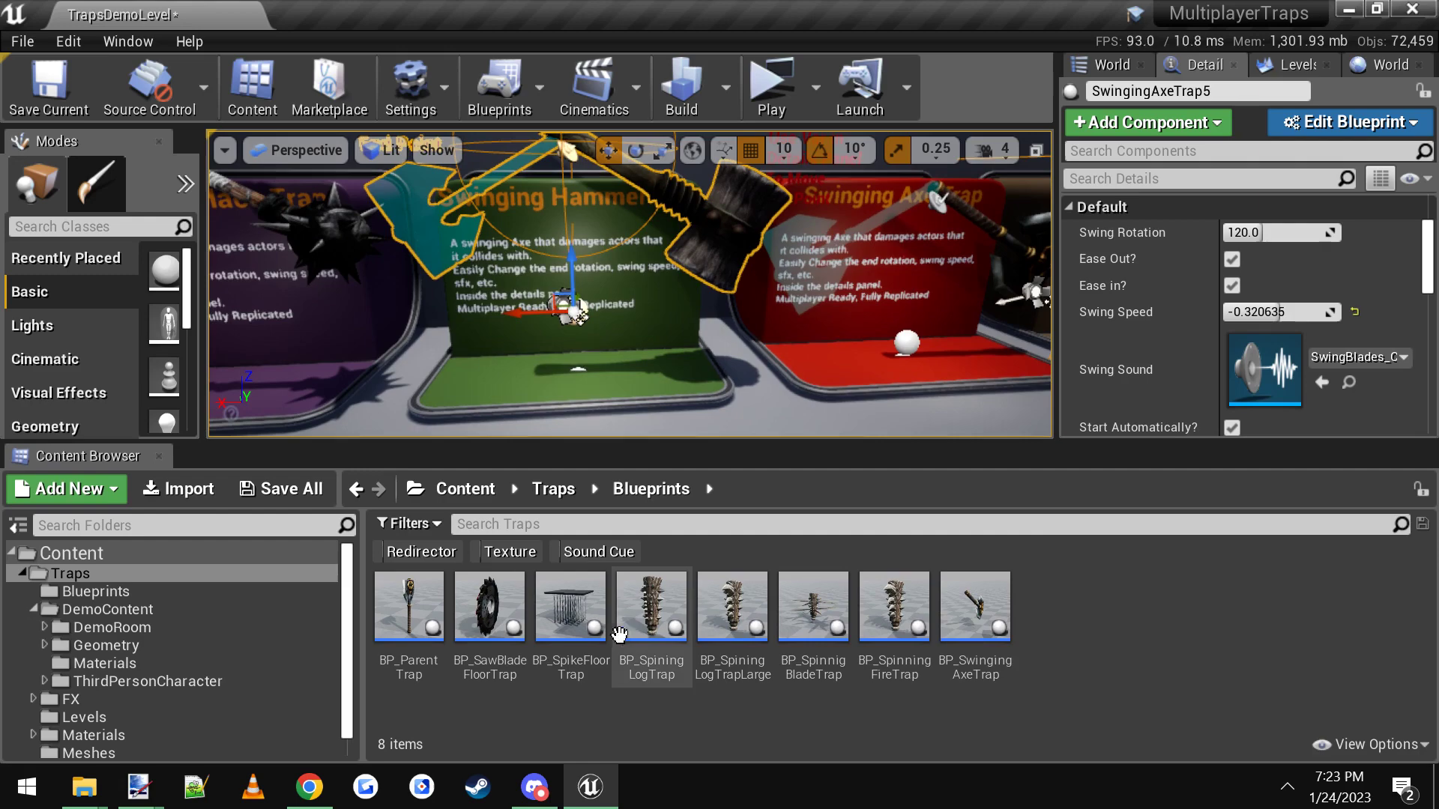
# Step: Open BP_SwingingAxeTrap from the Content Browser for editing
pyautogui.click(974, 605)
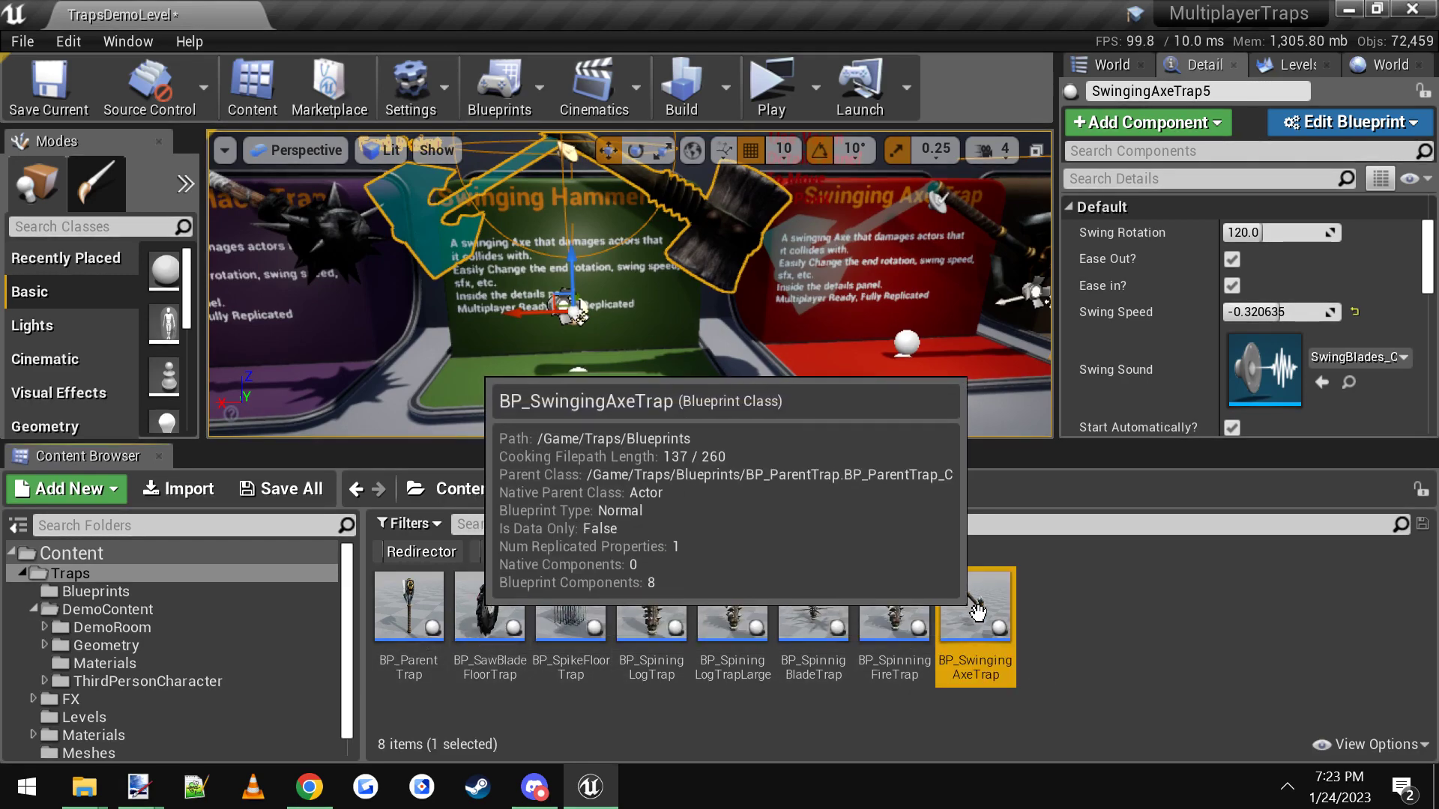
pyautogui.doubleClick(974, 606)
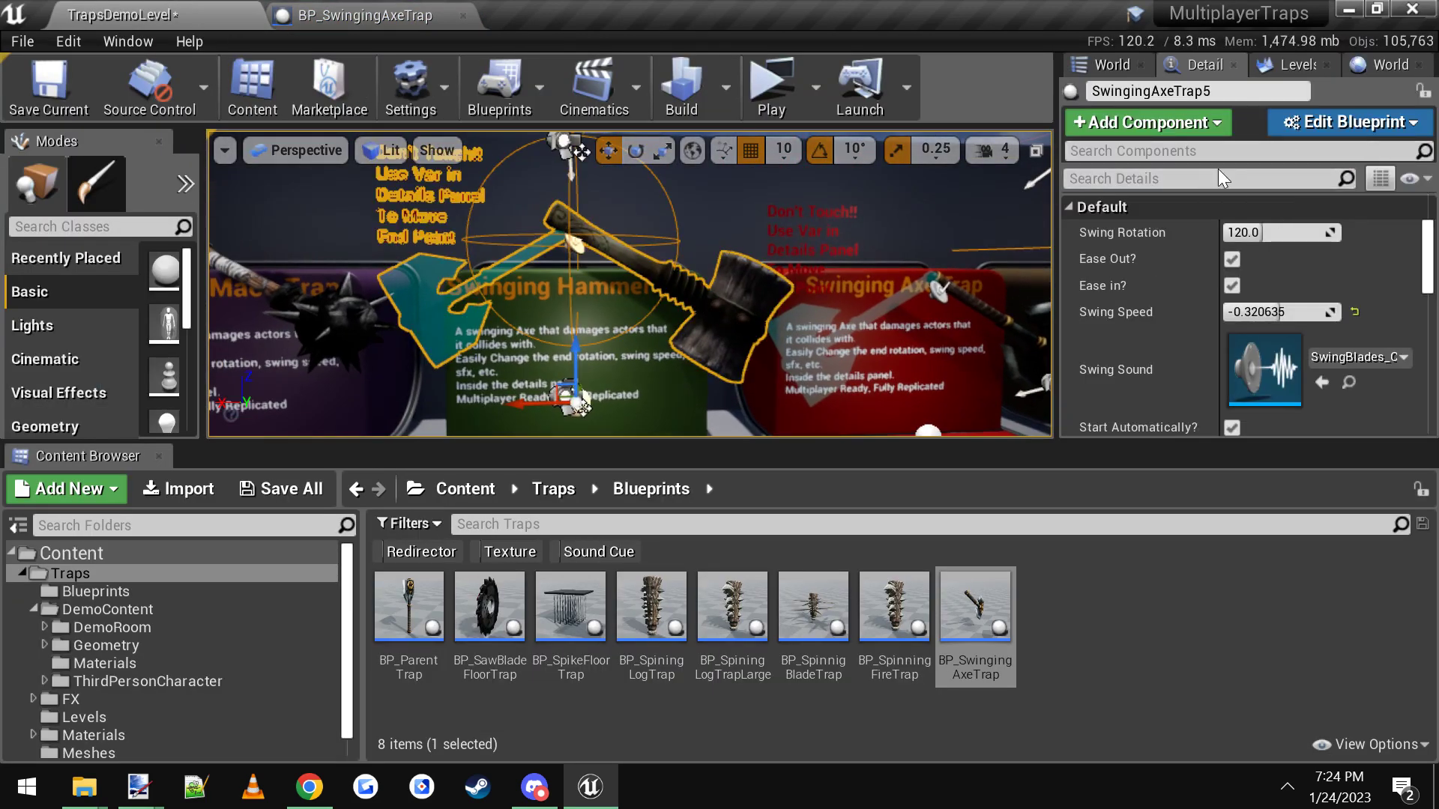
pyautogui.scroll(-3)
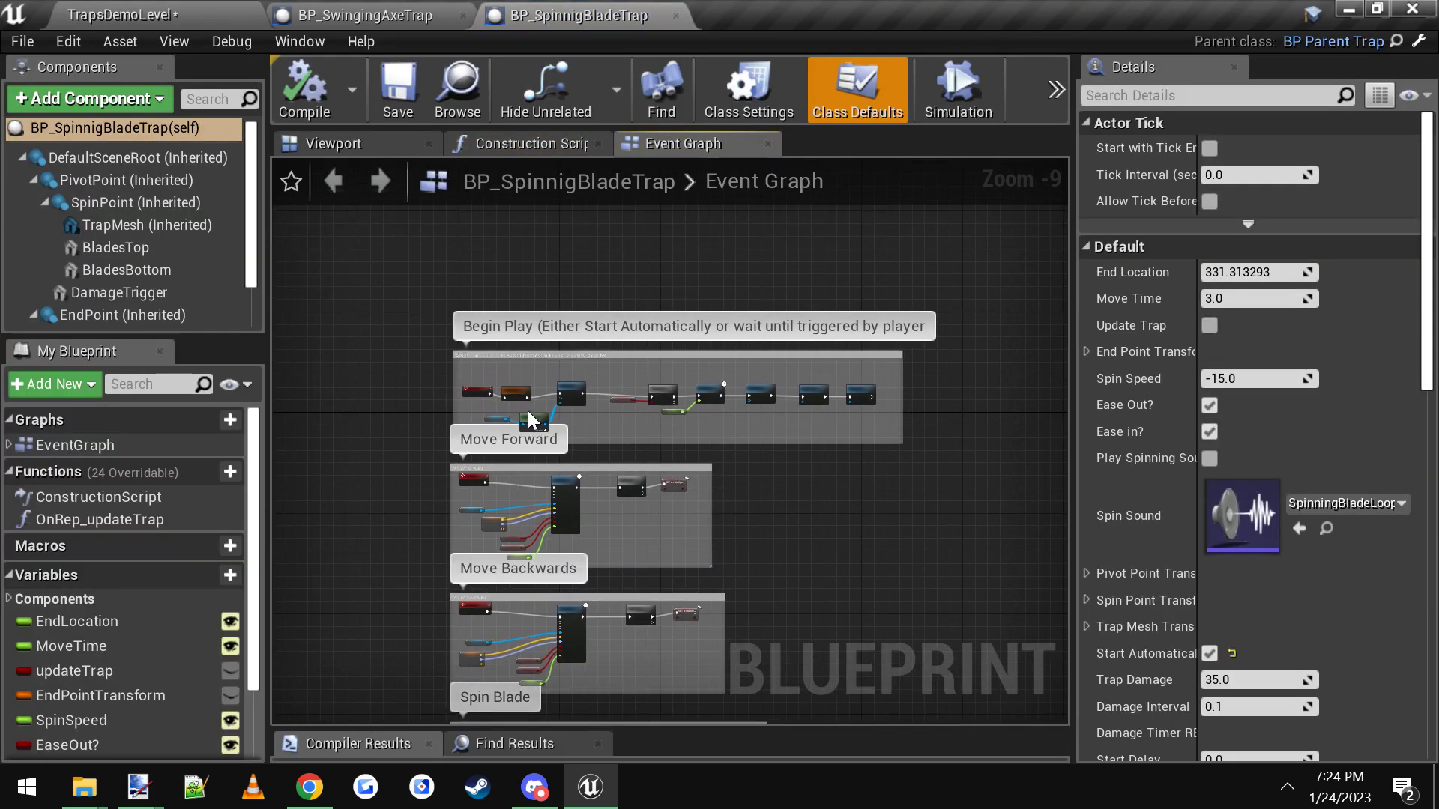
# Step: Select DamageTrigger in the viewport, check its overlap collision settings, then view the Make Array node
pyautogui.click(334, 144)
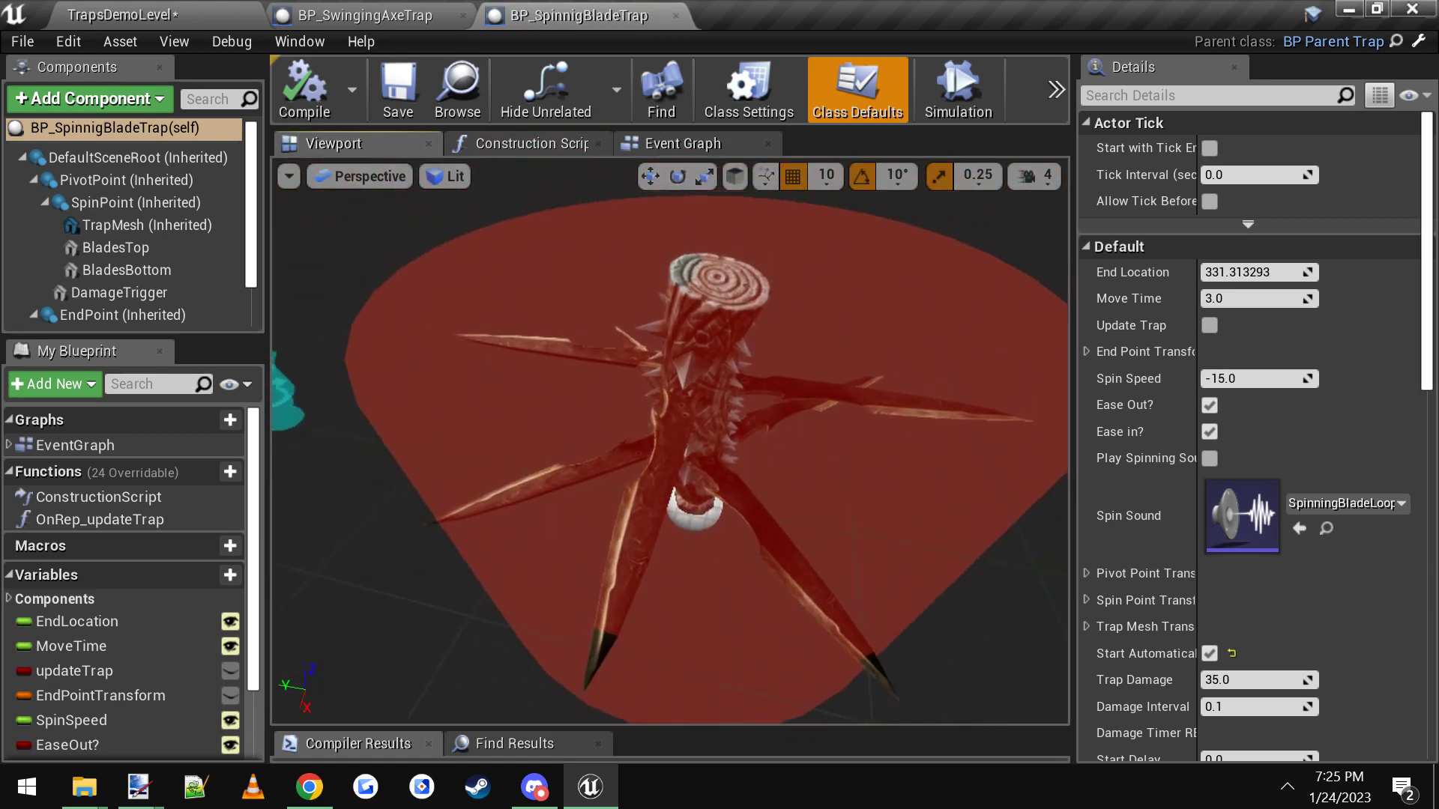
pyautogui.click(120, 293)
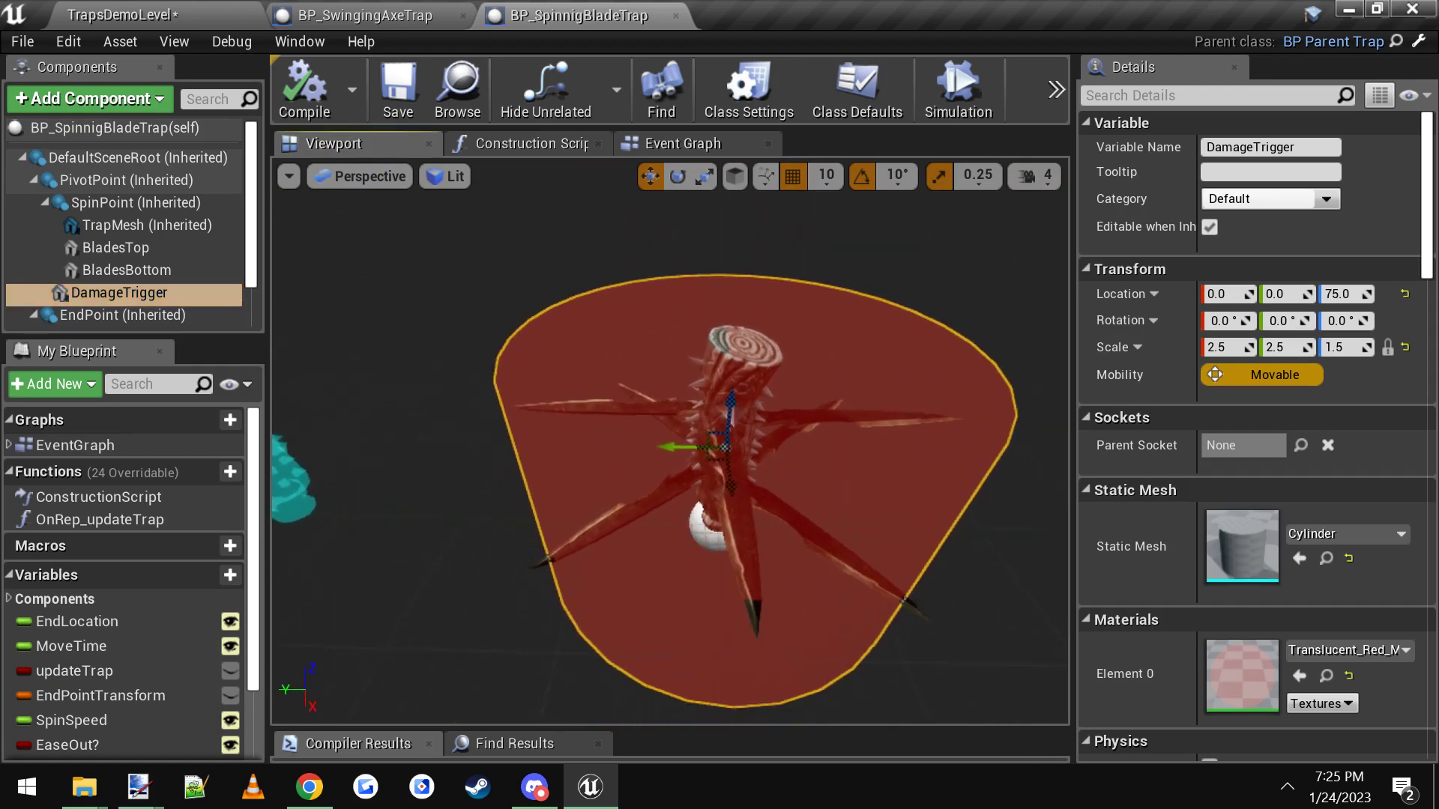
pyautogui.scroll(-3)
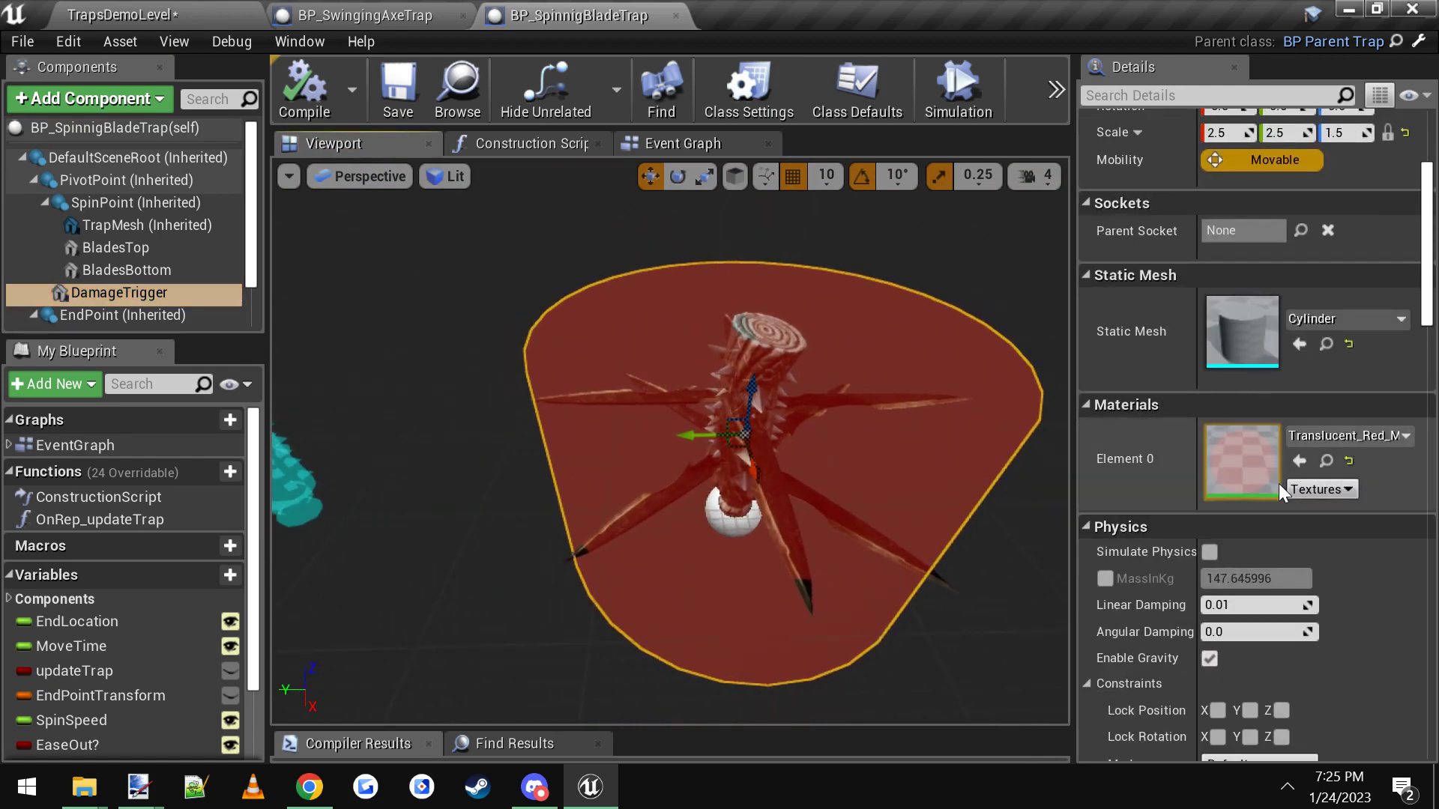
pyautogui.scroll(-3)
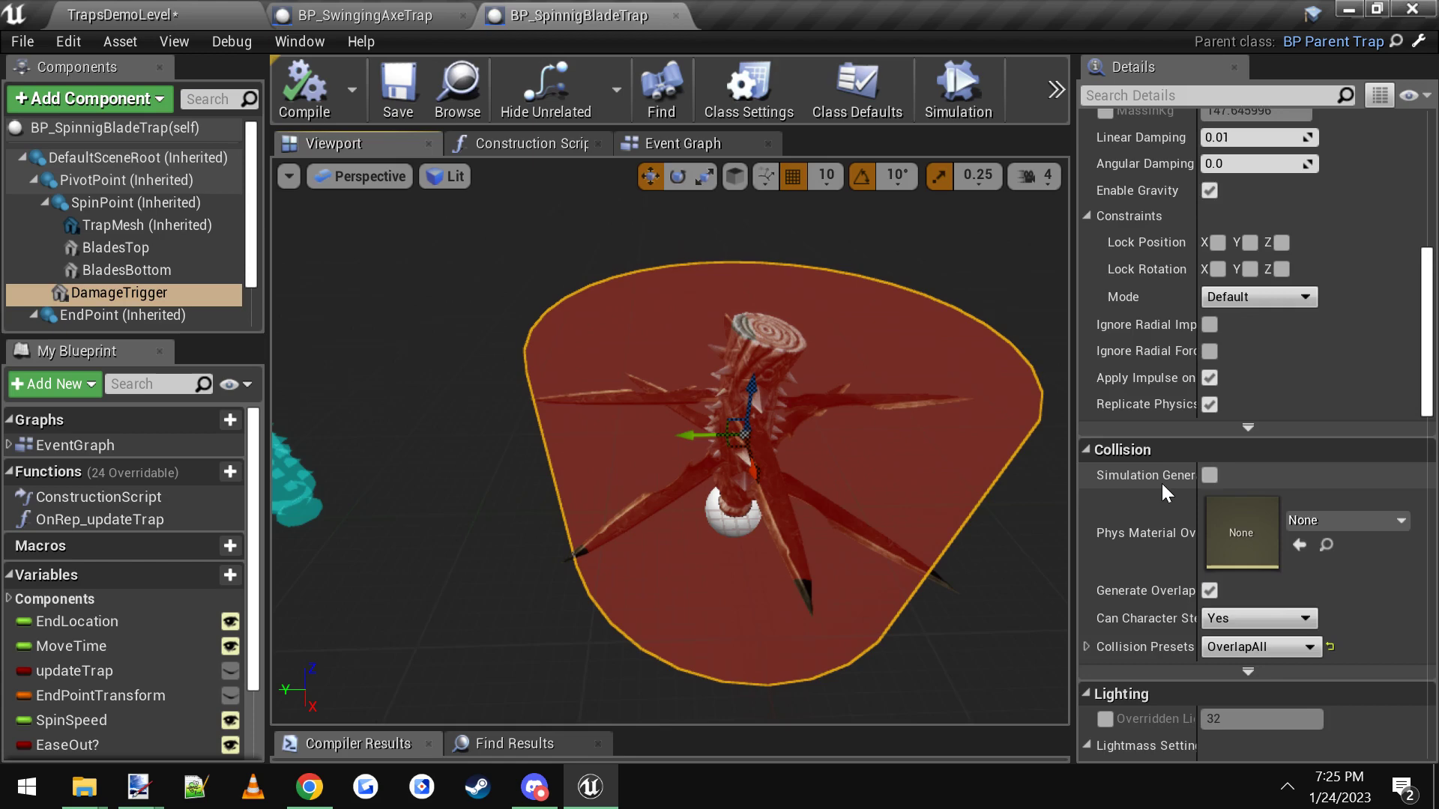
pyautogui.scroll(-3)
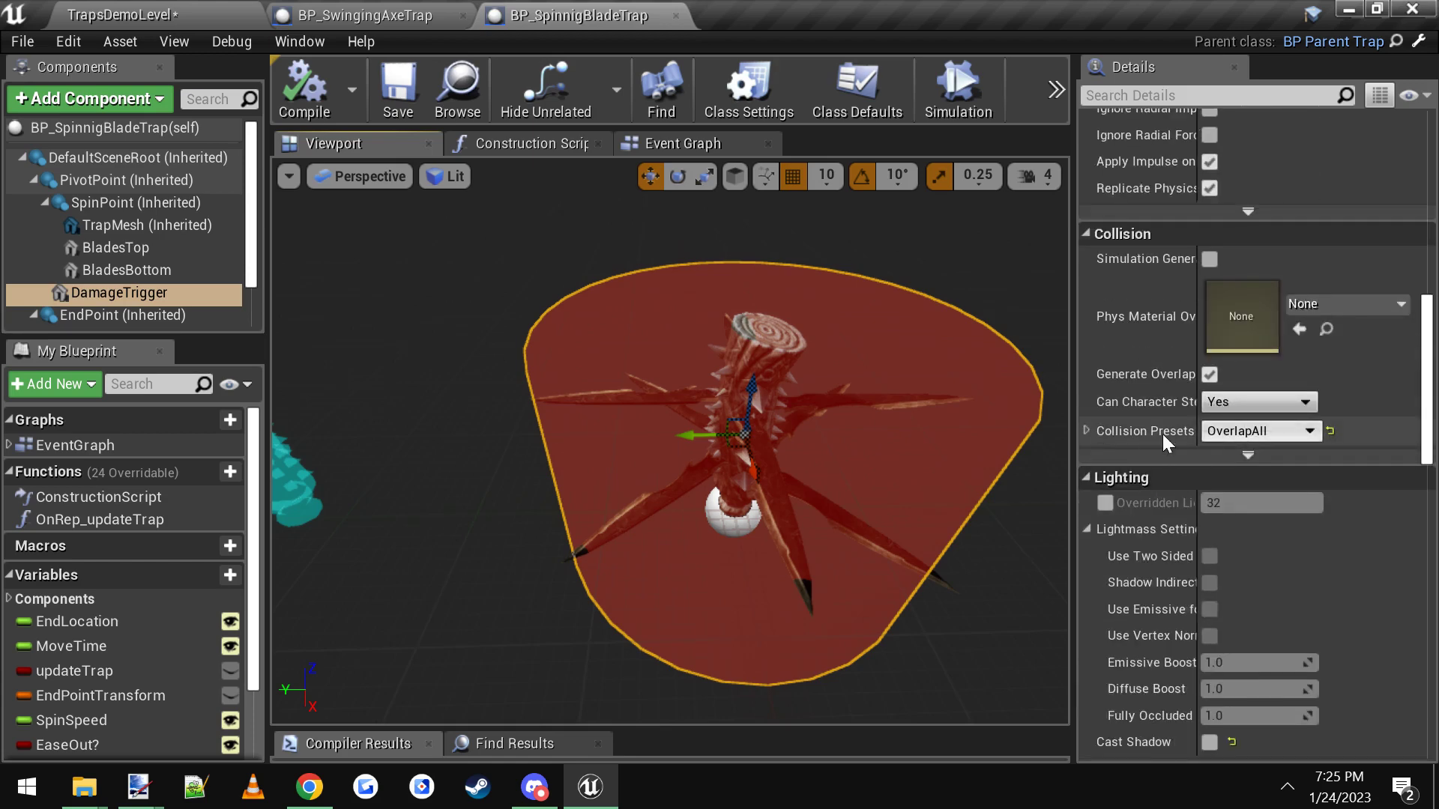
pyautogui.moveTo(680, 144)
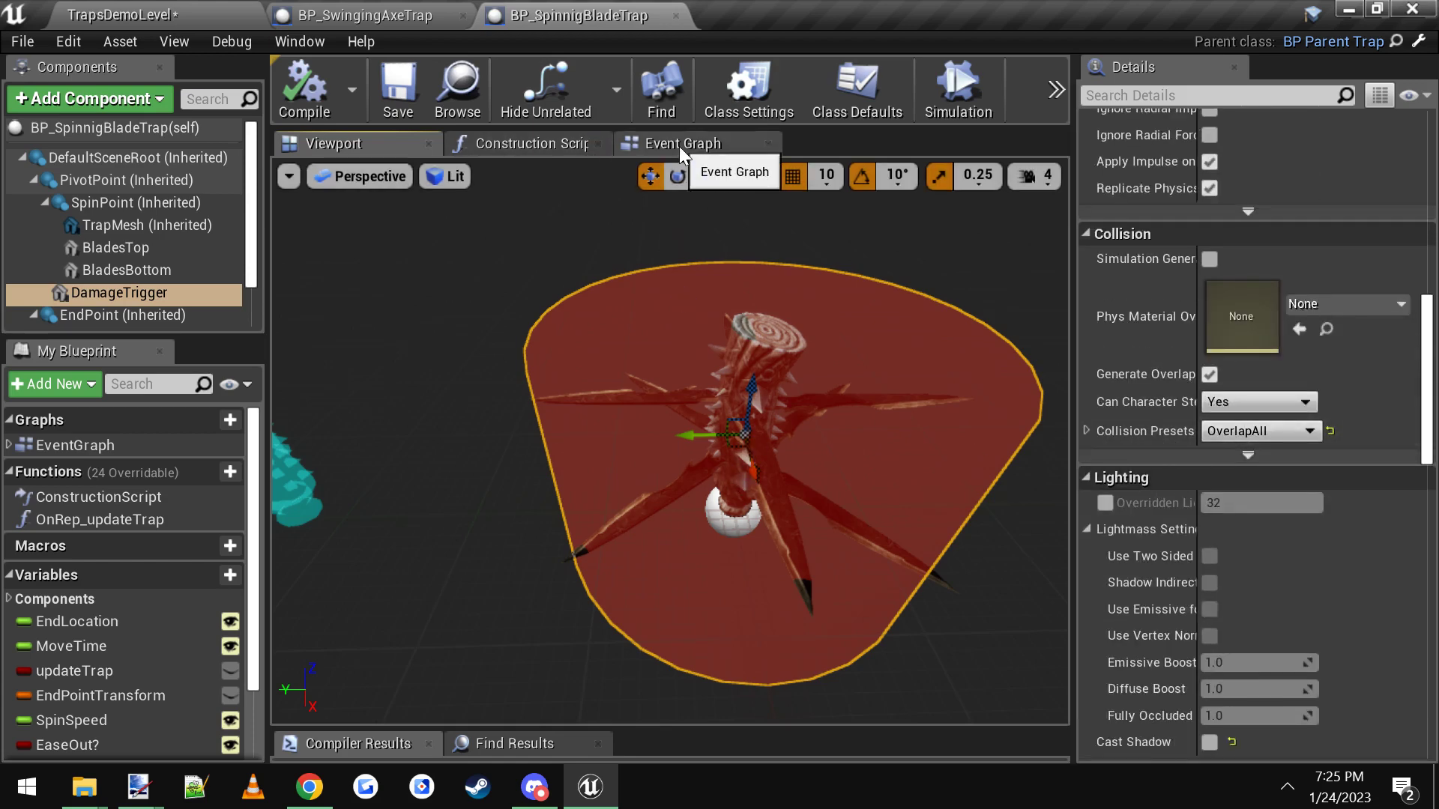
pyautogui.click(680, 144)
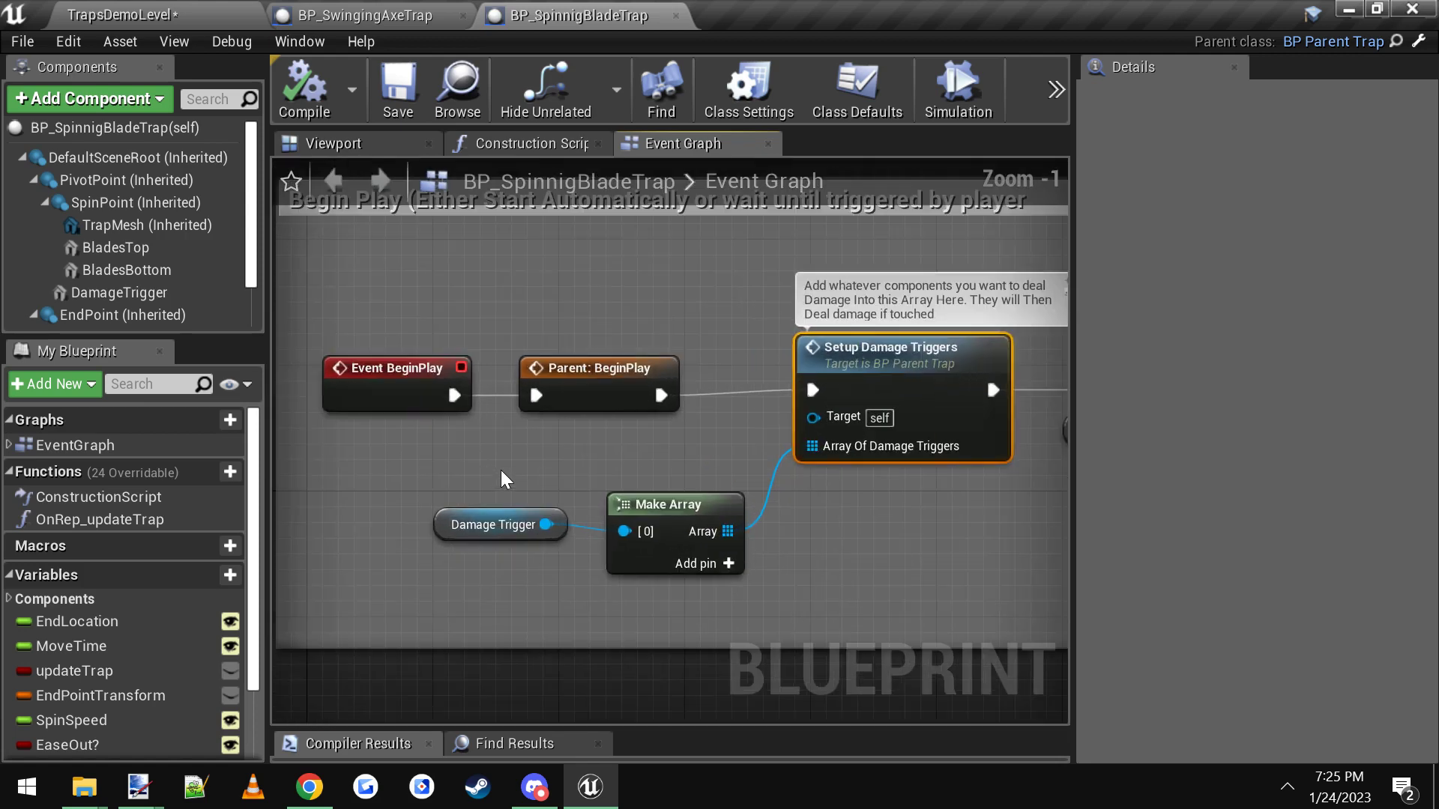
# Step: Alternate between the DamageTrigger volume and the event graph feeding the damage triggers array
pyautogui.click(333, 144)
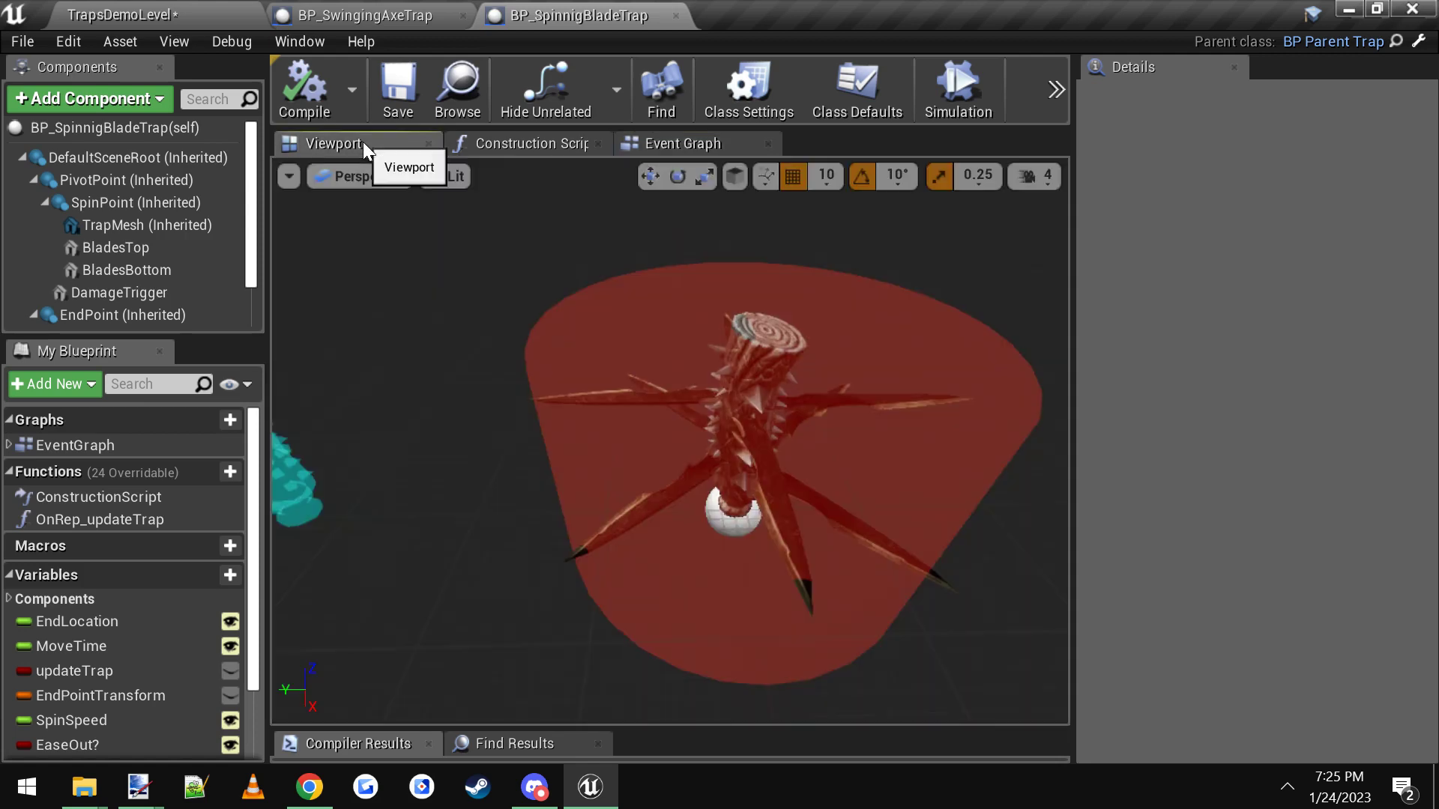
pyautogui.click(119, 293)
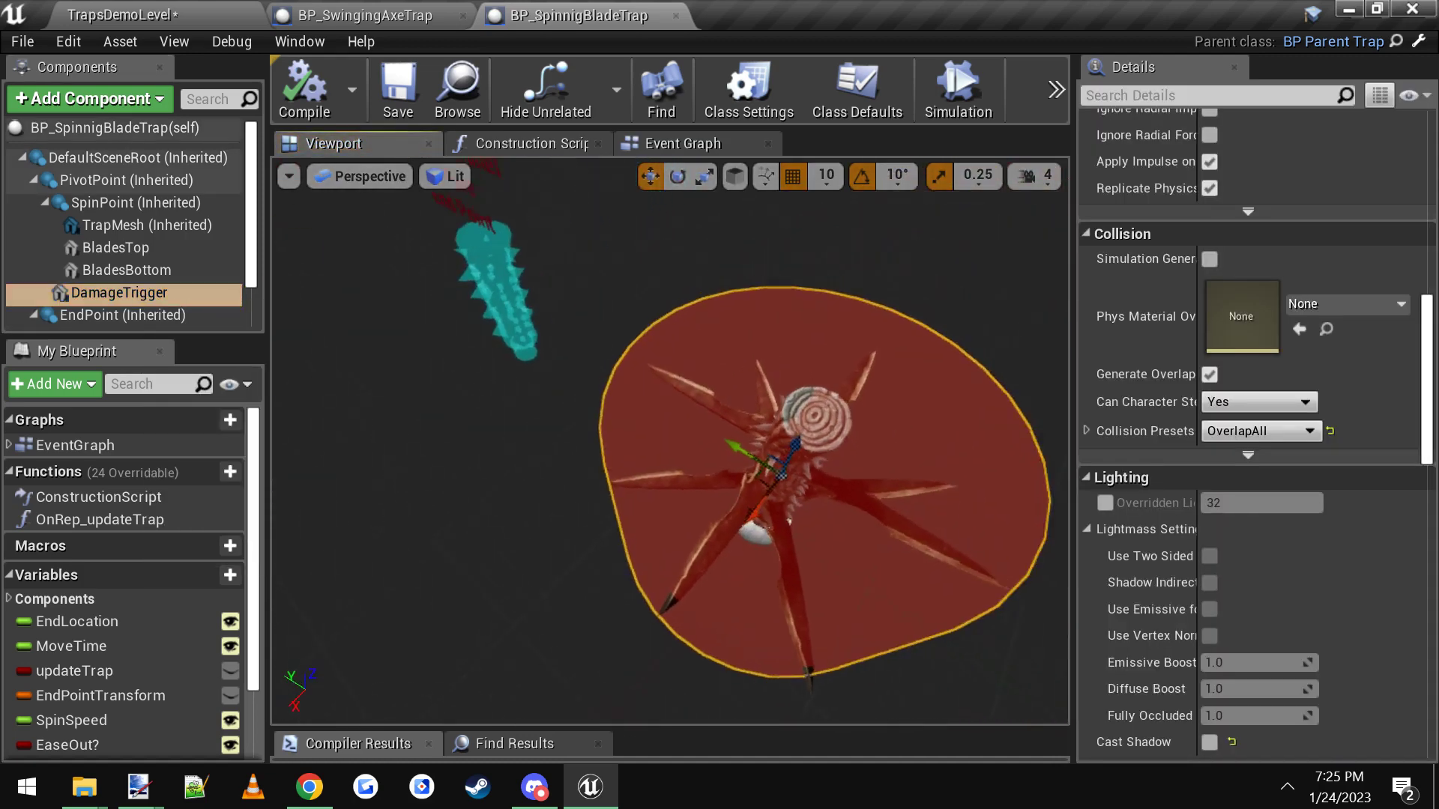
pyautogui.click(683, 144)
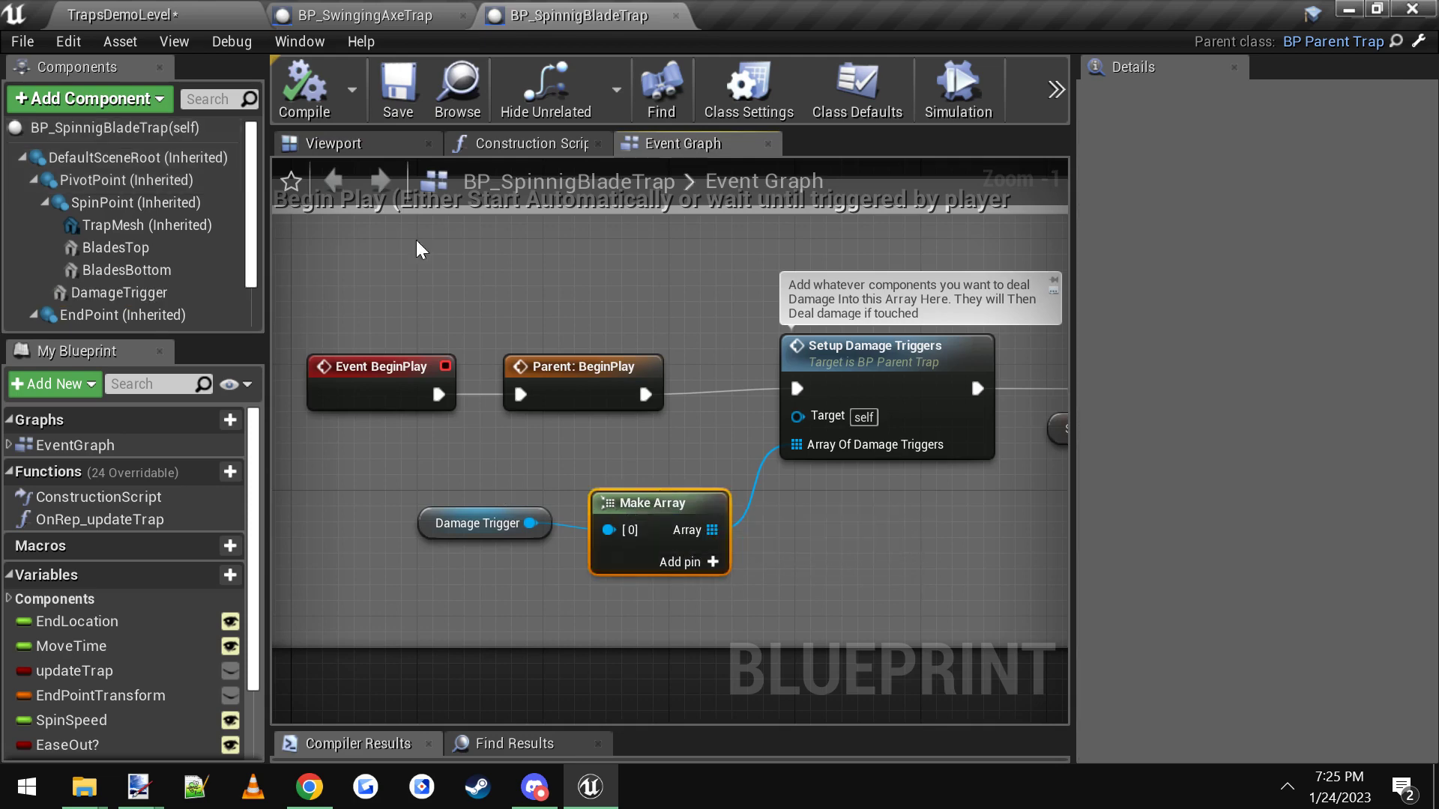
pyautogui.click(332, 144)
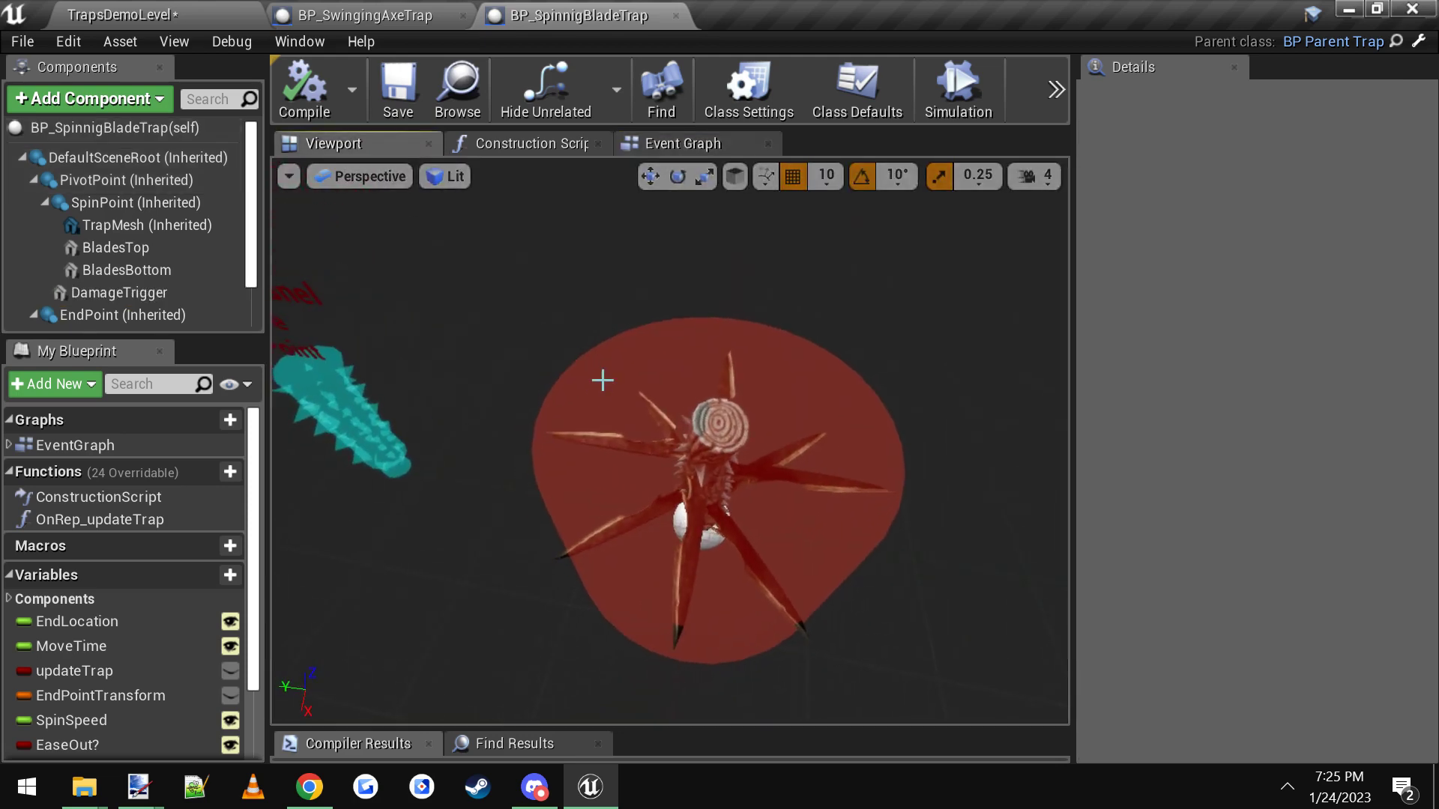
pyautogui.click(118, 292)
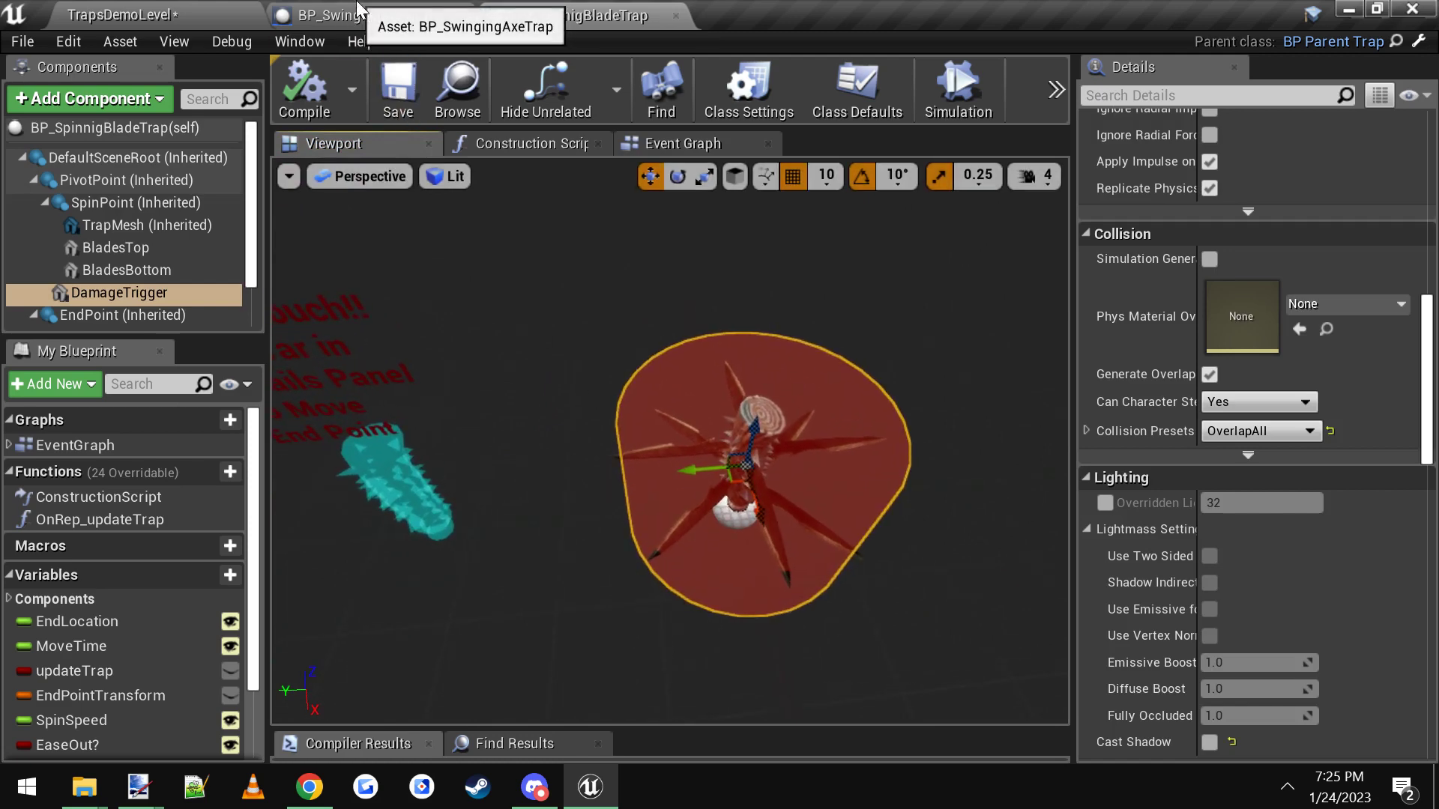
# Step: In BP_SwingingAxeTrap select TrapMesh, view its event graph and add a second pin to Make Array
pyautogui.click(349, 15)
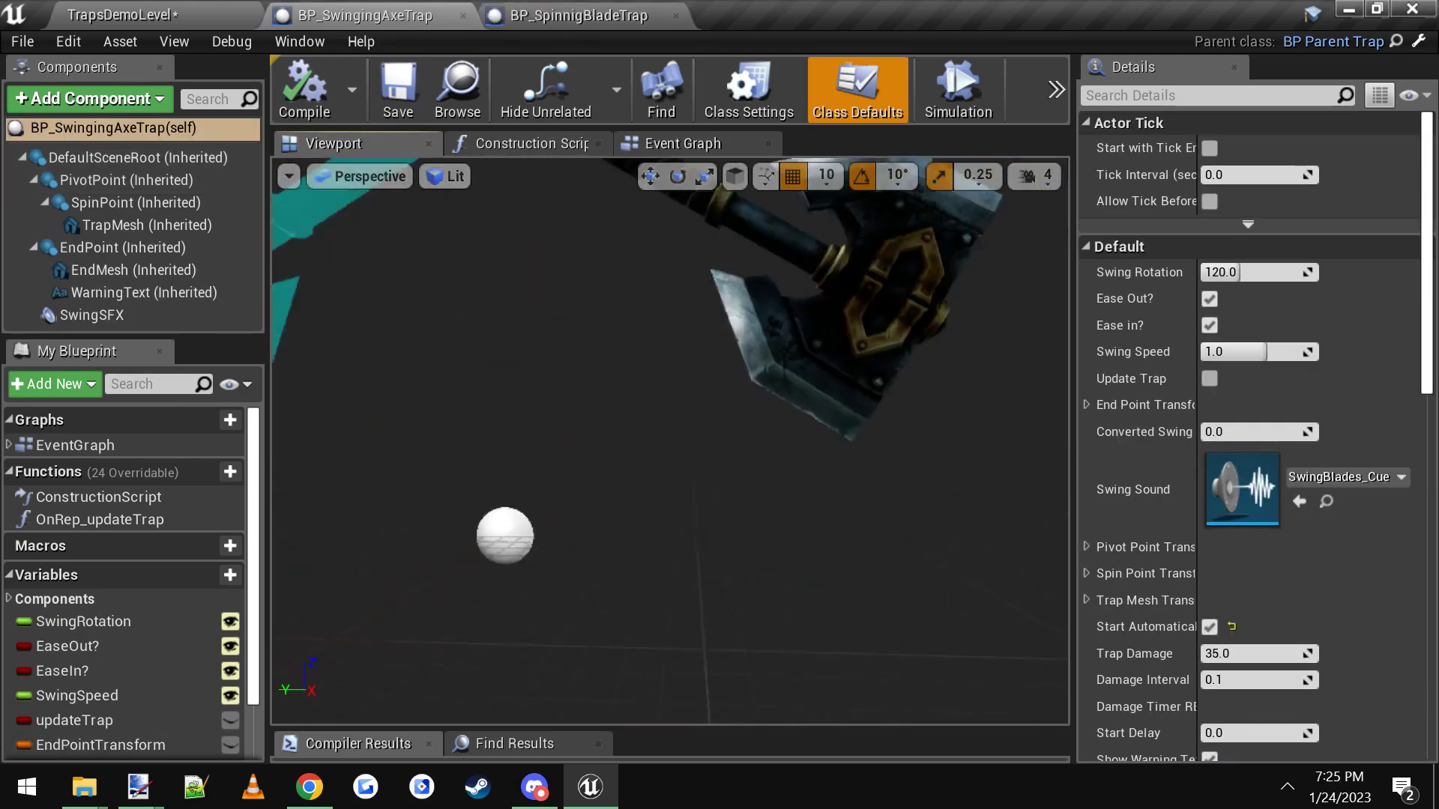
pyautogui.click(152, 225)
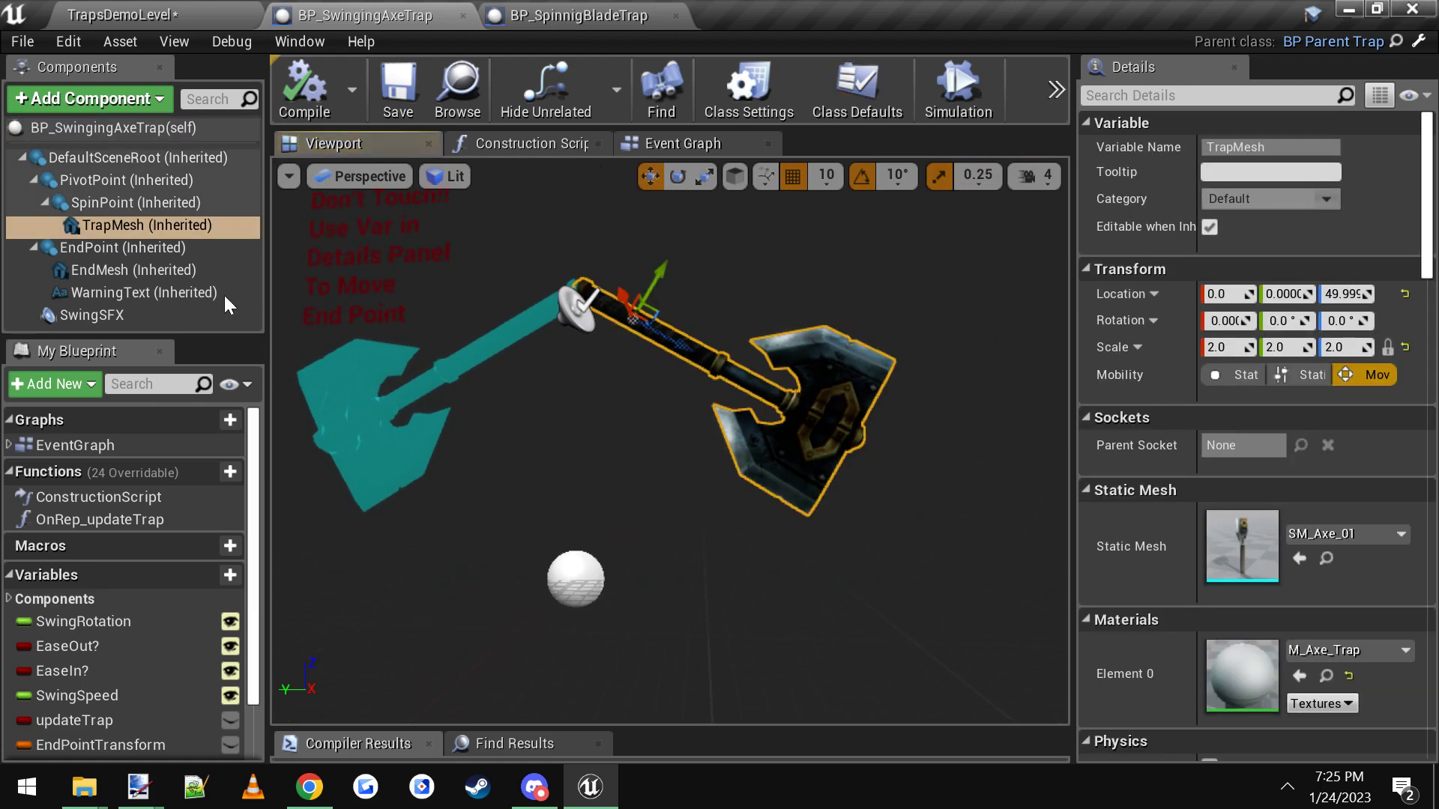
pyautogui.click(681, 143)
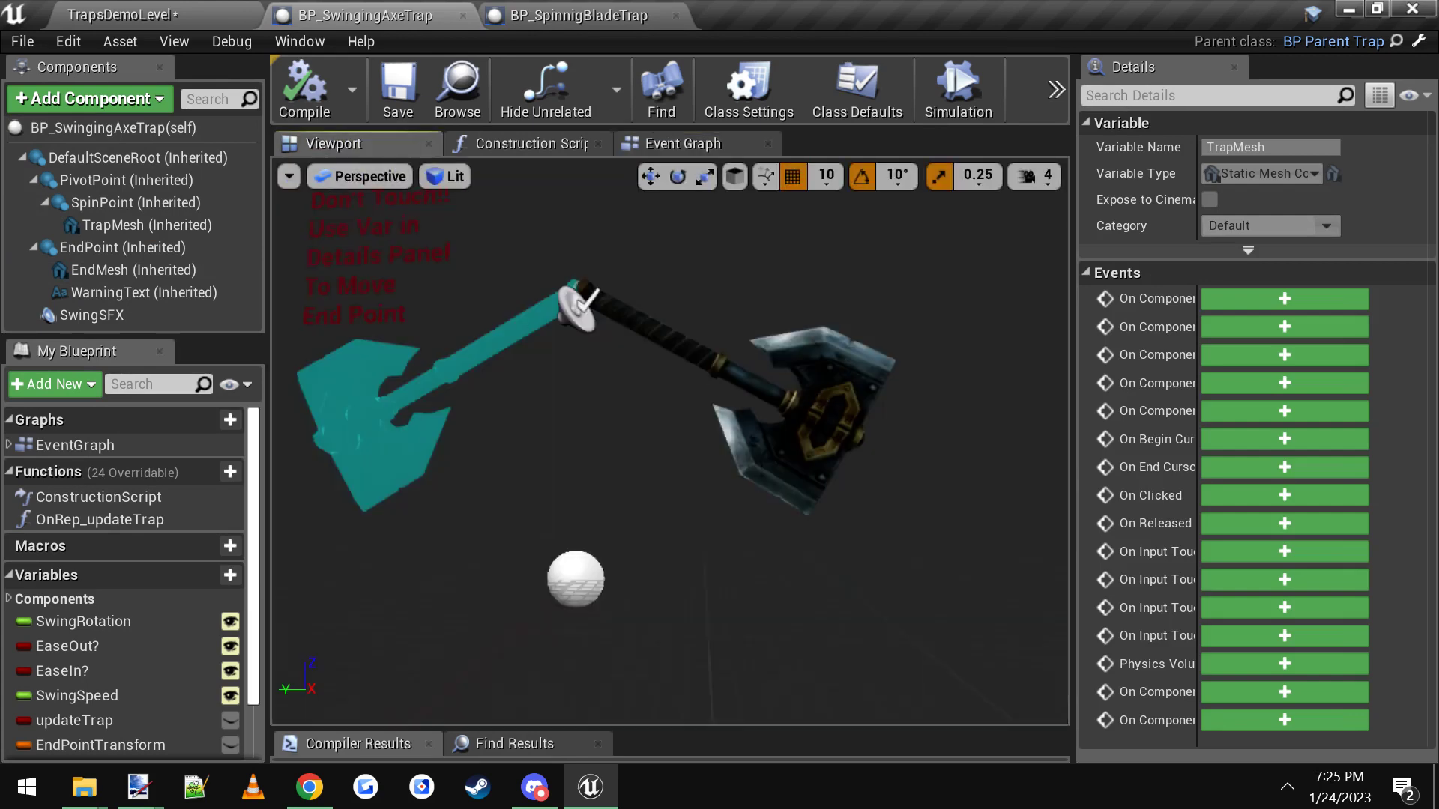
pyautogui.click(158, 225)
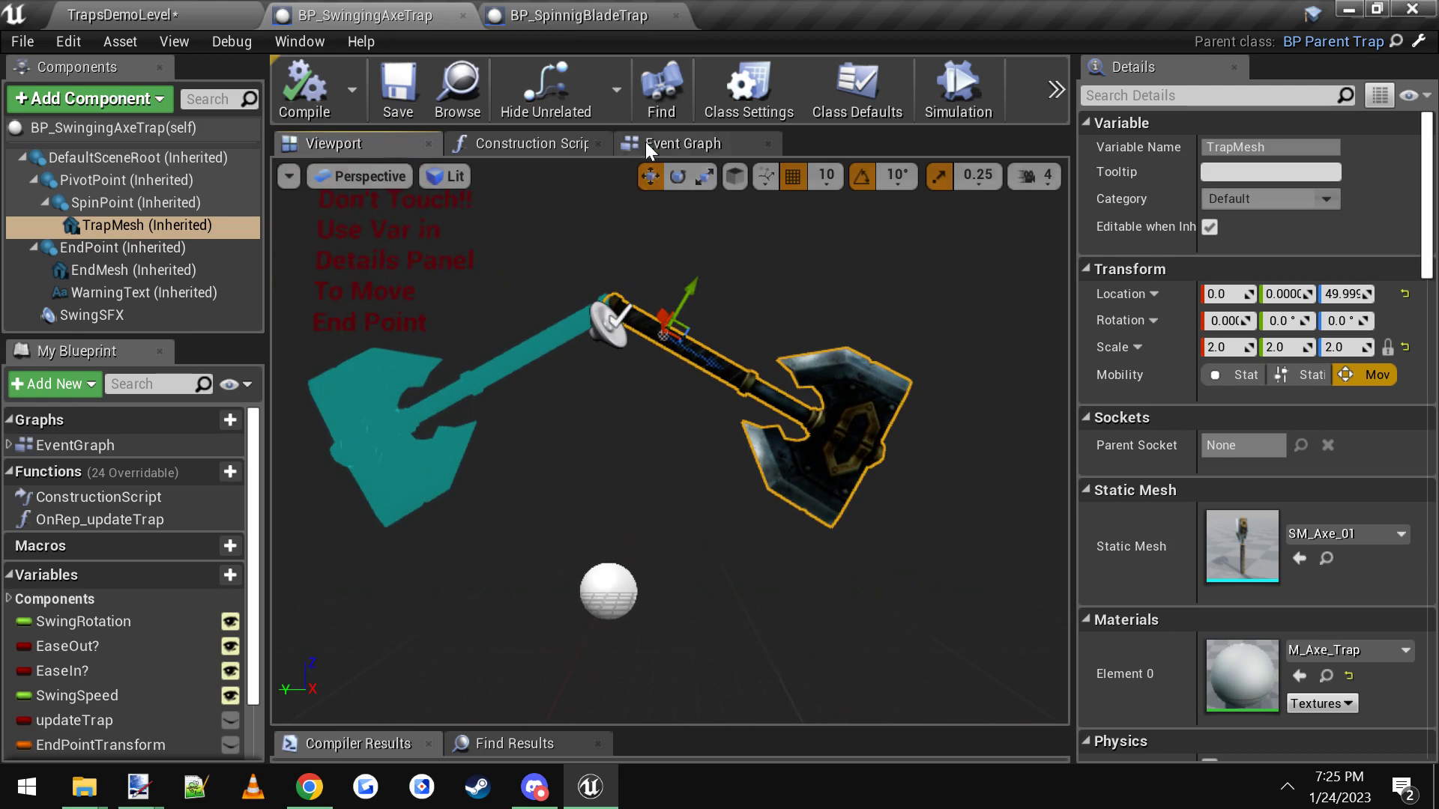
pyautogui.click(680, 144)
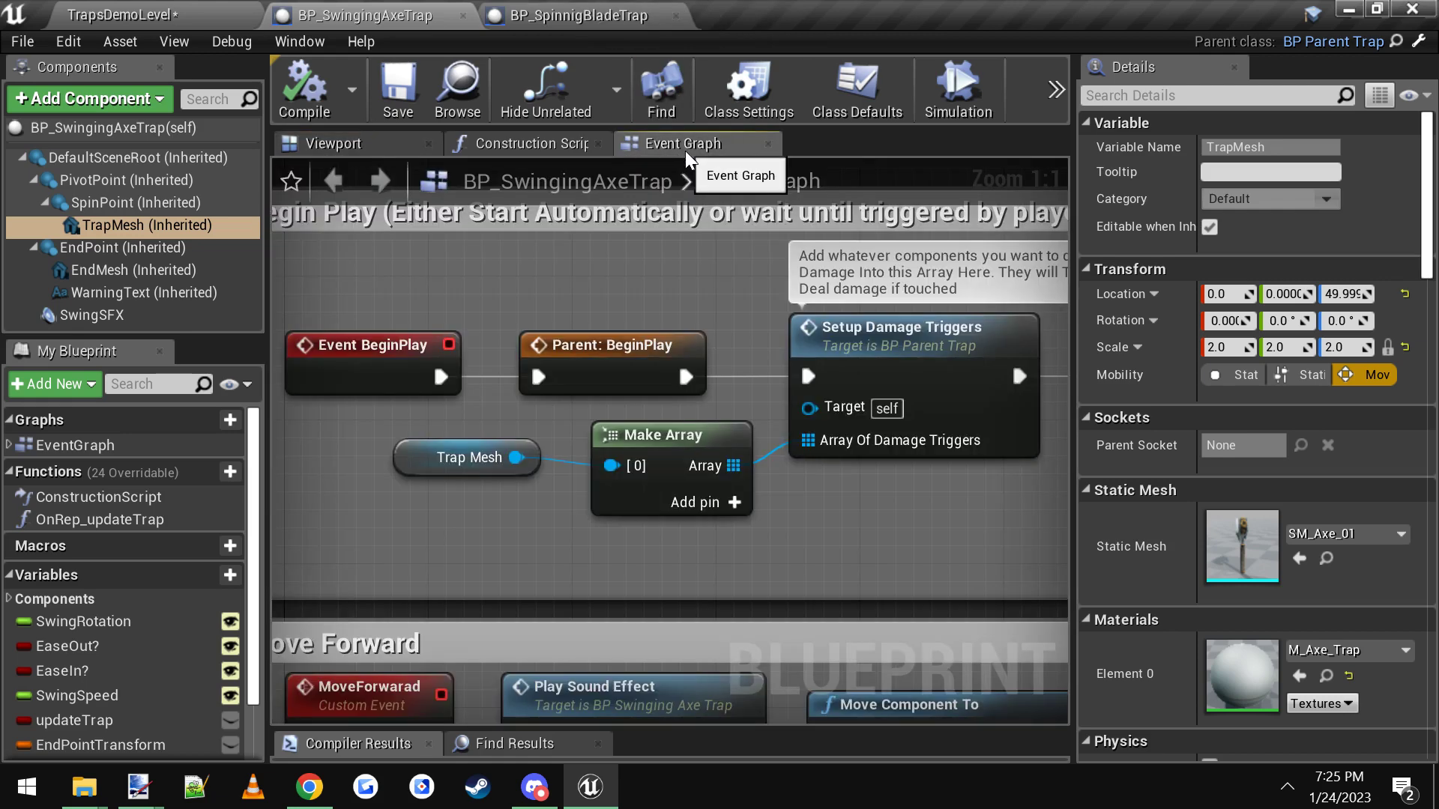
pyautogui.click(734, 502)
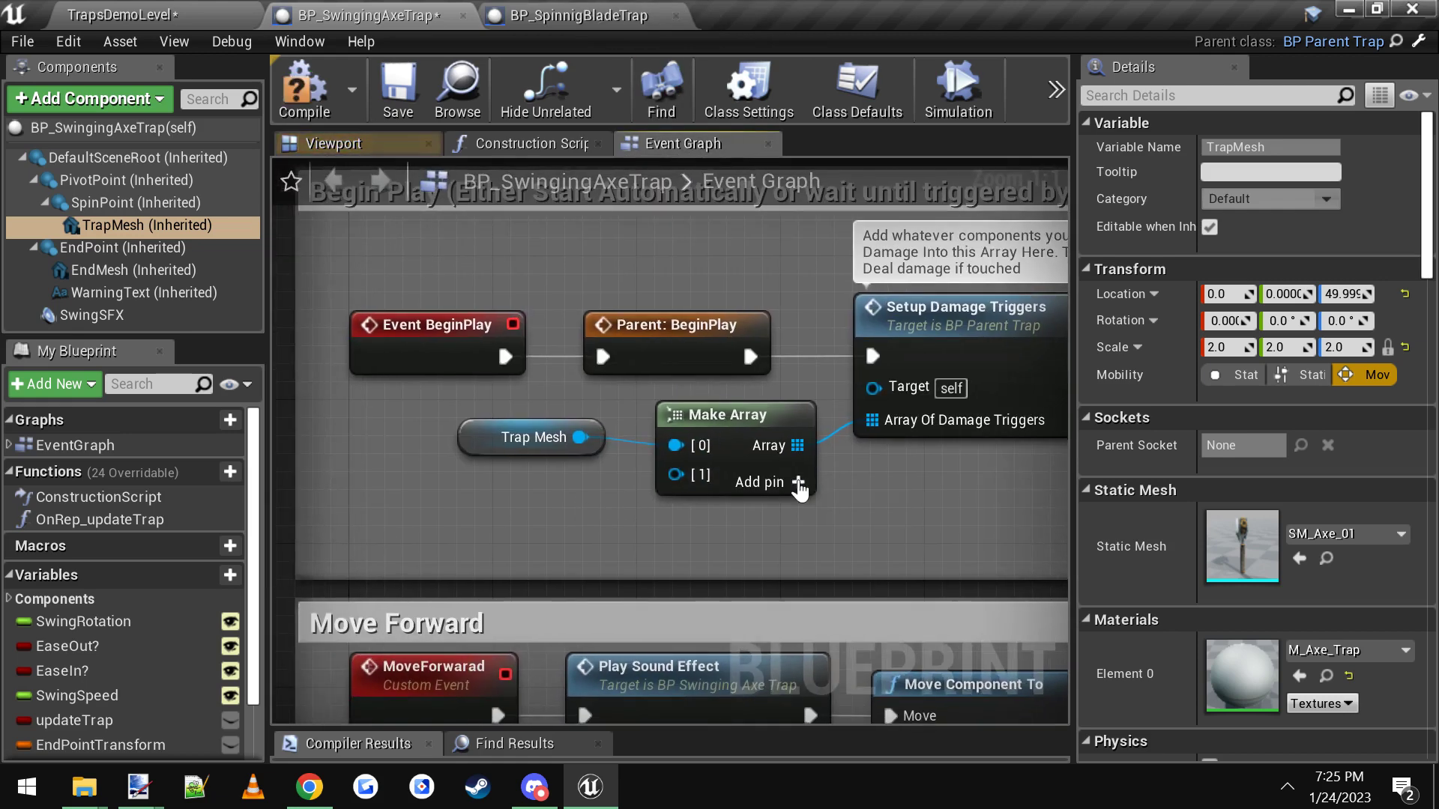
pyautogui.moveTo(232, 276)
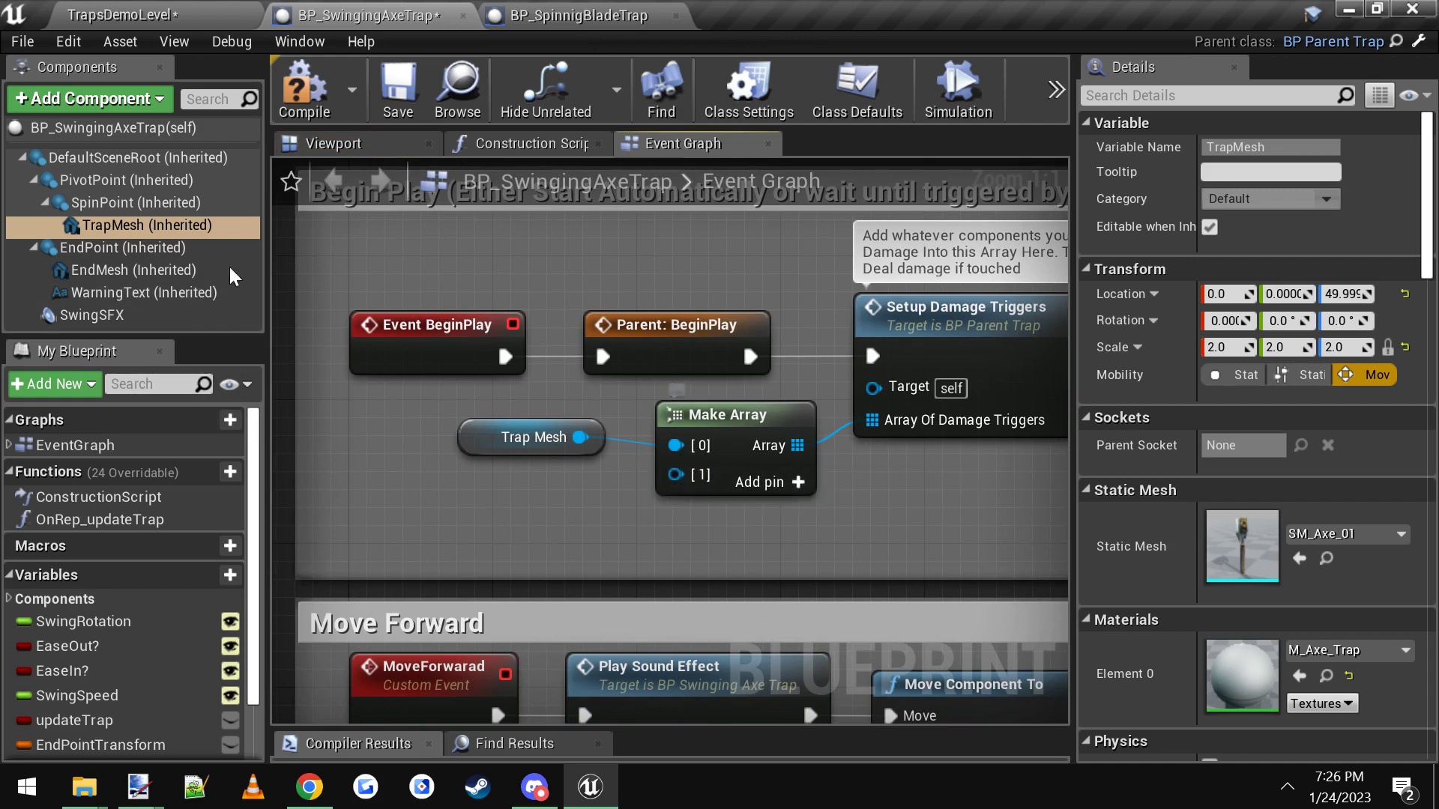
pyautogui.moveTo(680, 476)
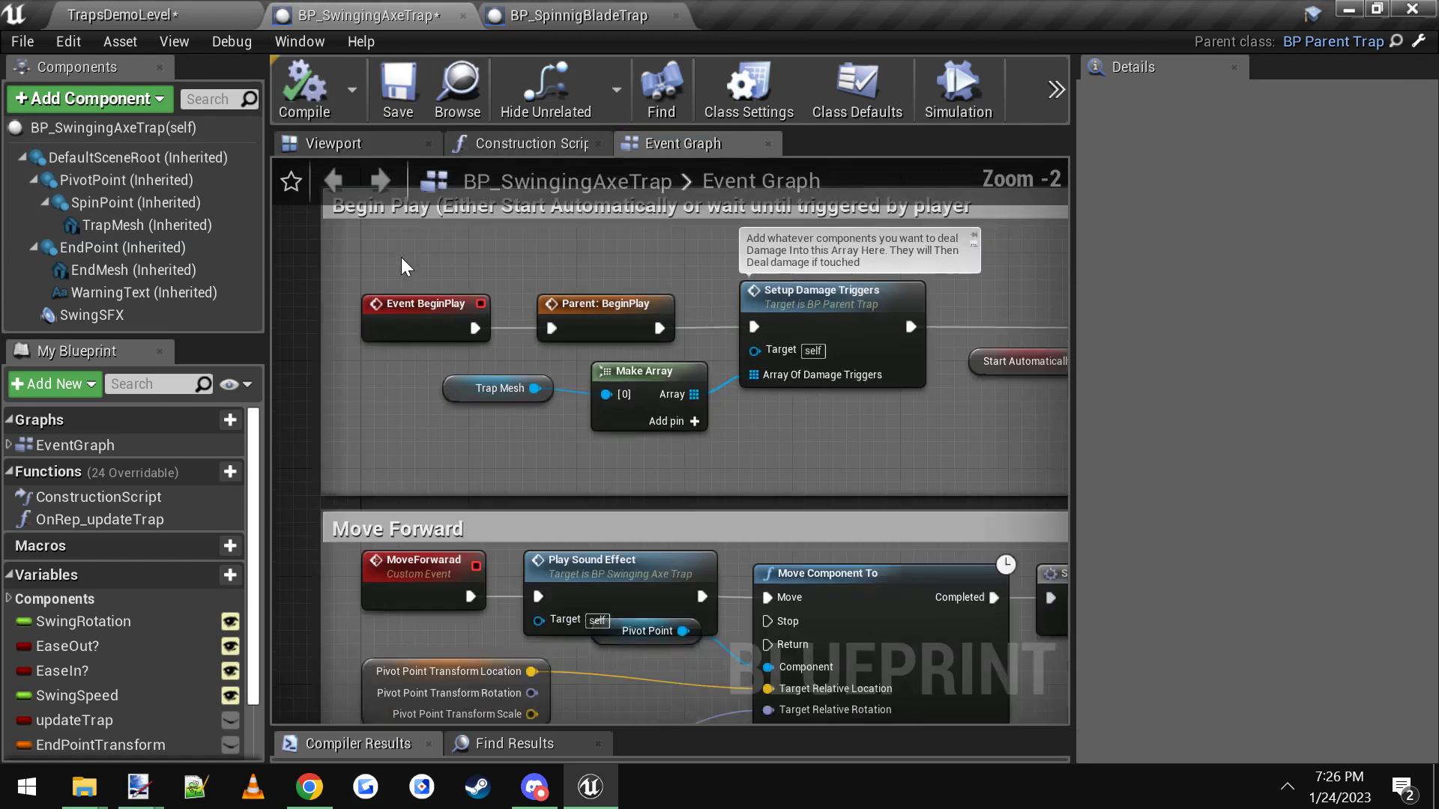
# Step: In BP_SpinningFireTrap's viewport select DamageTrigger and DamageTrigger2
pyautogui.click(120, 15)
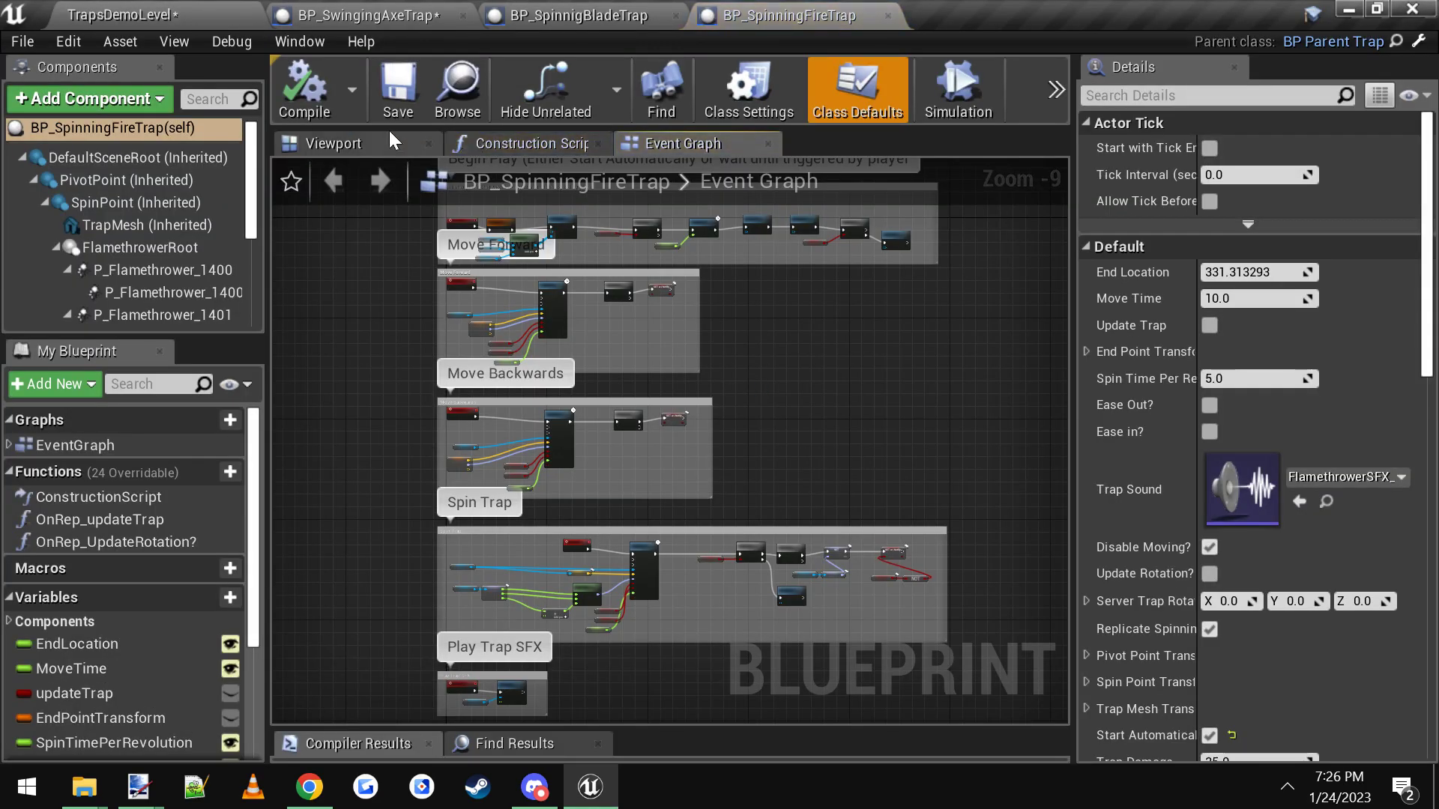
pyautogui.click(333, 144)
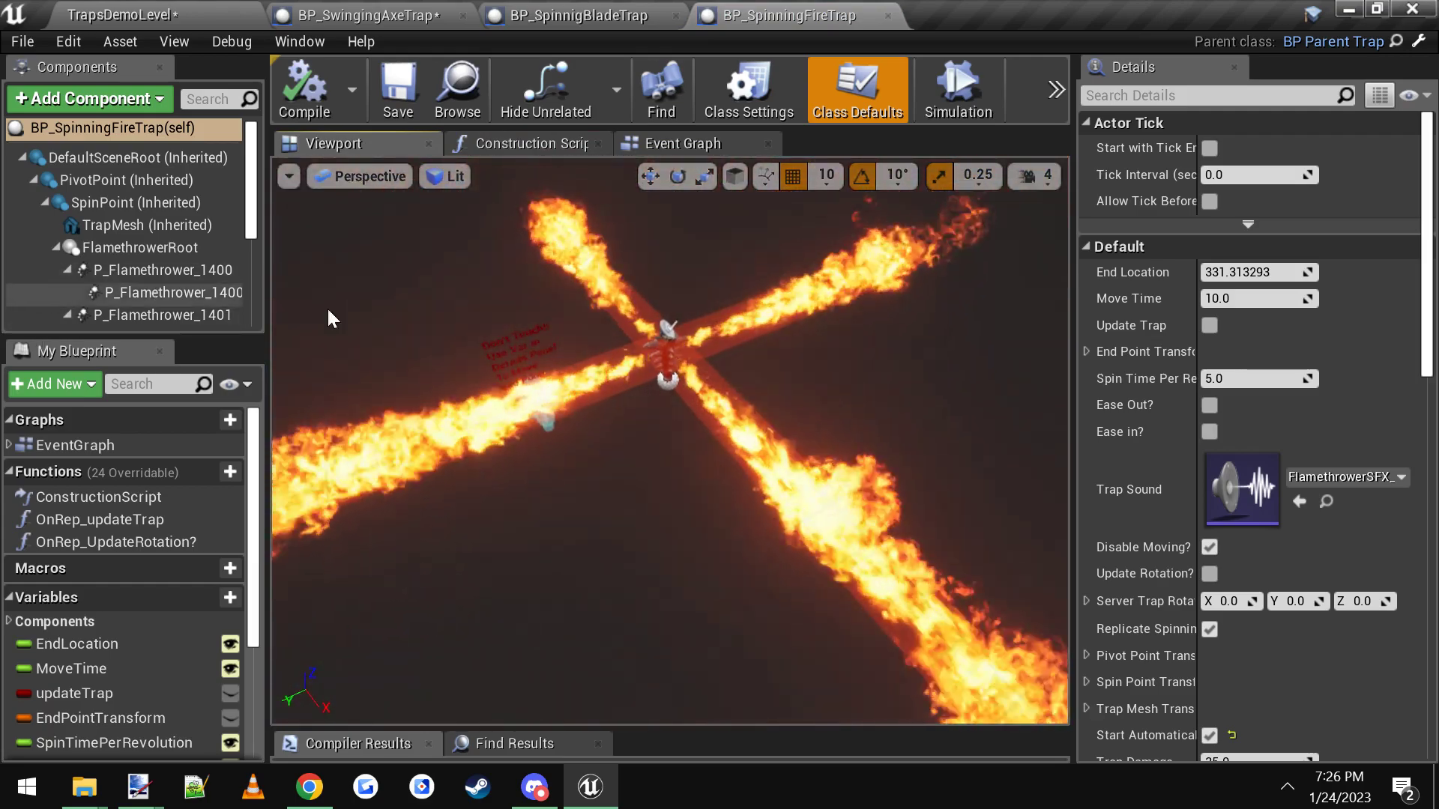
pyautogui.scroll(-3)
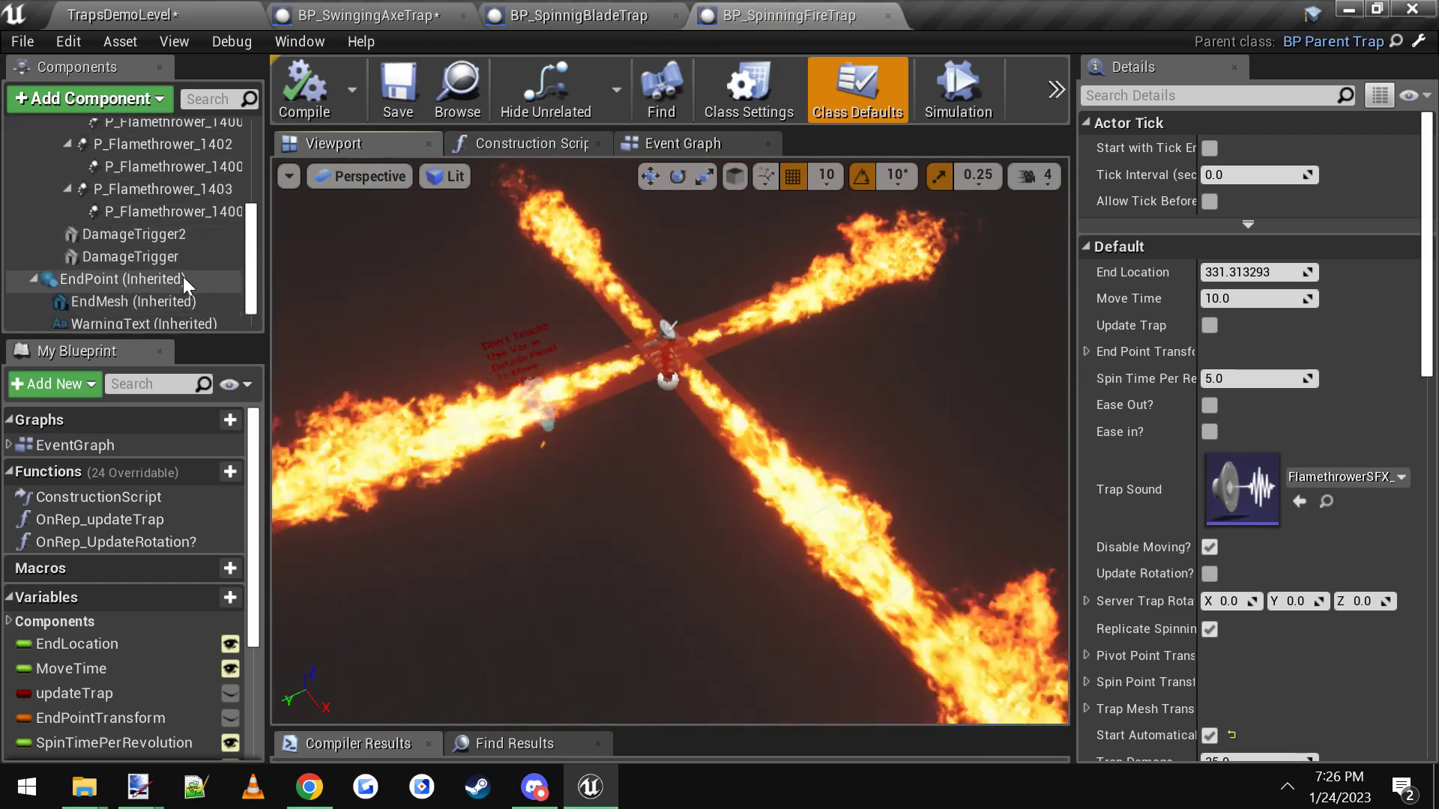
pyautogui.click(135, 257)
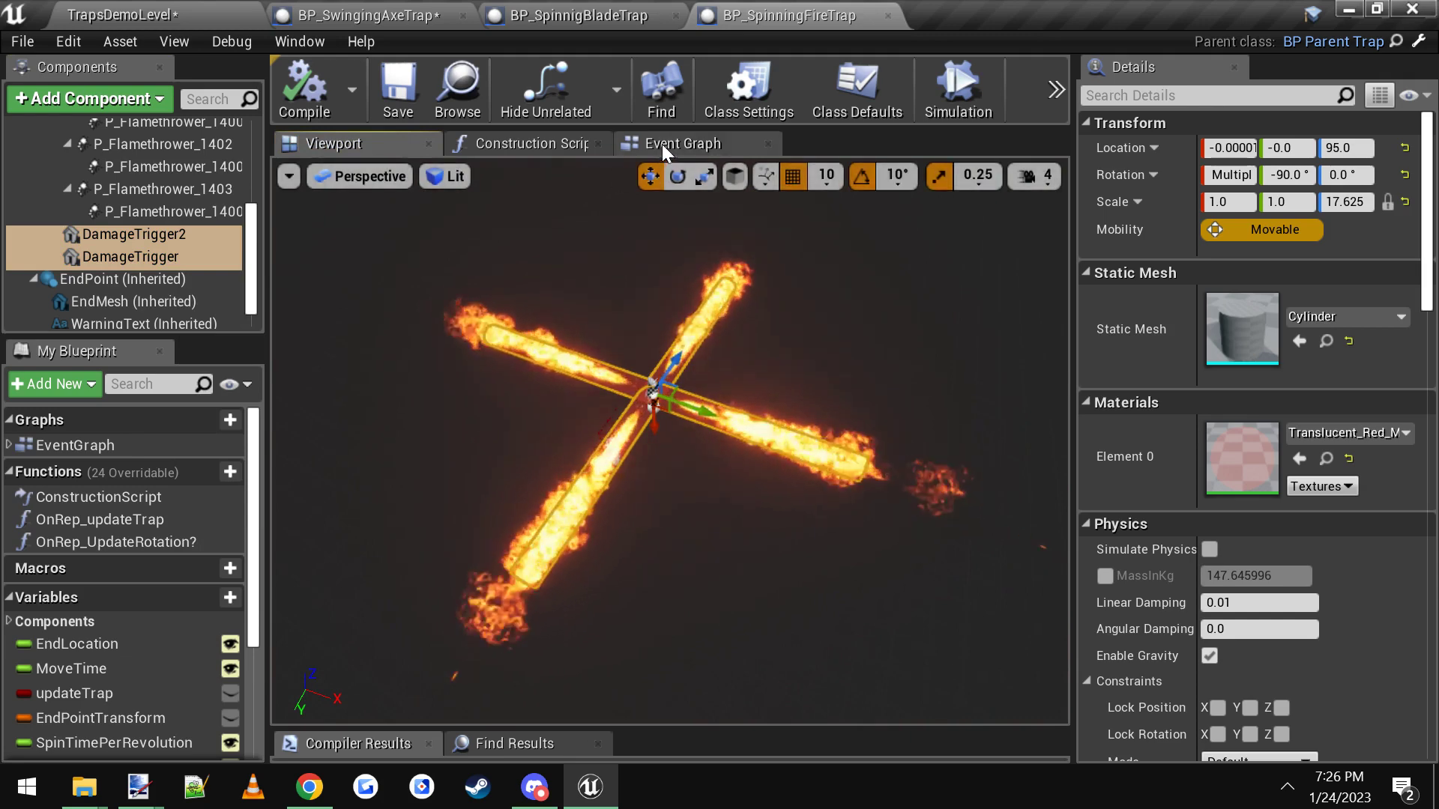
# Step: Compare the two triggers with the Make Array node in the event graph, then return to TrapsDemoLevel
pyautogui.click(684, 144)
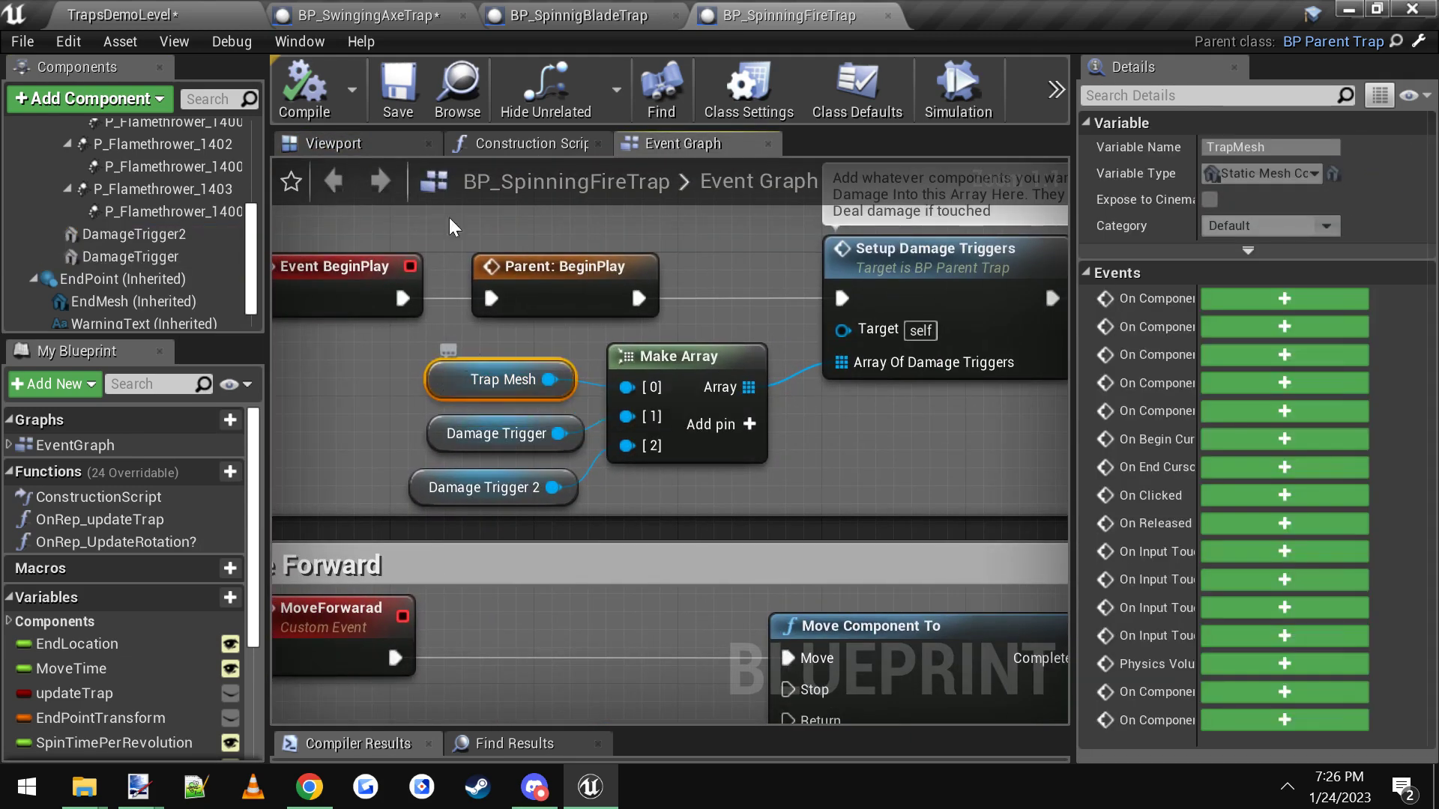
pyautogui.click(332, 144)
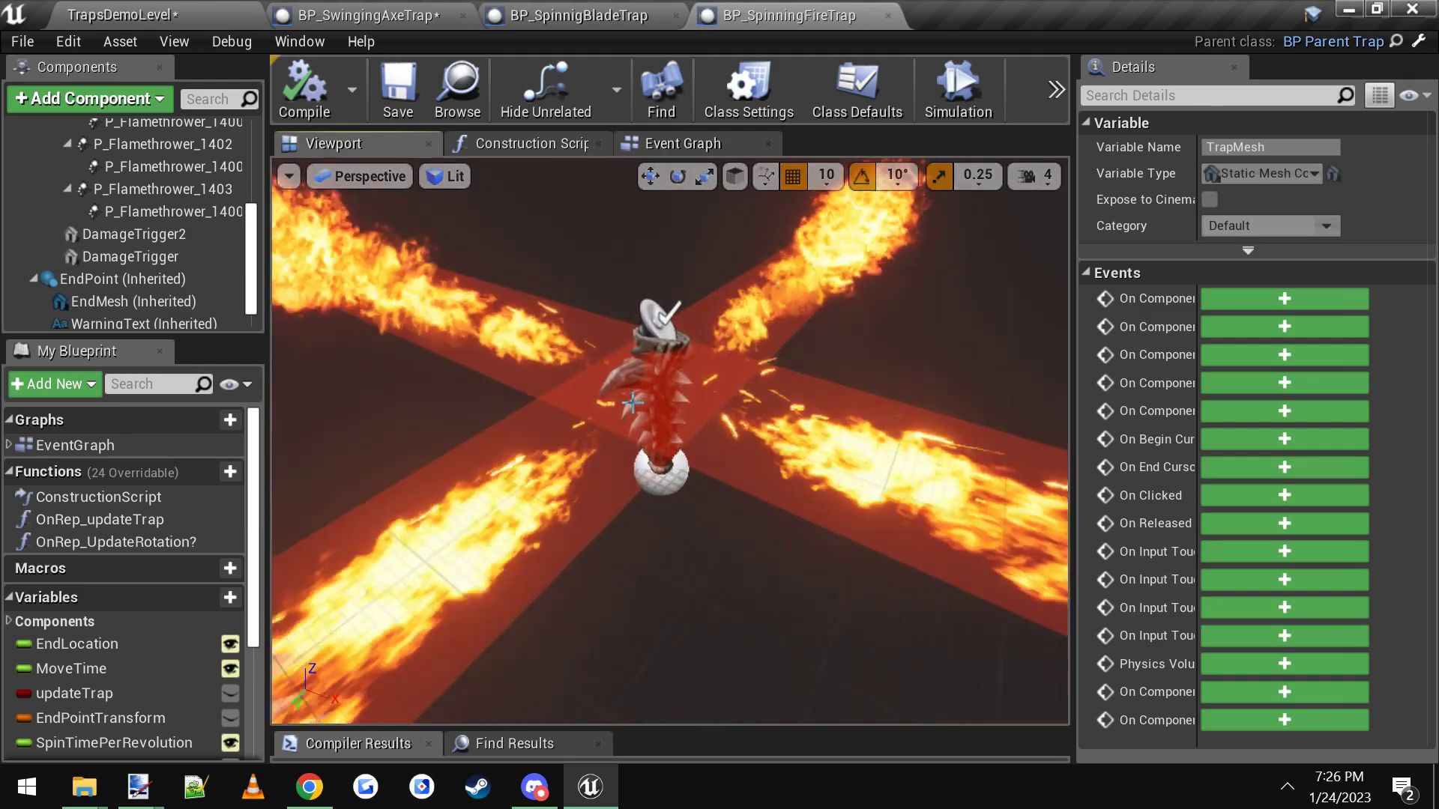
pyautogui.click(684, 144)
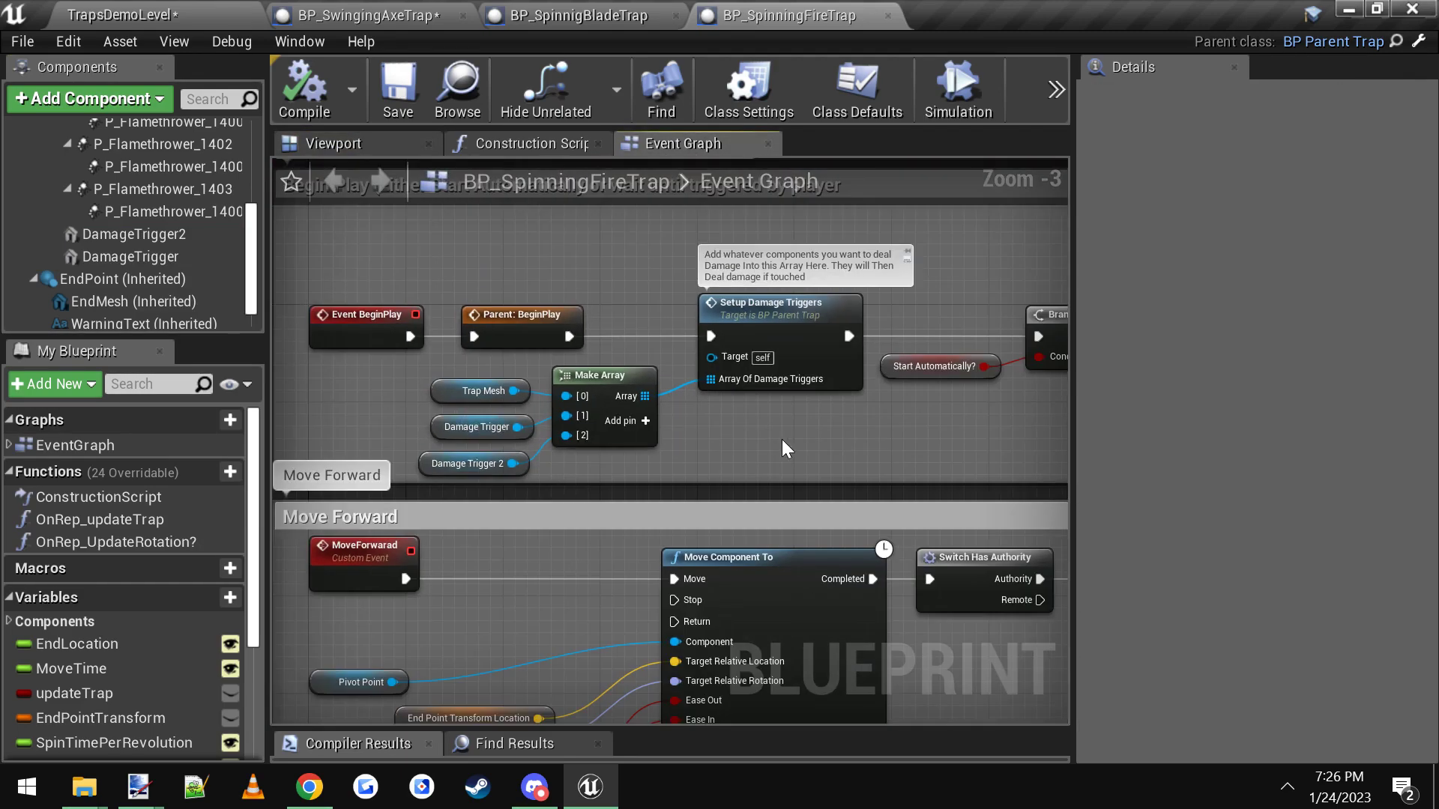
pyautogui.click(333, 144)
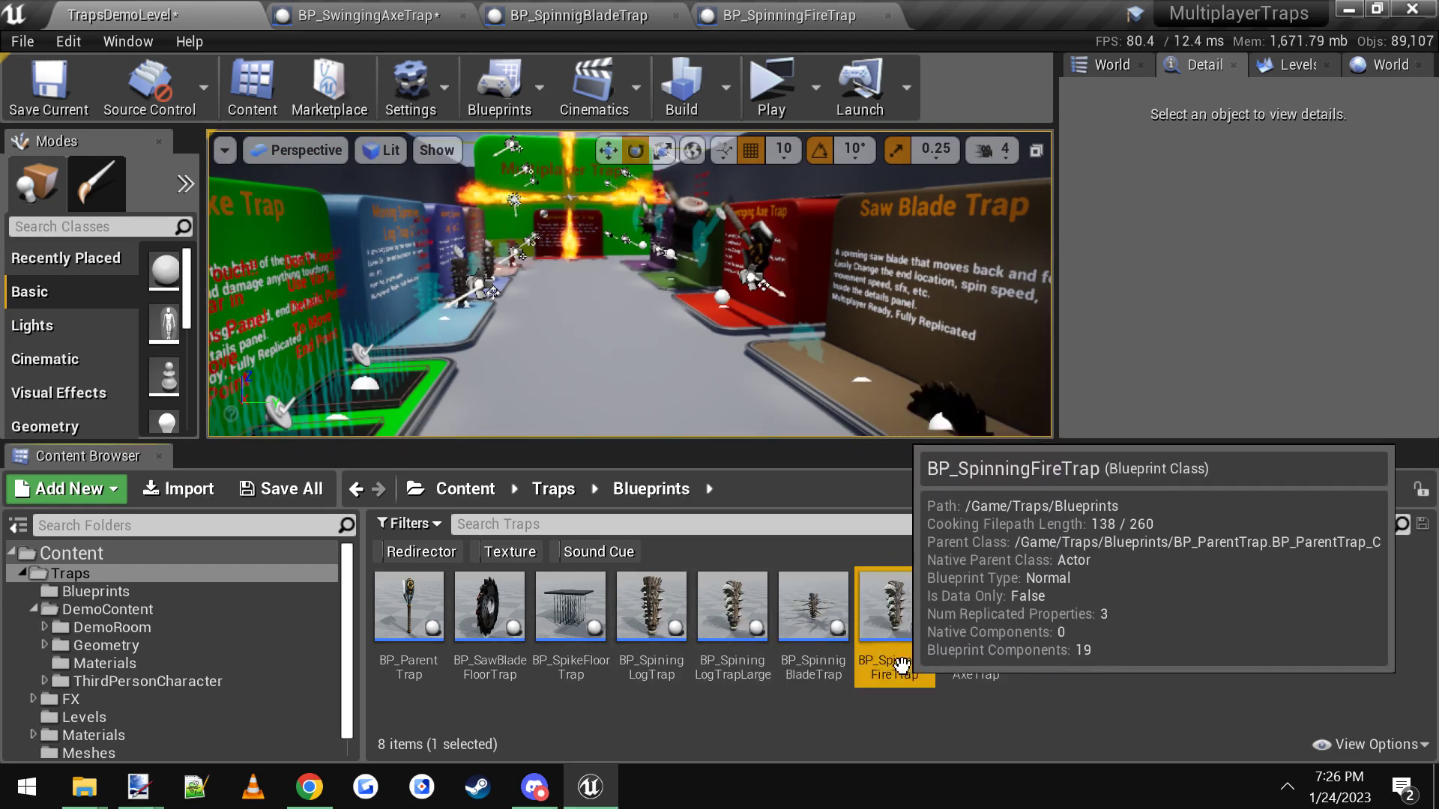
# Step: Select BP_SpikeFloorTrap, then open BP_ParentTrap from the Traps/Blueprints folder
pyautogui.rightClick(570, 605)
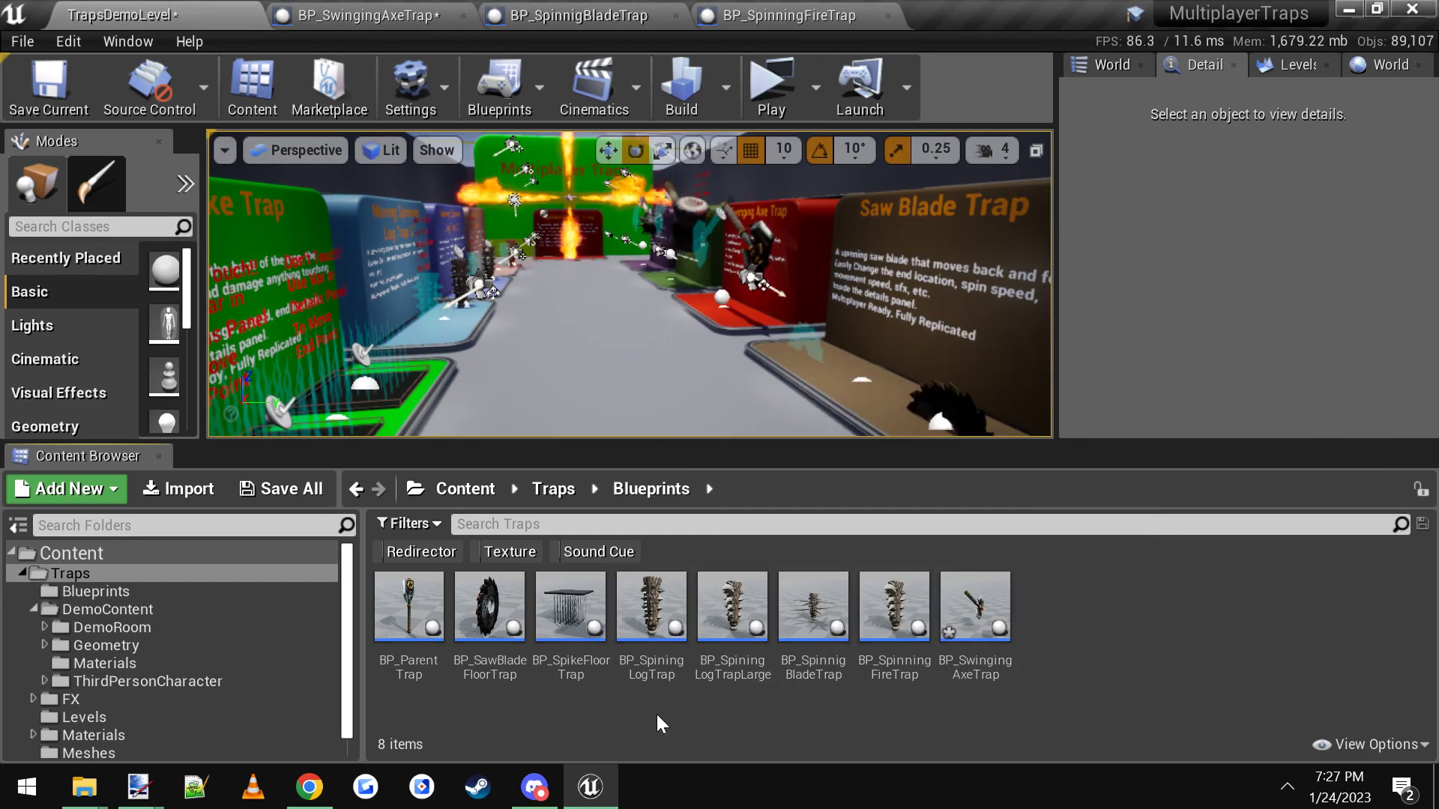
pyautogui.click(570, 606)
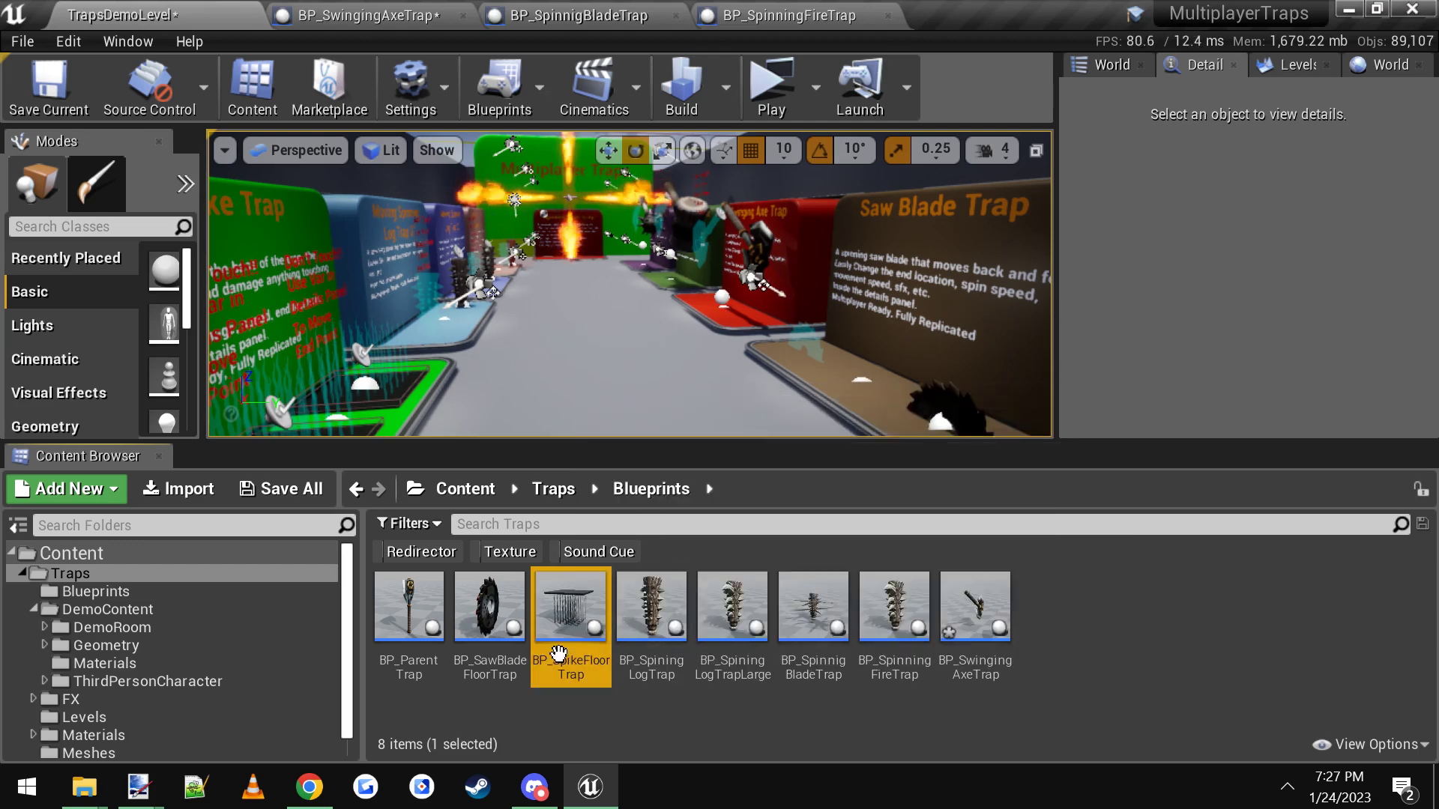
pyautogui.click(408, 604)
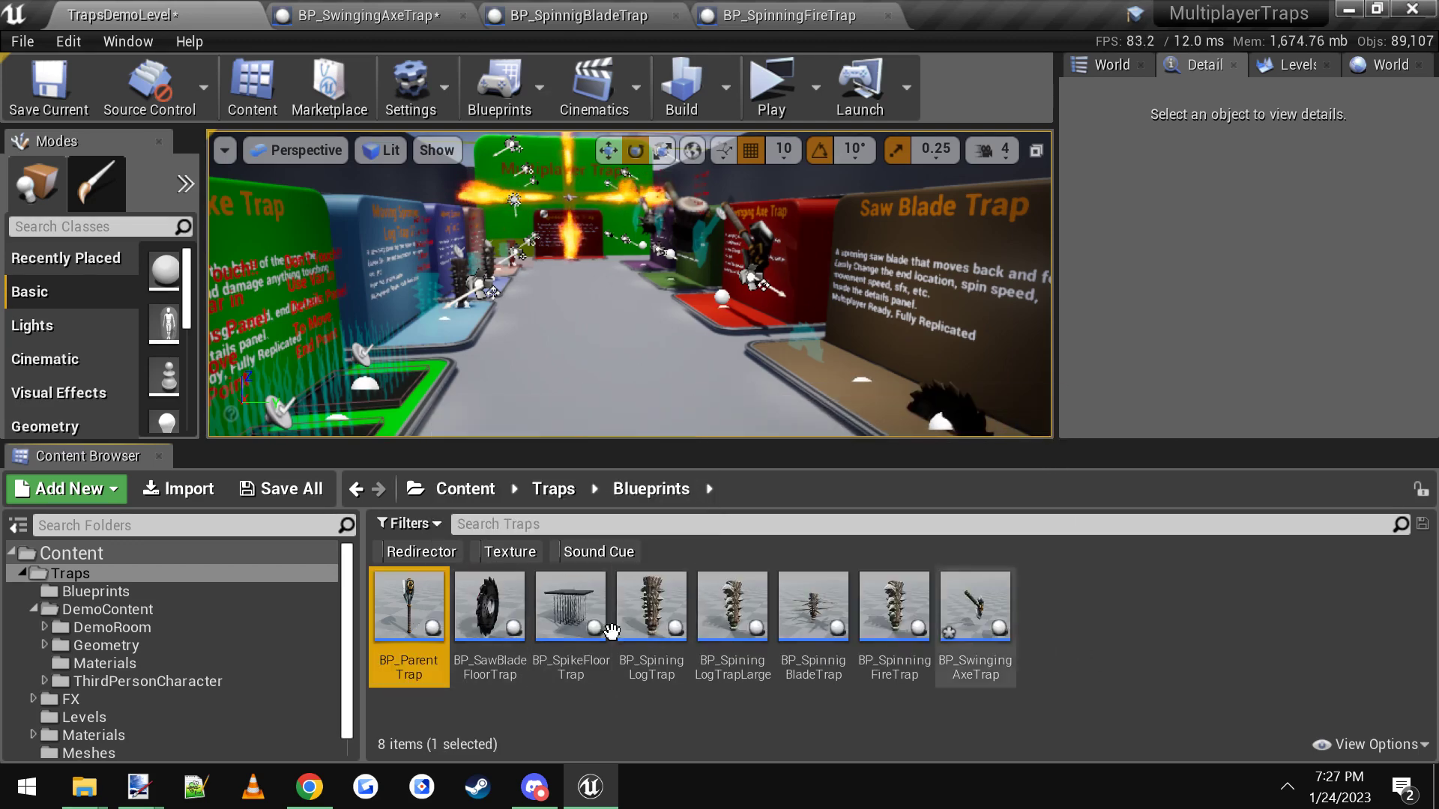
pyautogui.doubleClick(408, 604)
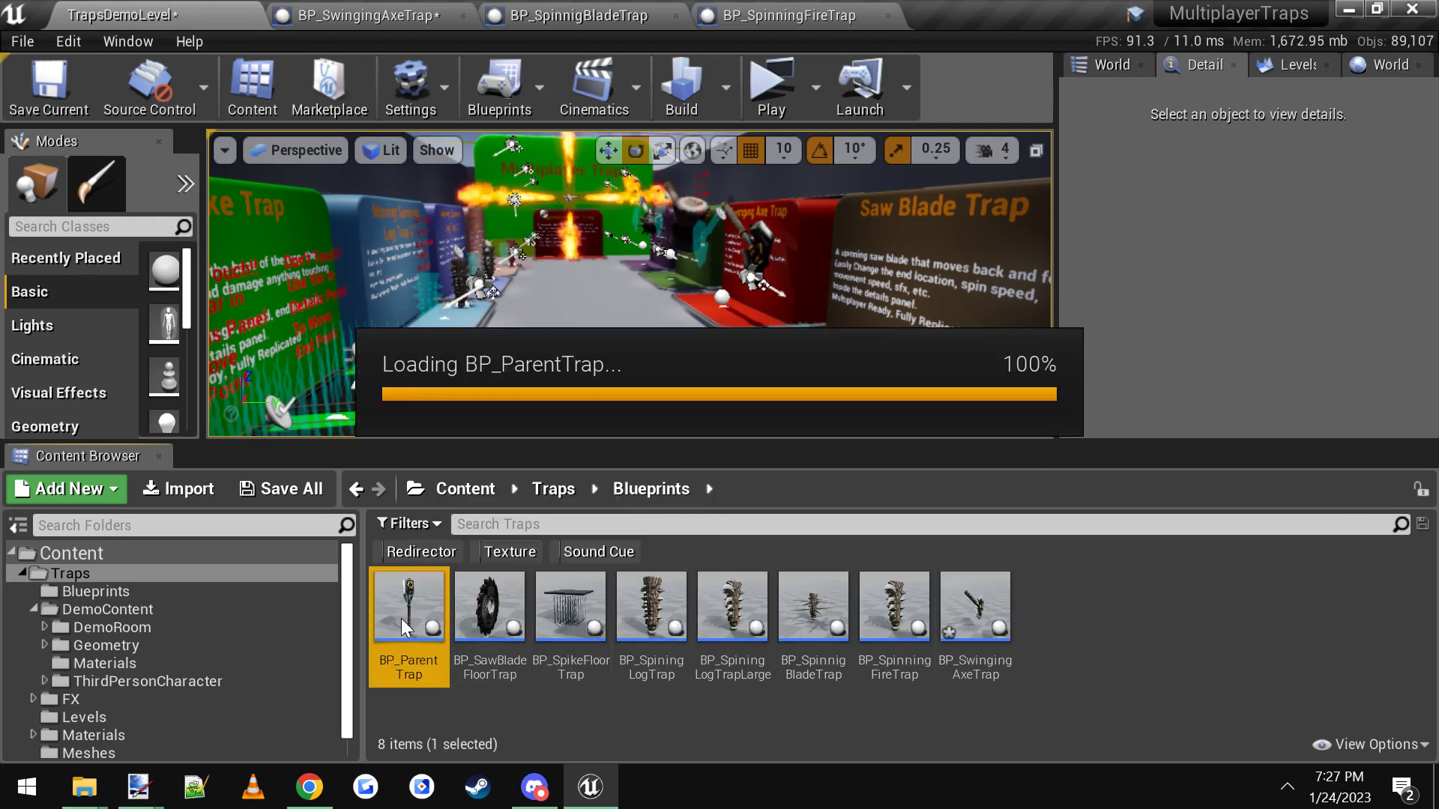
# Step: Review BP_ParentTrap's viewport preview and construction script, then return to TrapsDemoLevel
pyautogui.doubleClick(407, 604)
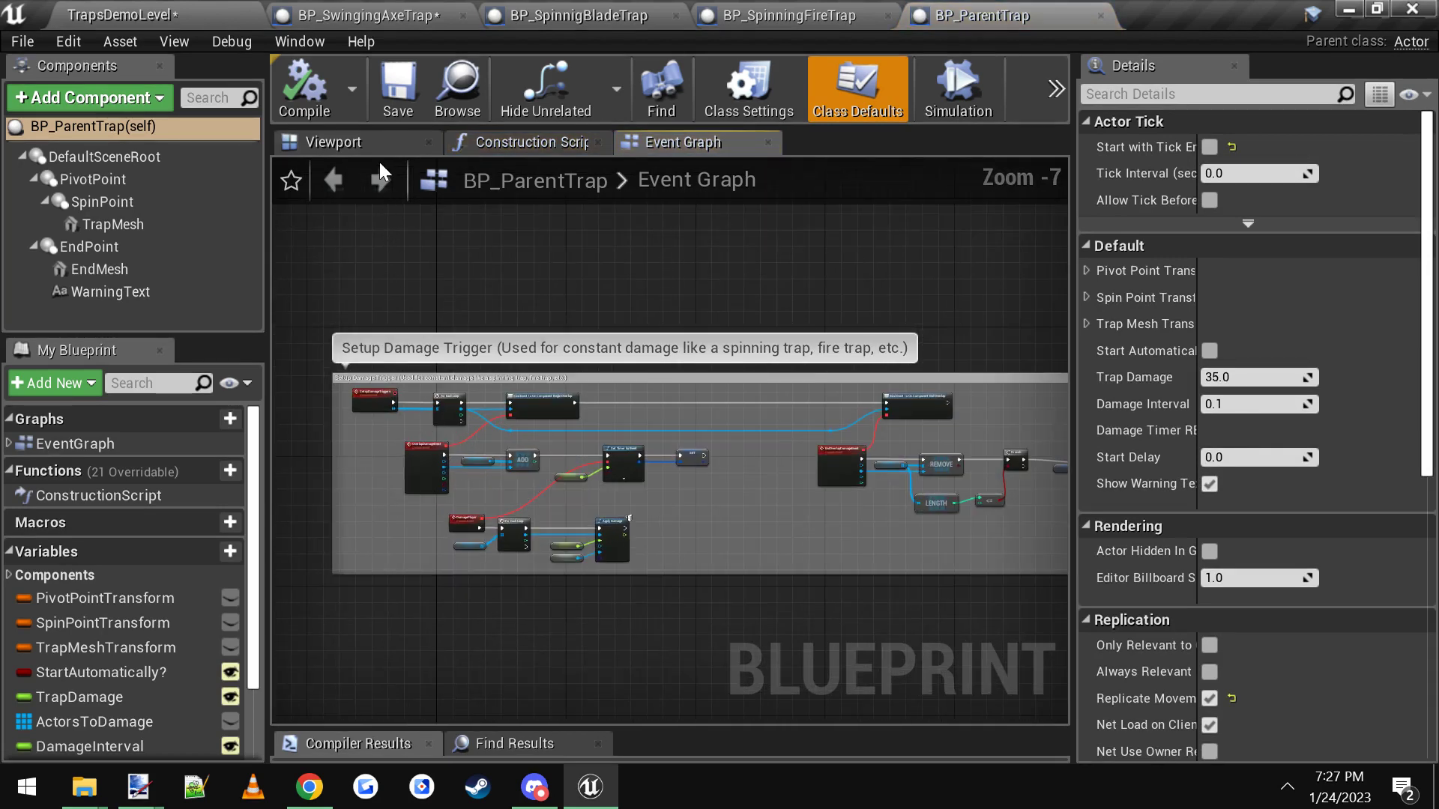
pyautogui.click(333, 142)
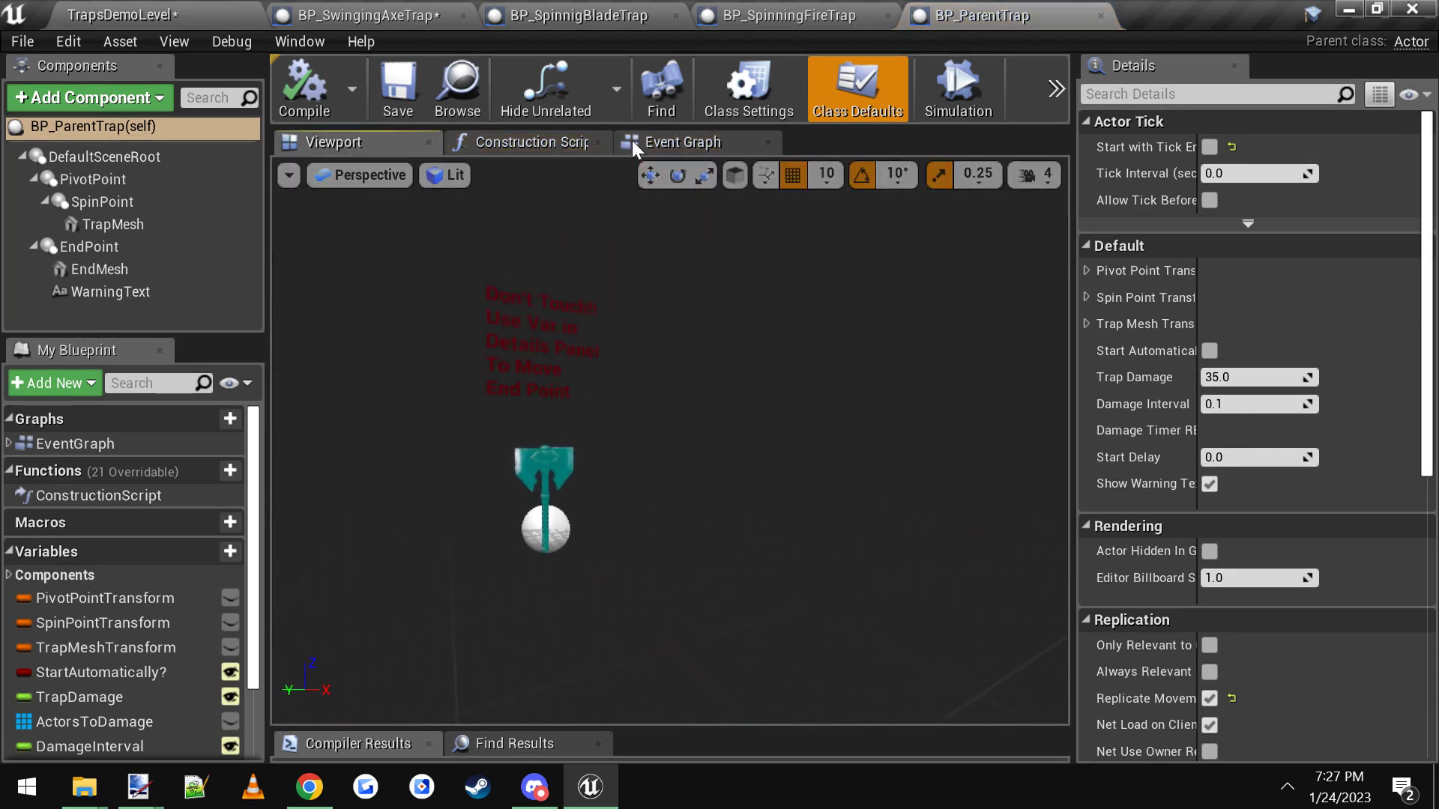
pyautogui.click(525, 143)
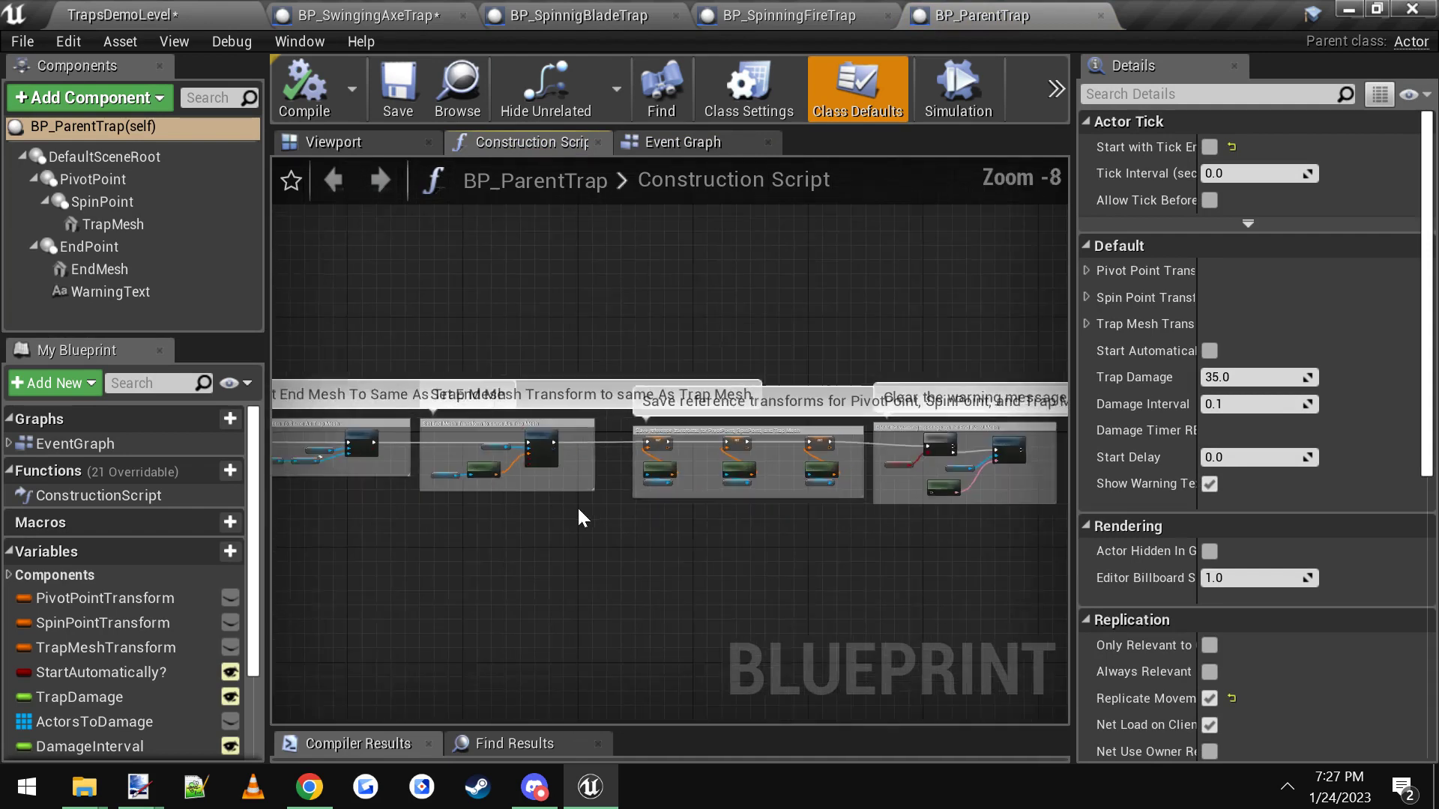
pyautogui.click(681, 141)
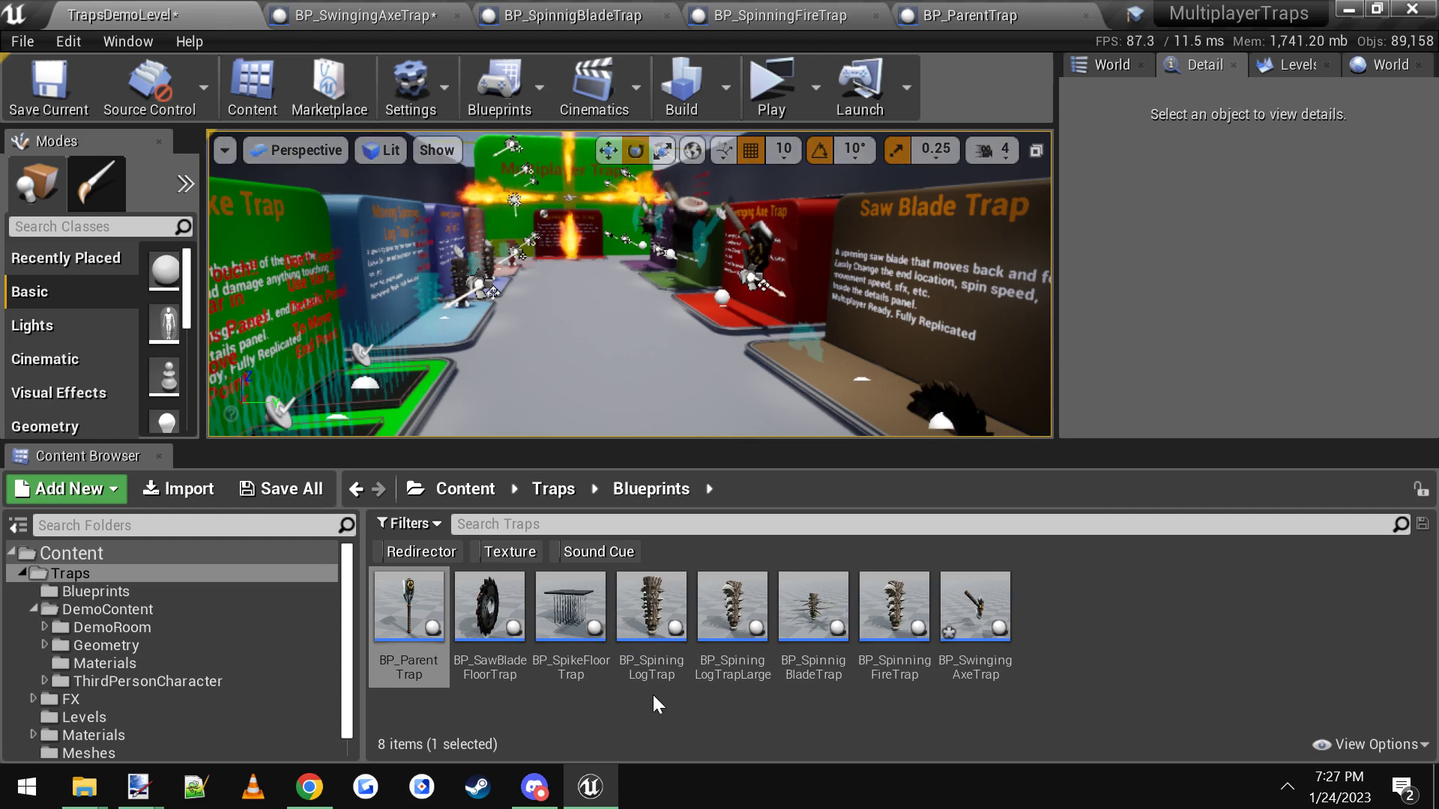
pyautogui.moveTo(407, 605)
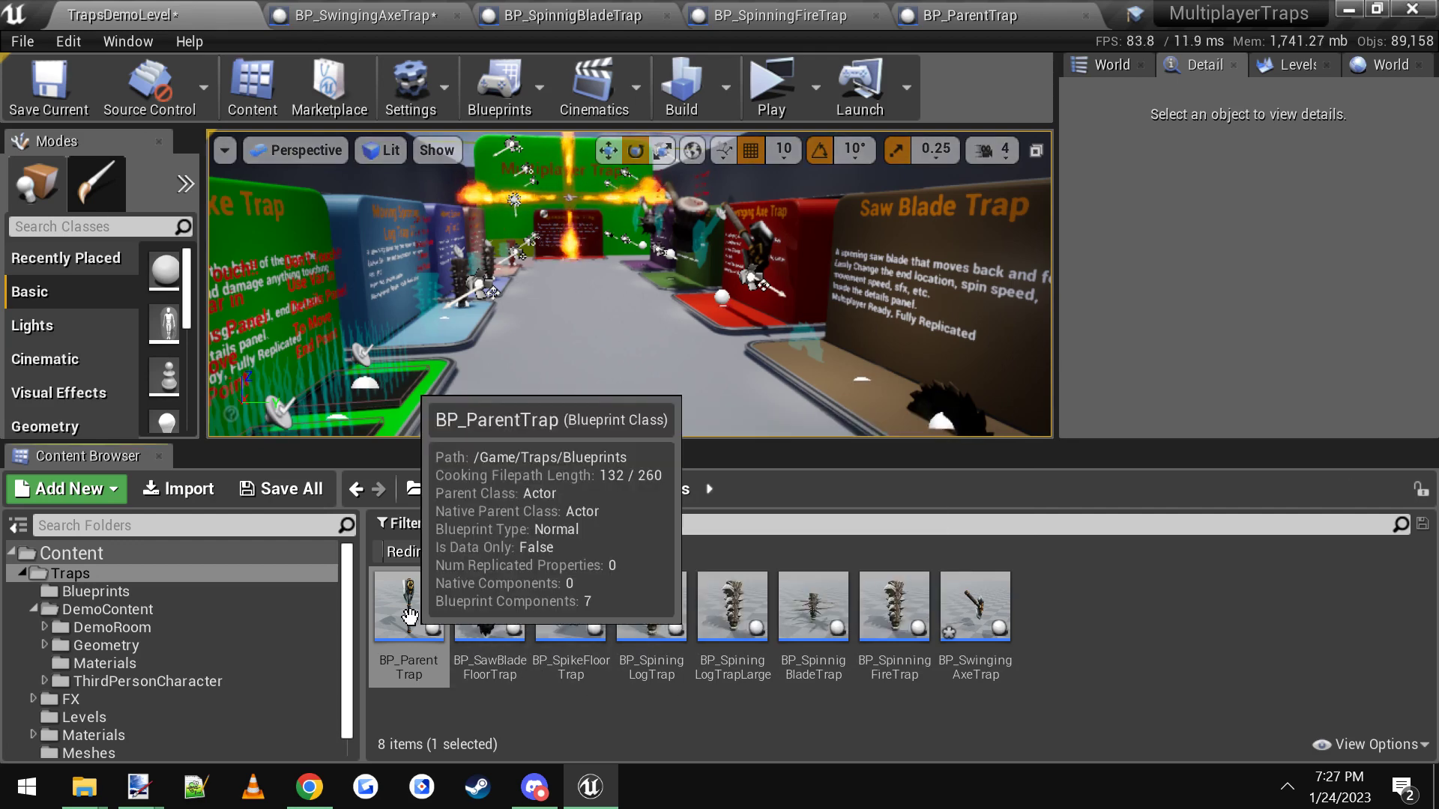
pyautogui.rightClick(408, 604)
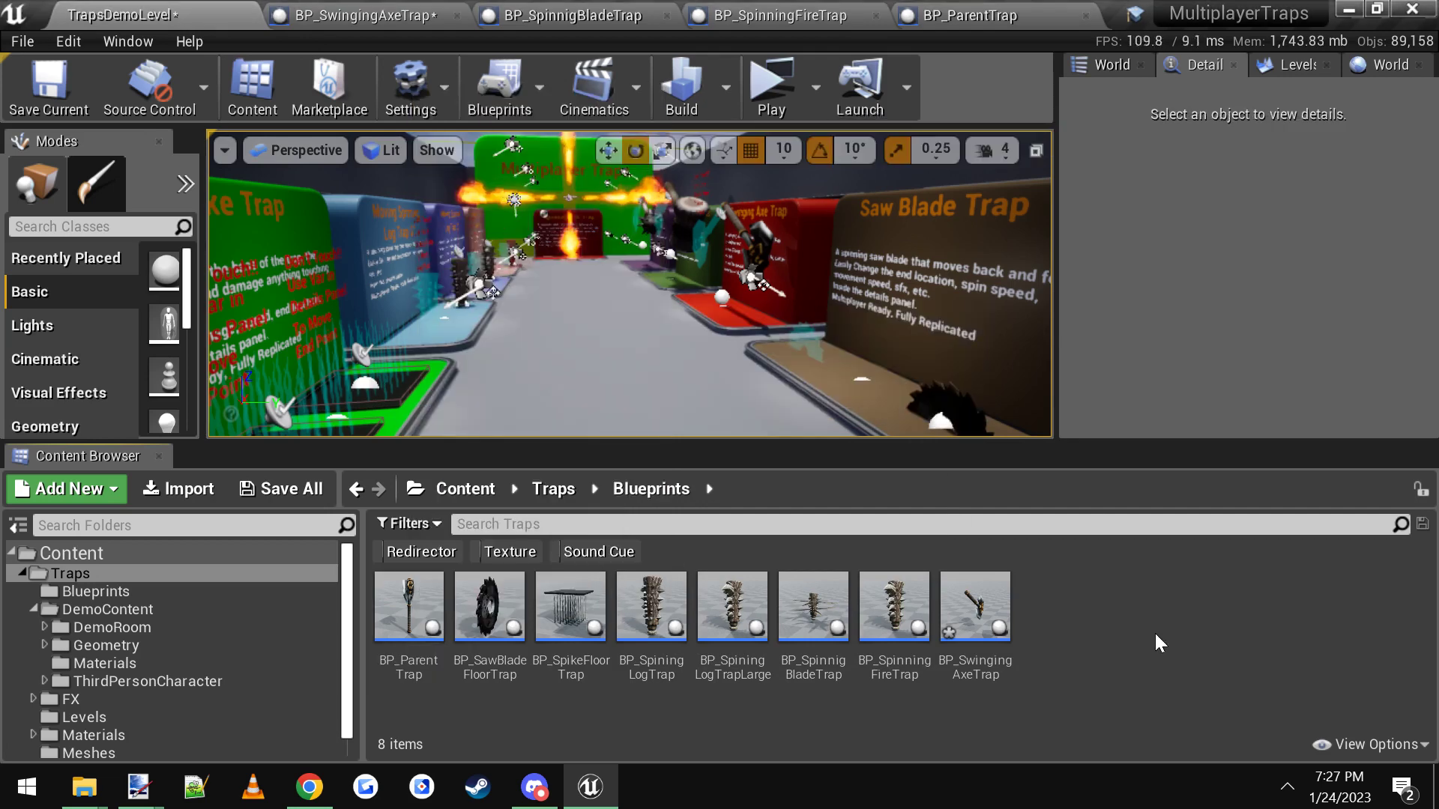
pyautogui.click(408, 605)
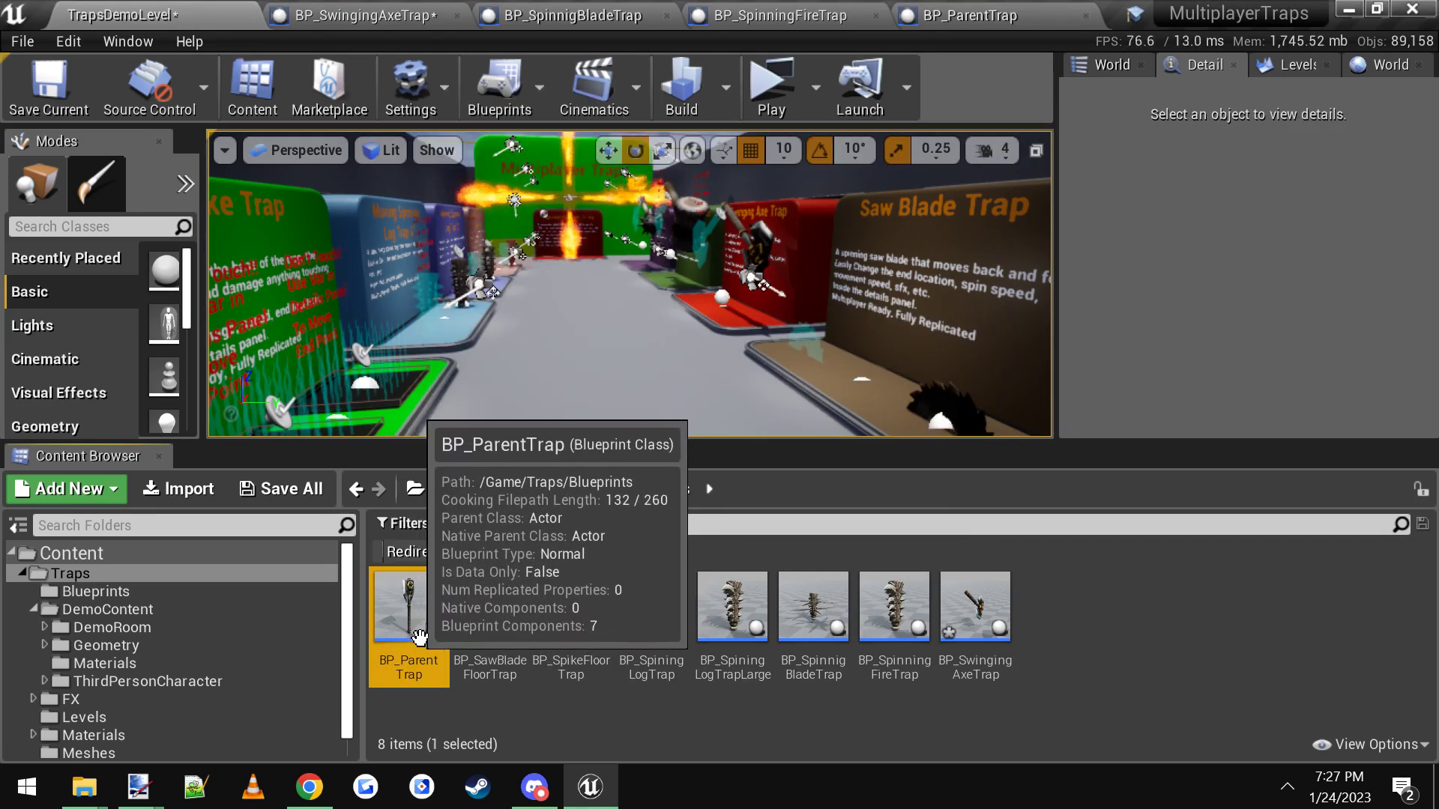